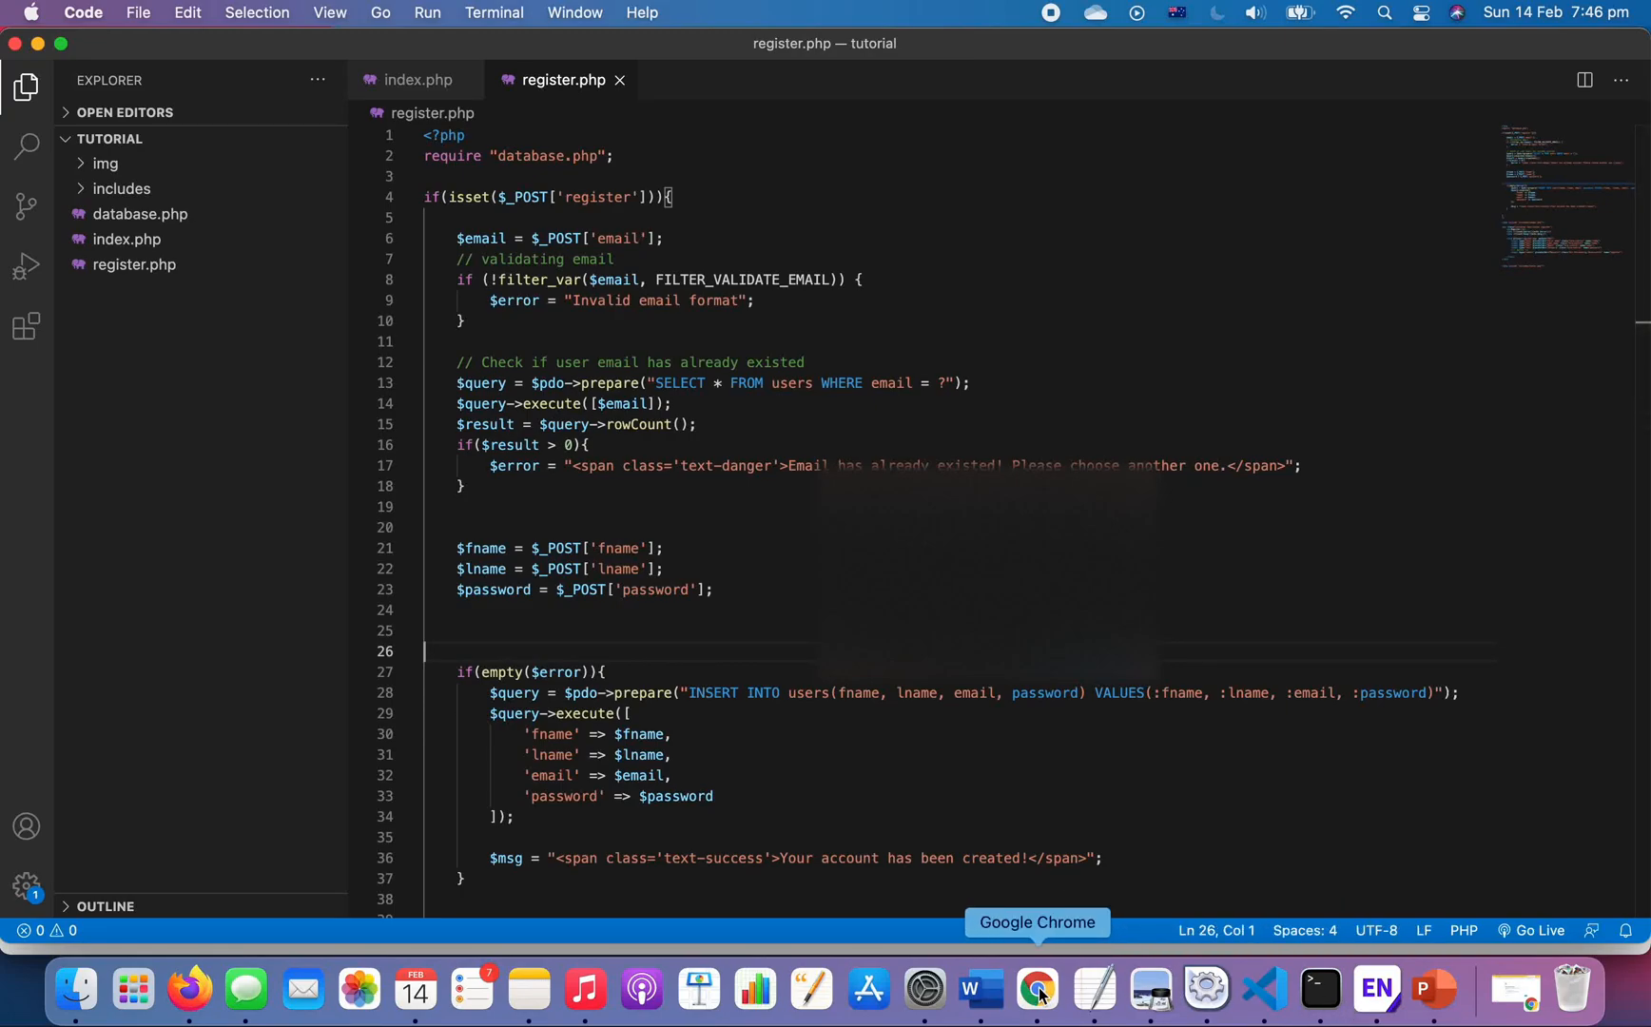
# - From the site's home page in Chrome, reach the register.php form with name, email and password fields
pyautogui.click(1037, 989)
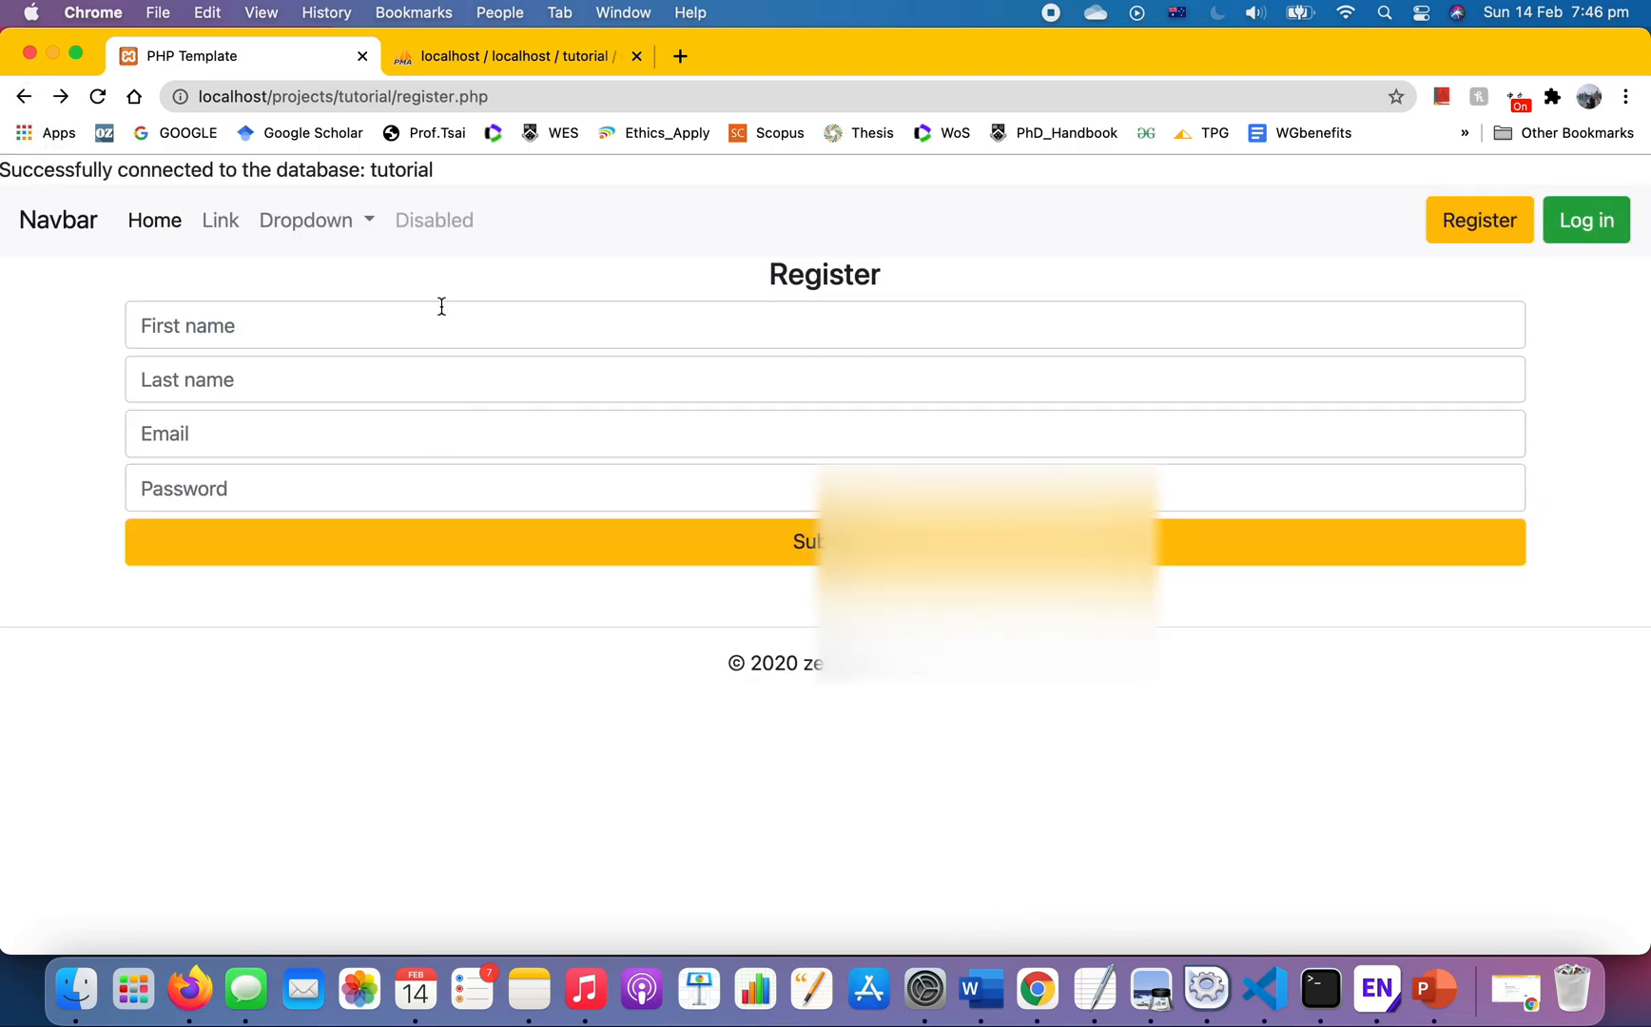
pyautogui.click(154, 221)
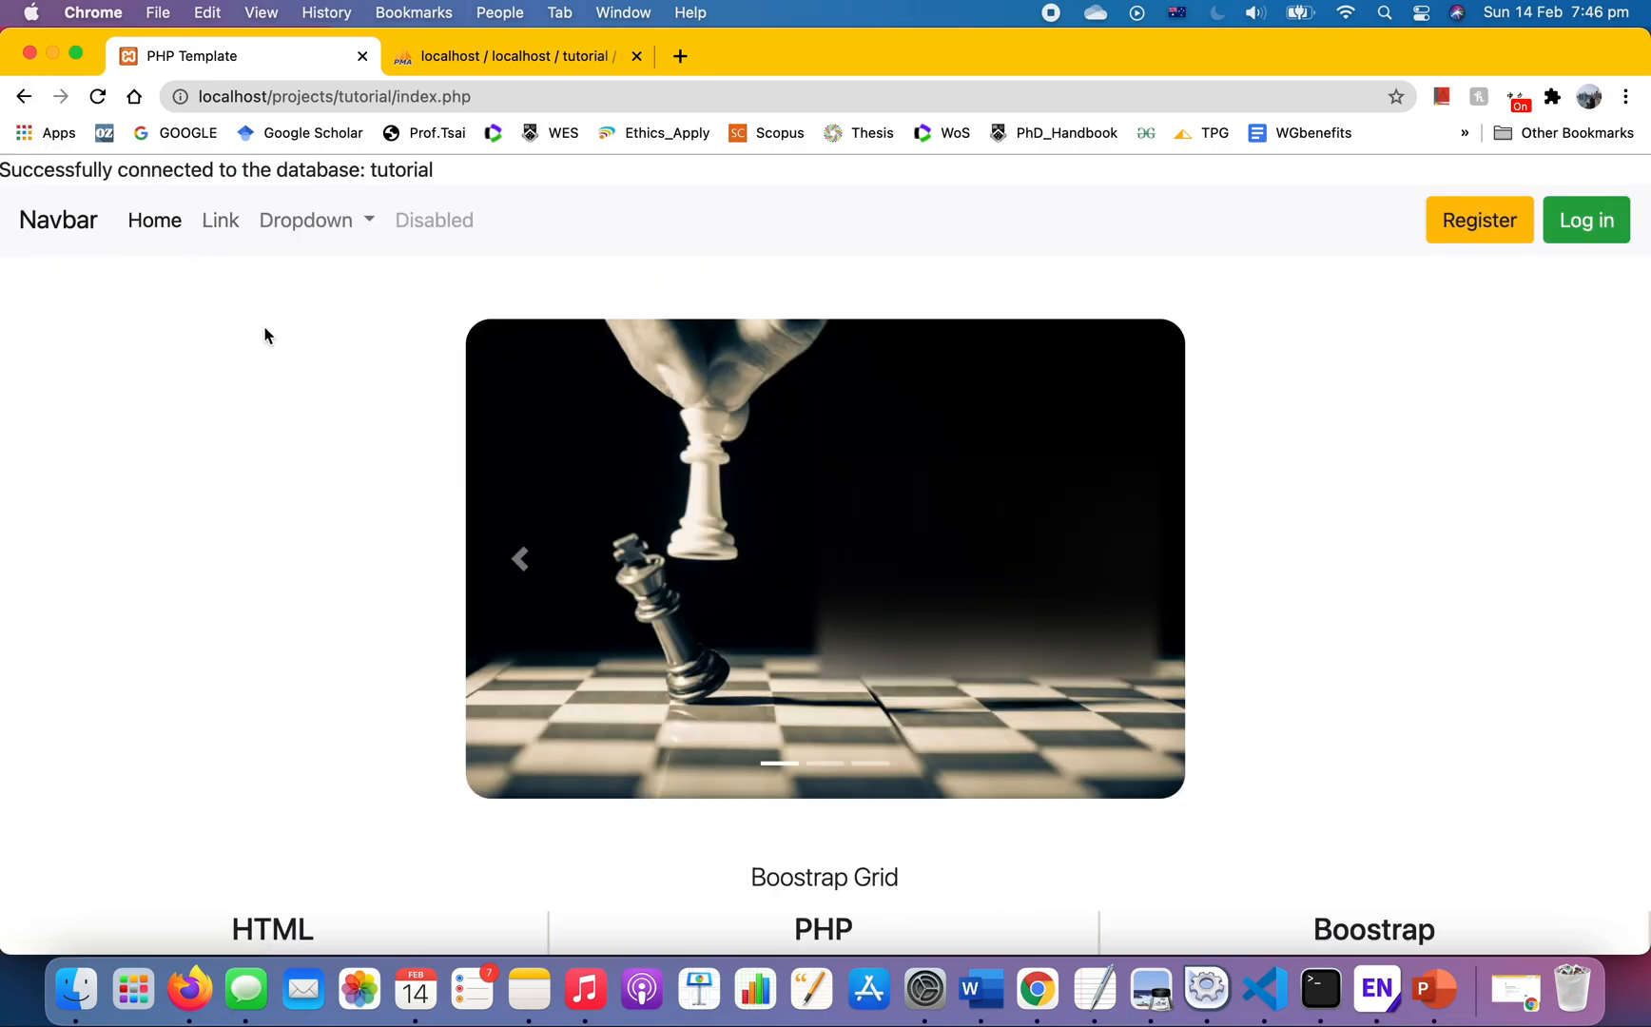
pyautogui.moveTo(348, 432)
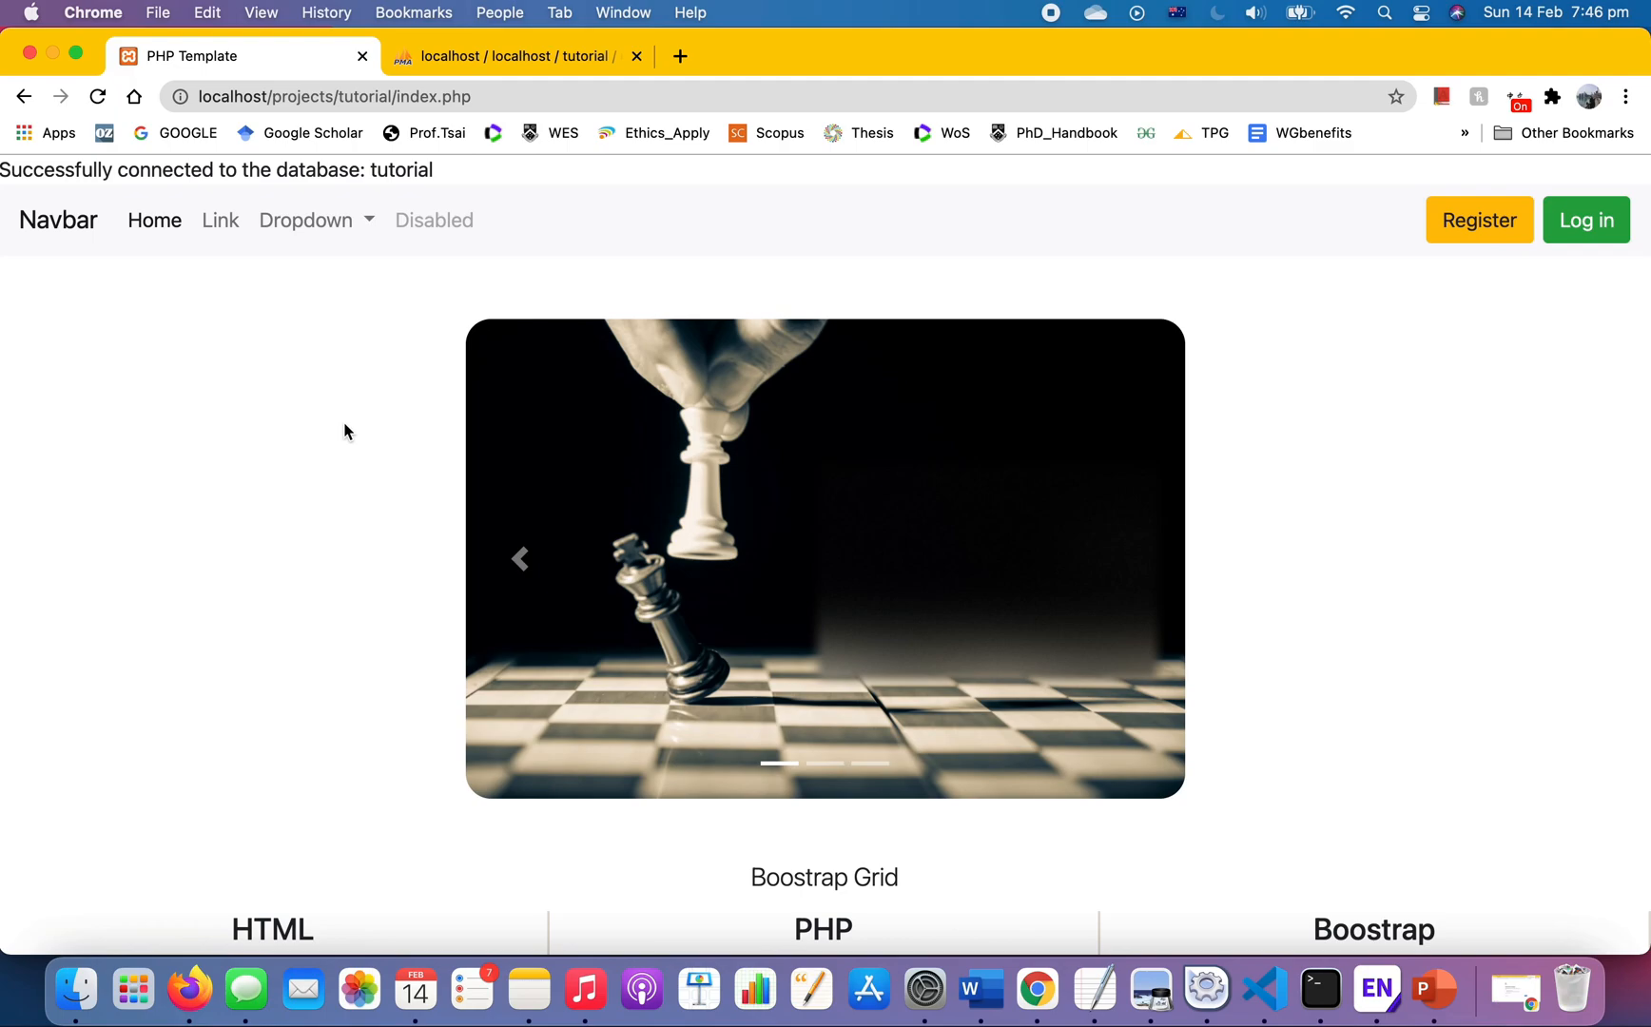
pyautogui.scroll(-3)
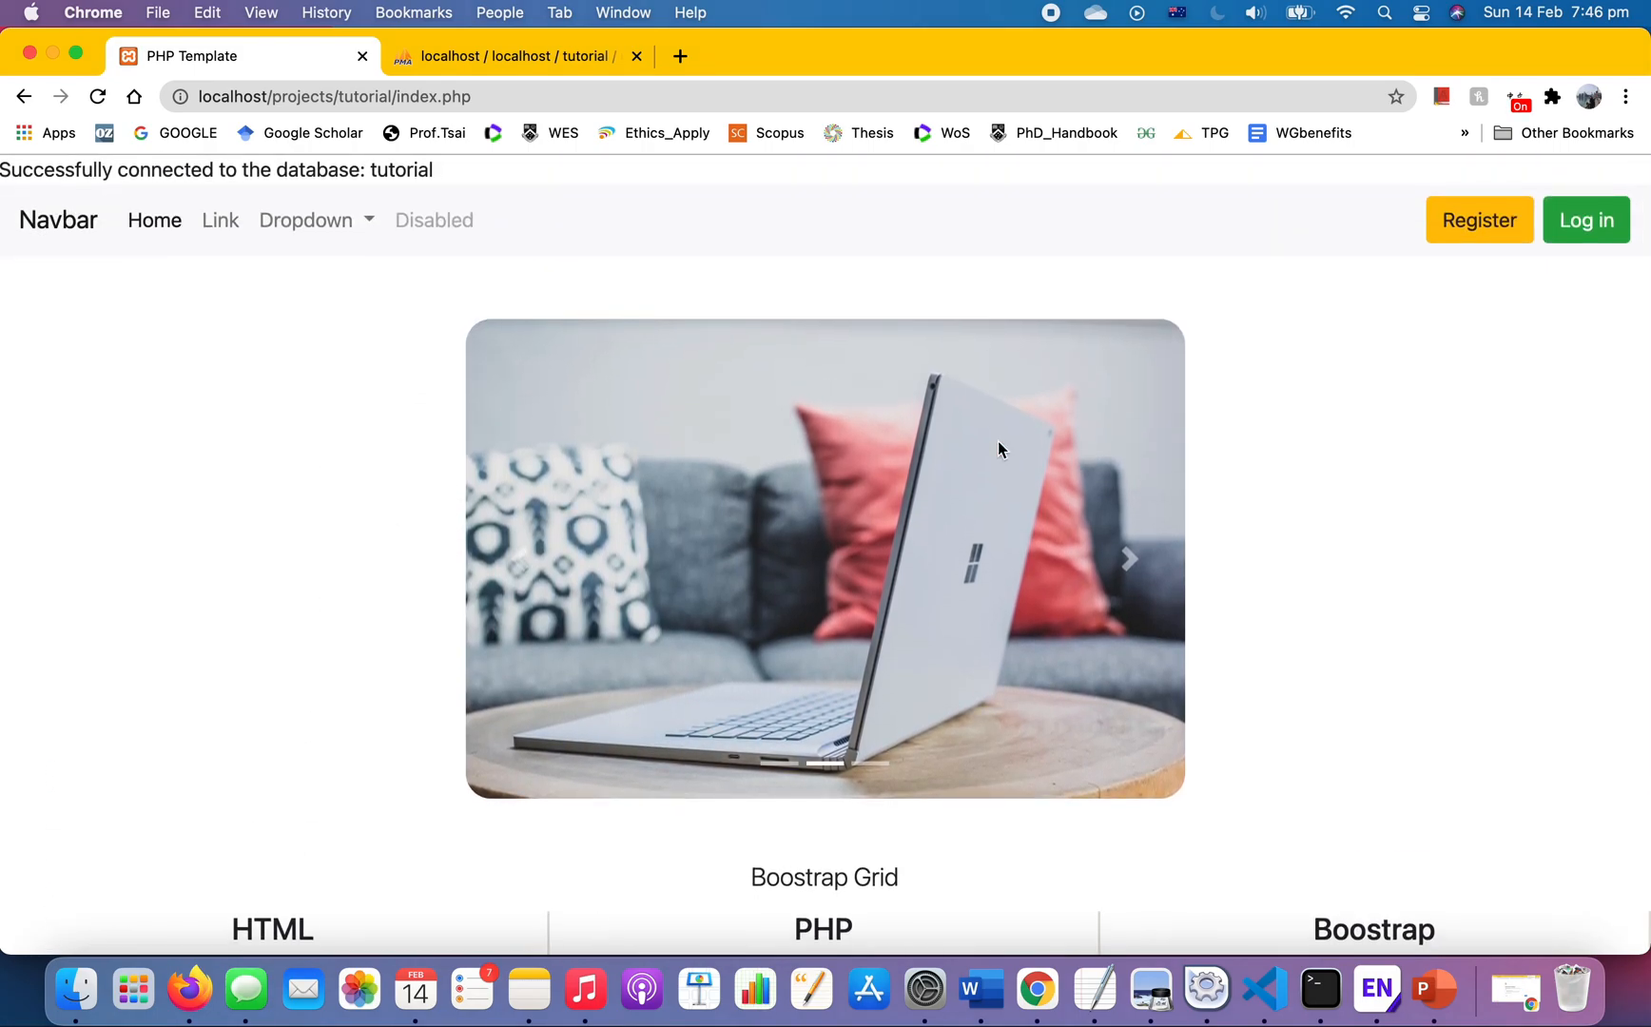
pyautogui.moveTo(1454, 423)
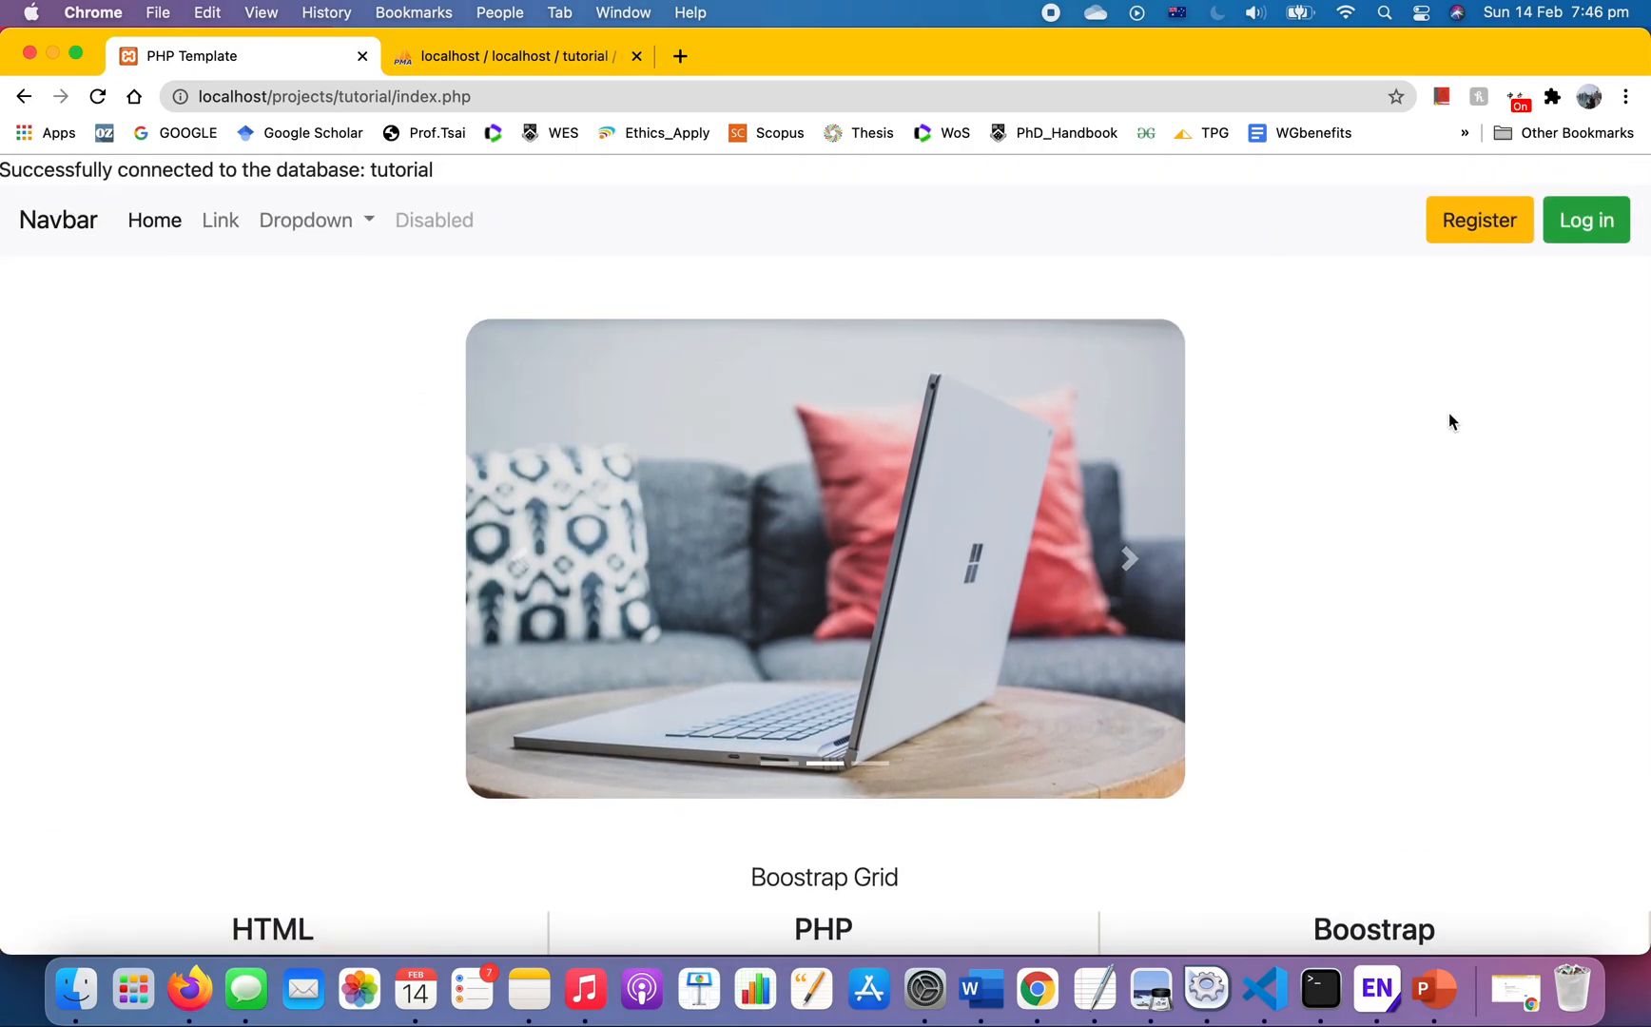
pyautogui.click(1480, 220)
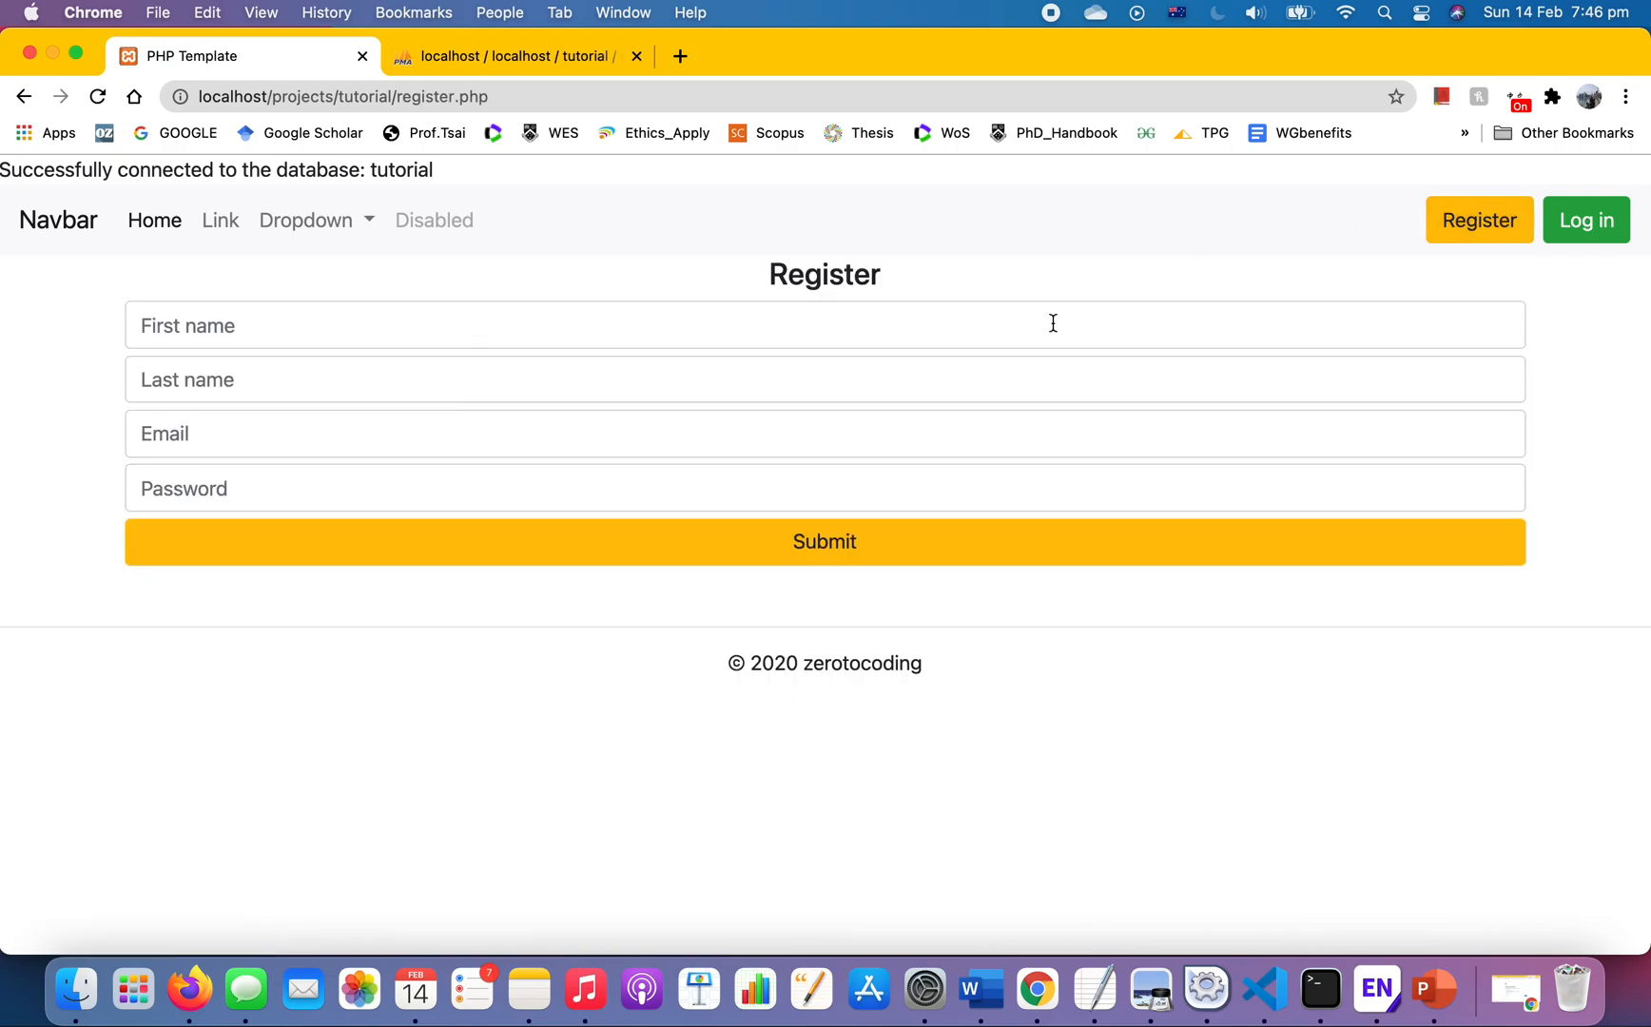
pyautogui.moveTo(818, 565)
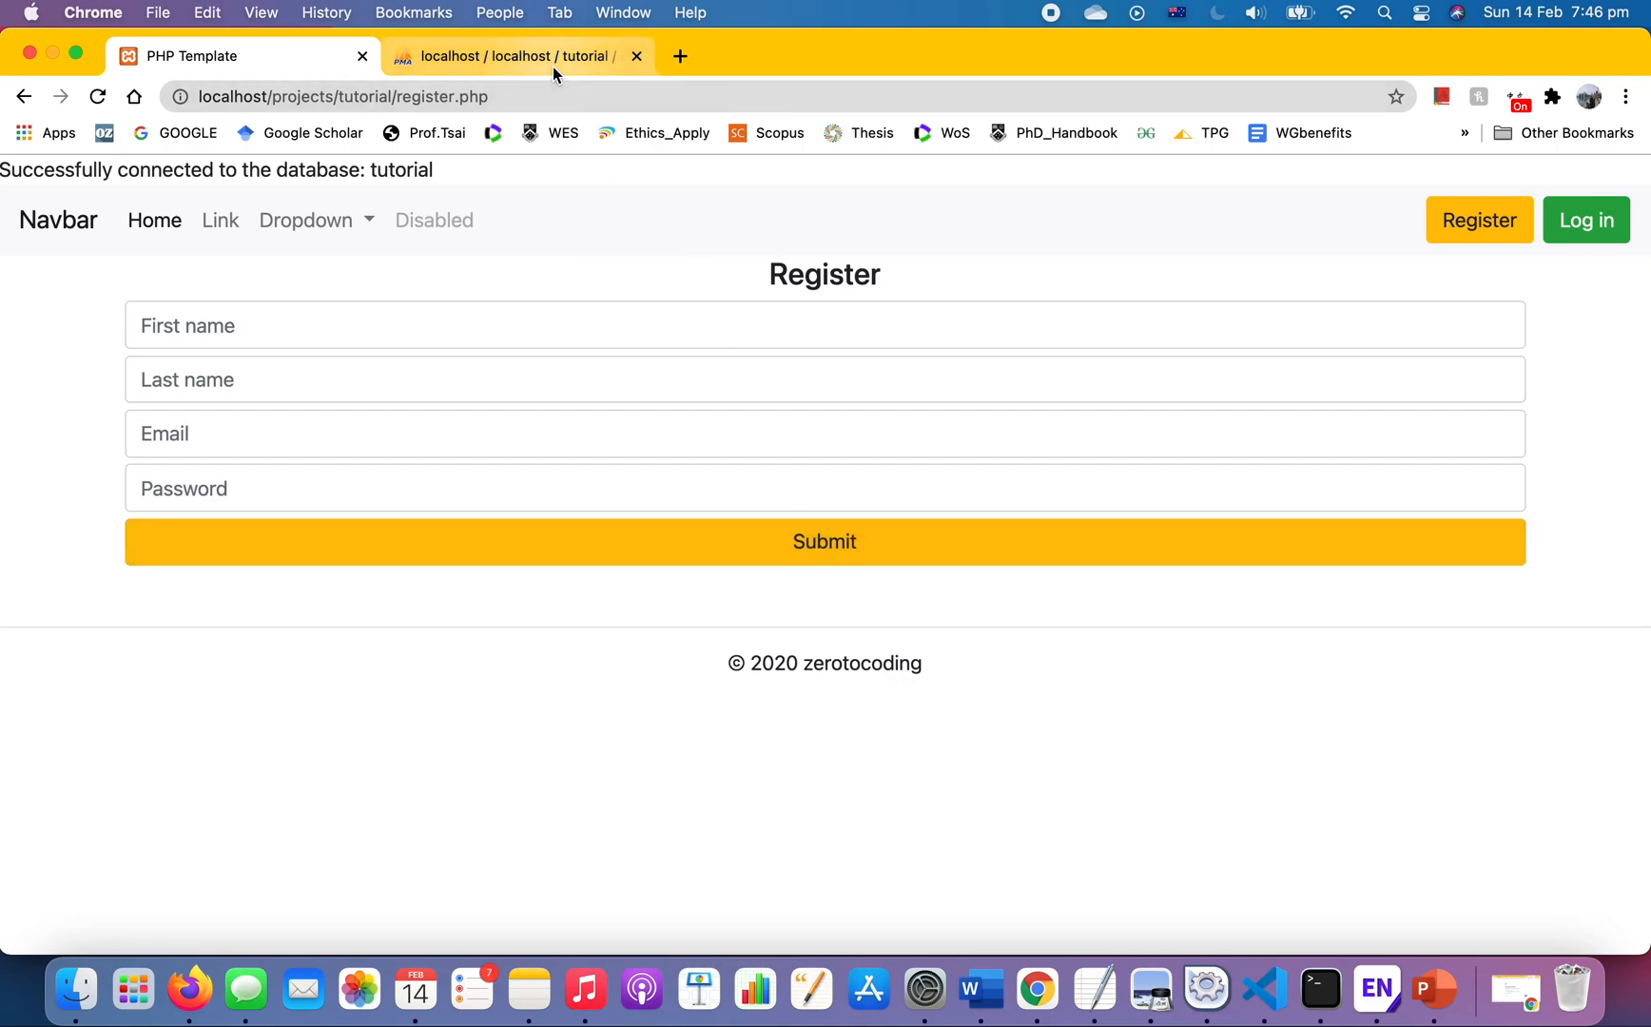
pyautogui.click(506, 55)
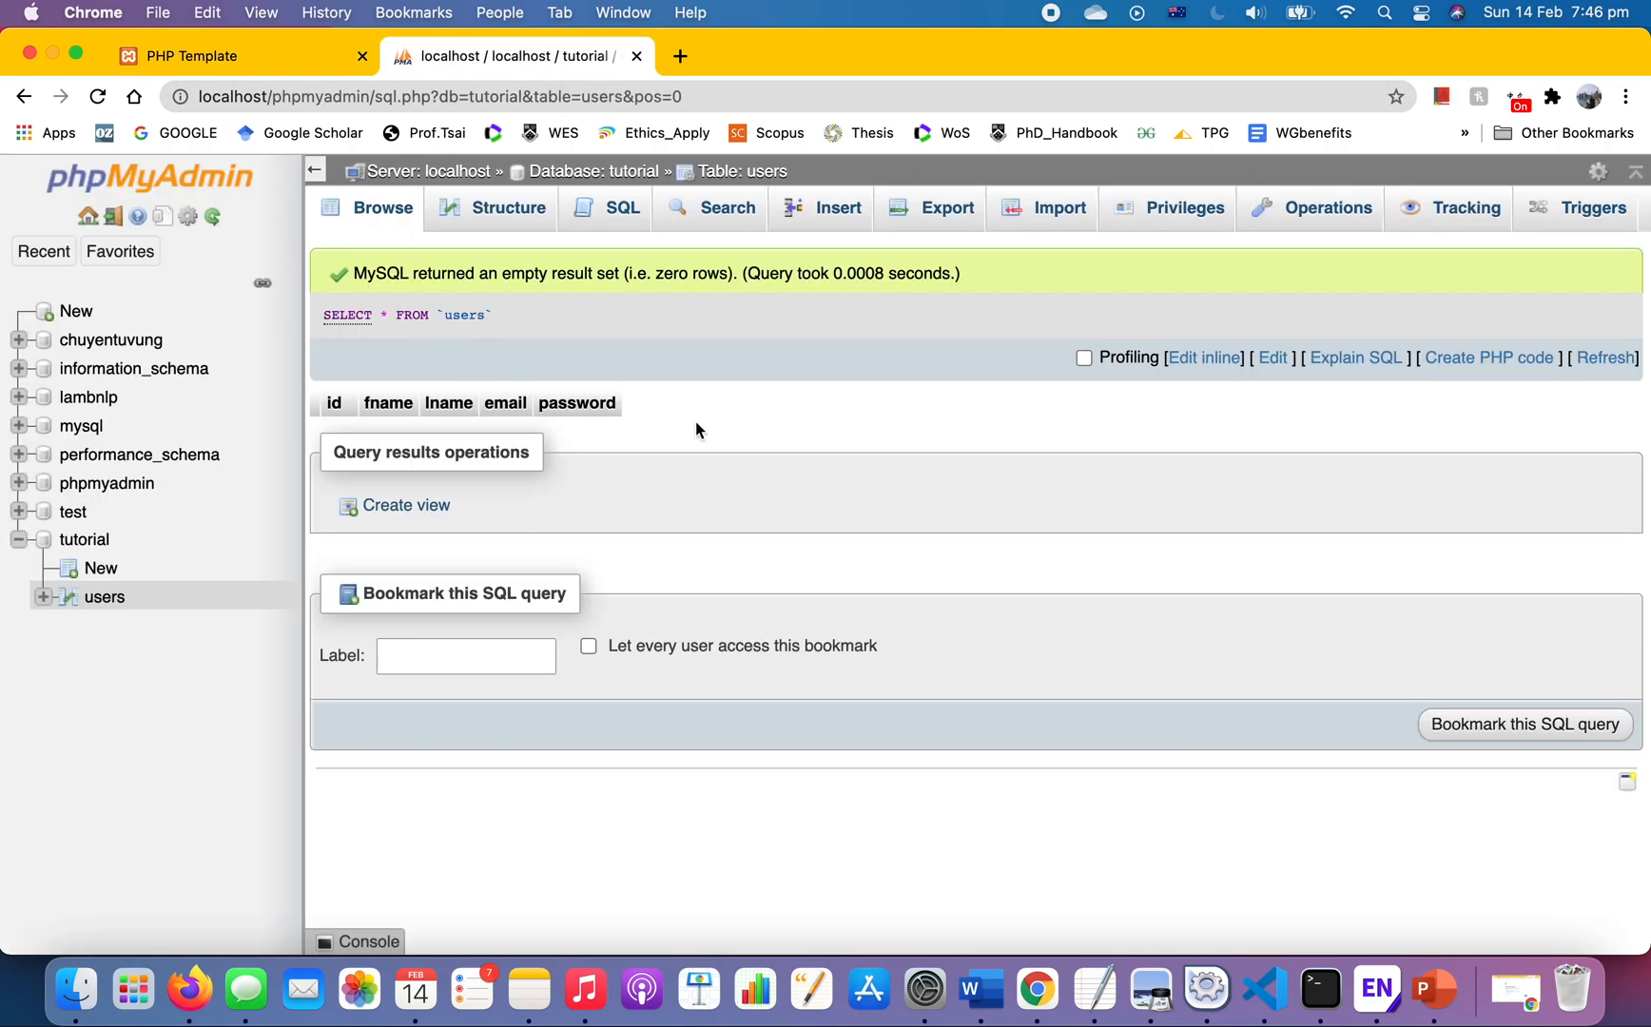
pyautogui.moveTo(864, 455)
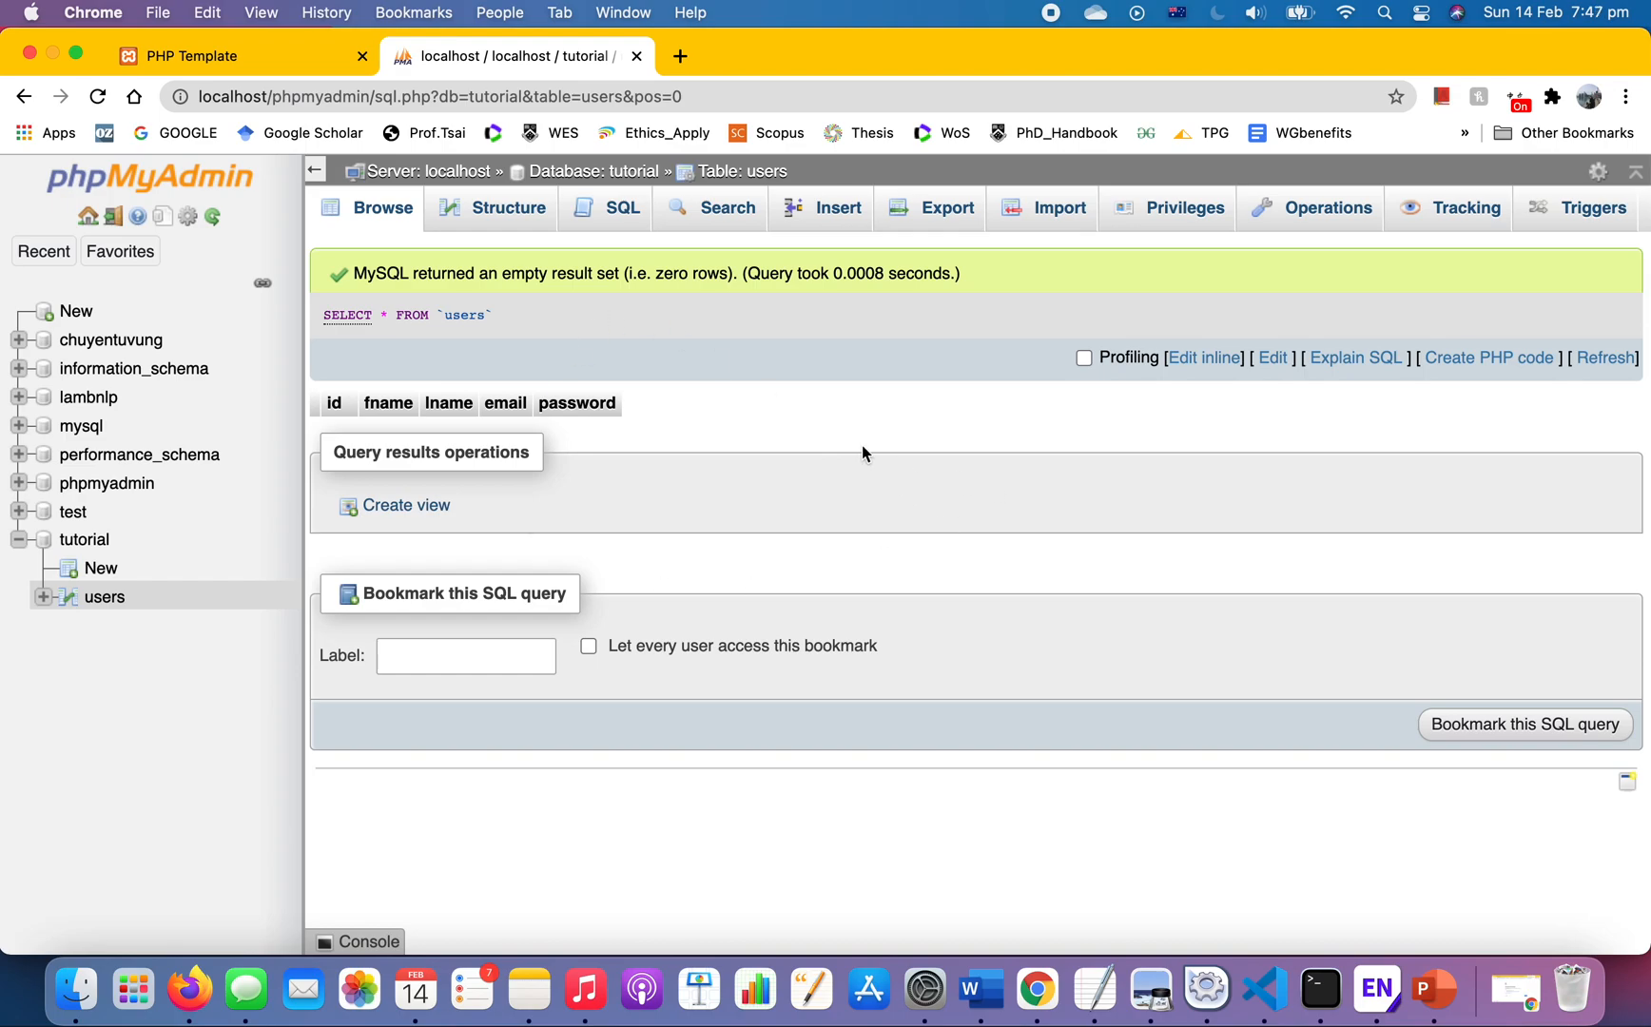
pyautogui.moveTo(405, 126)
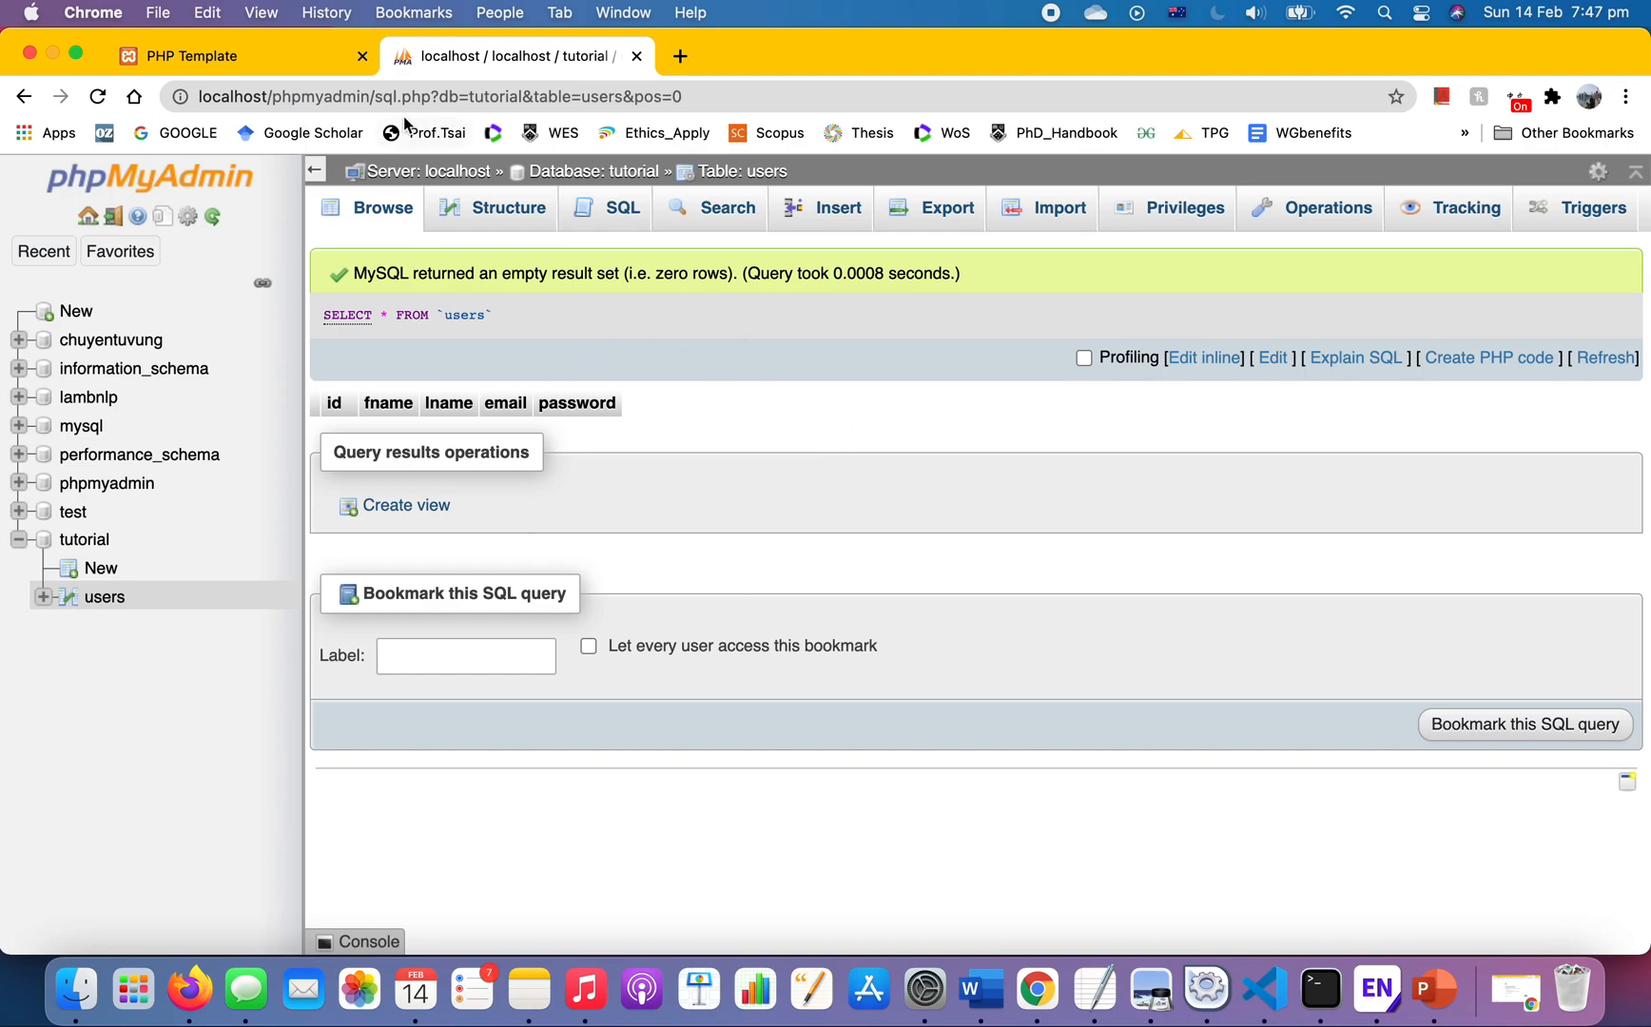
pyautogui.click(236, 55)
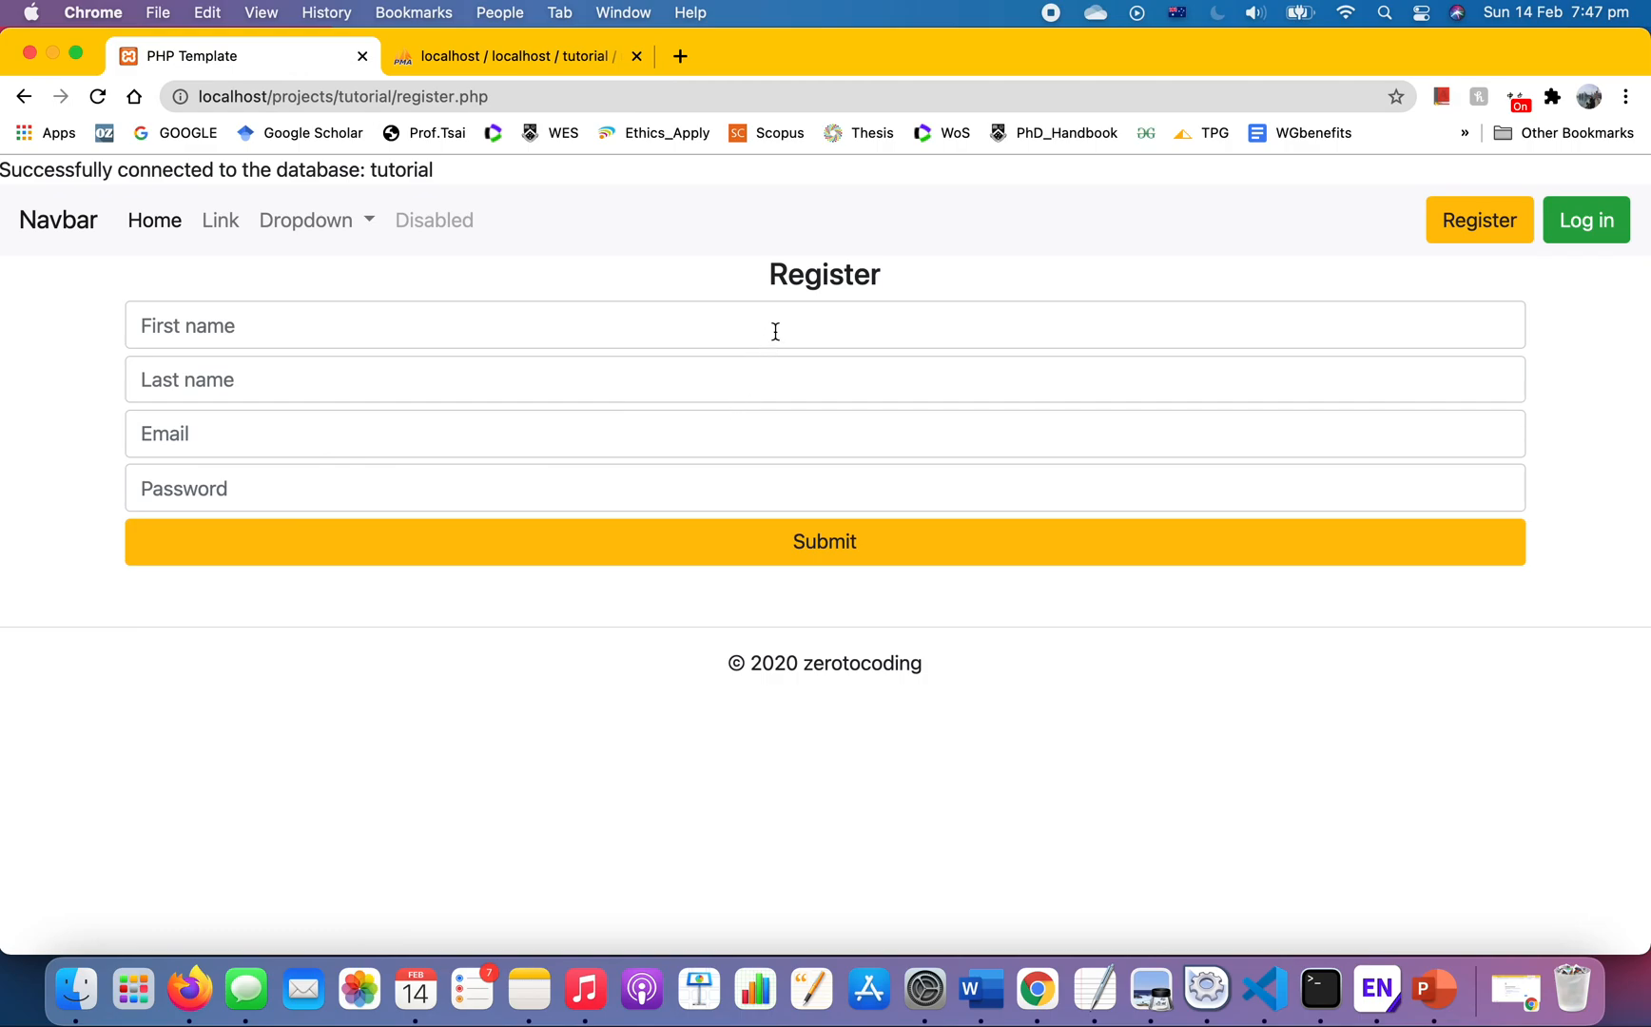
pyautogui.moveTo(852, 485)
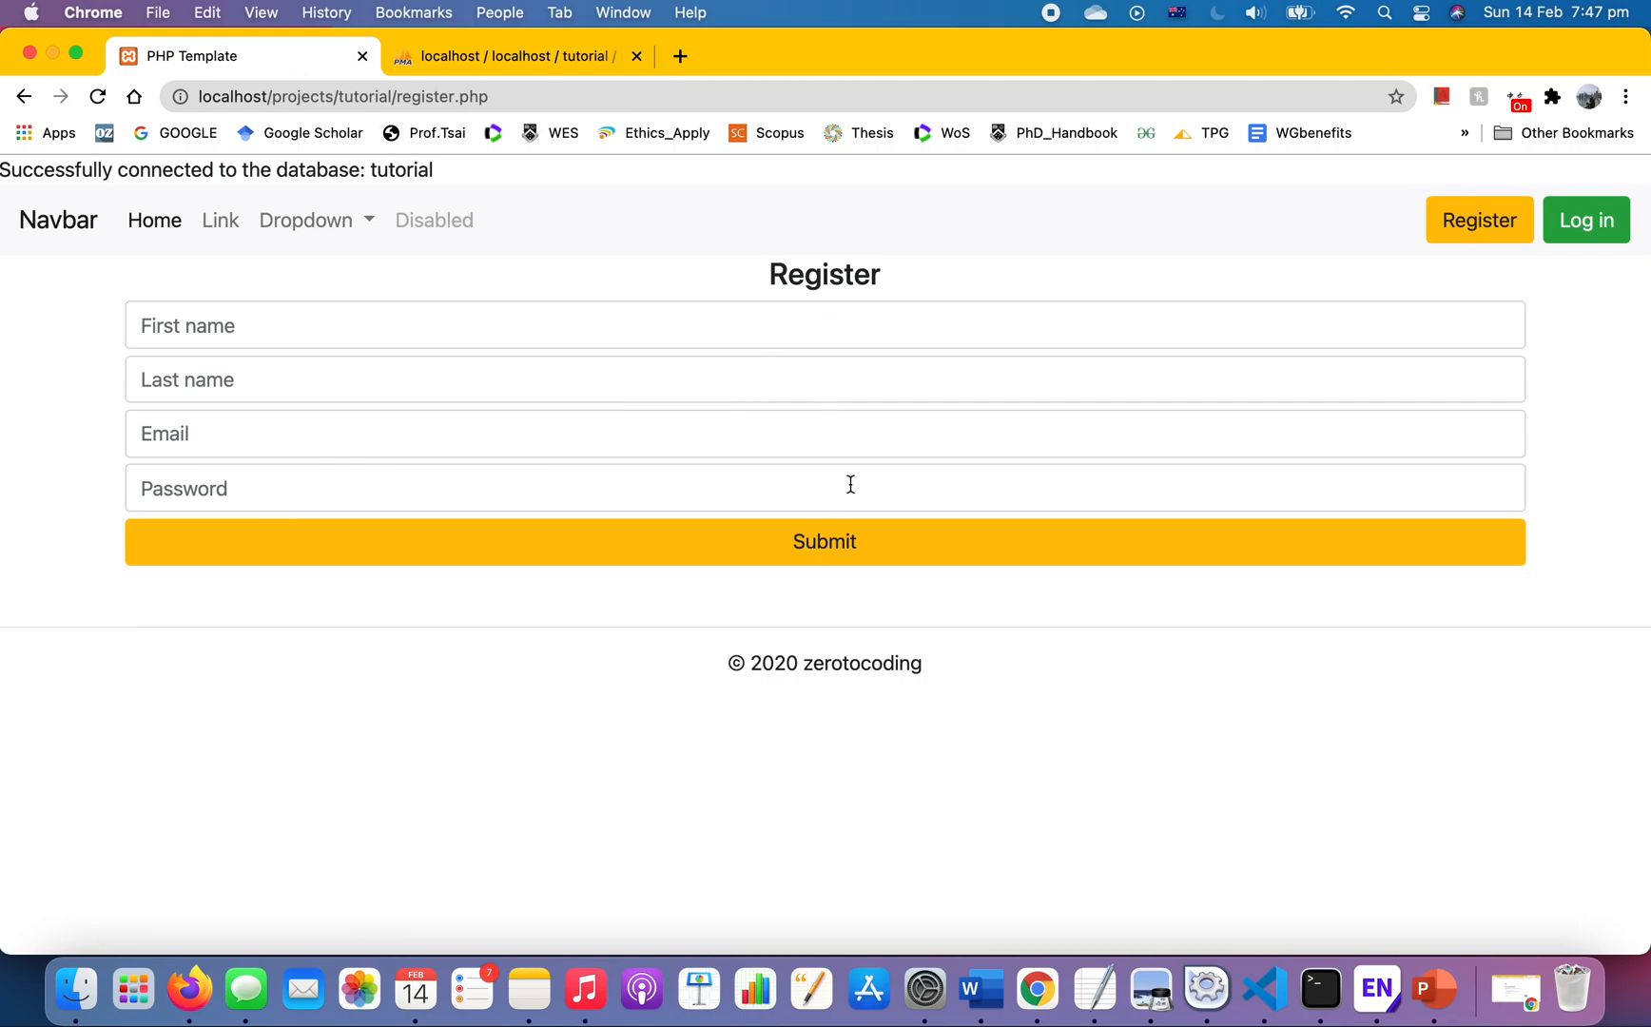
pyautogui.moveTo(510, 399)
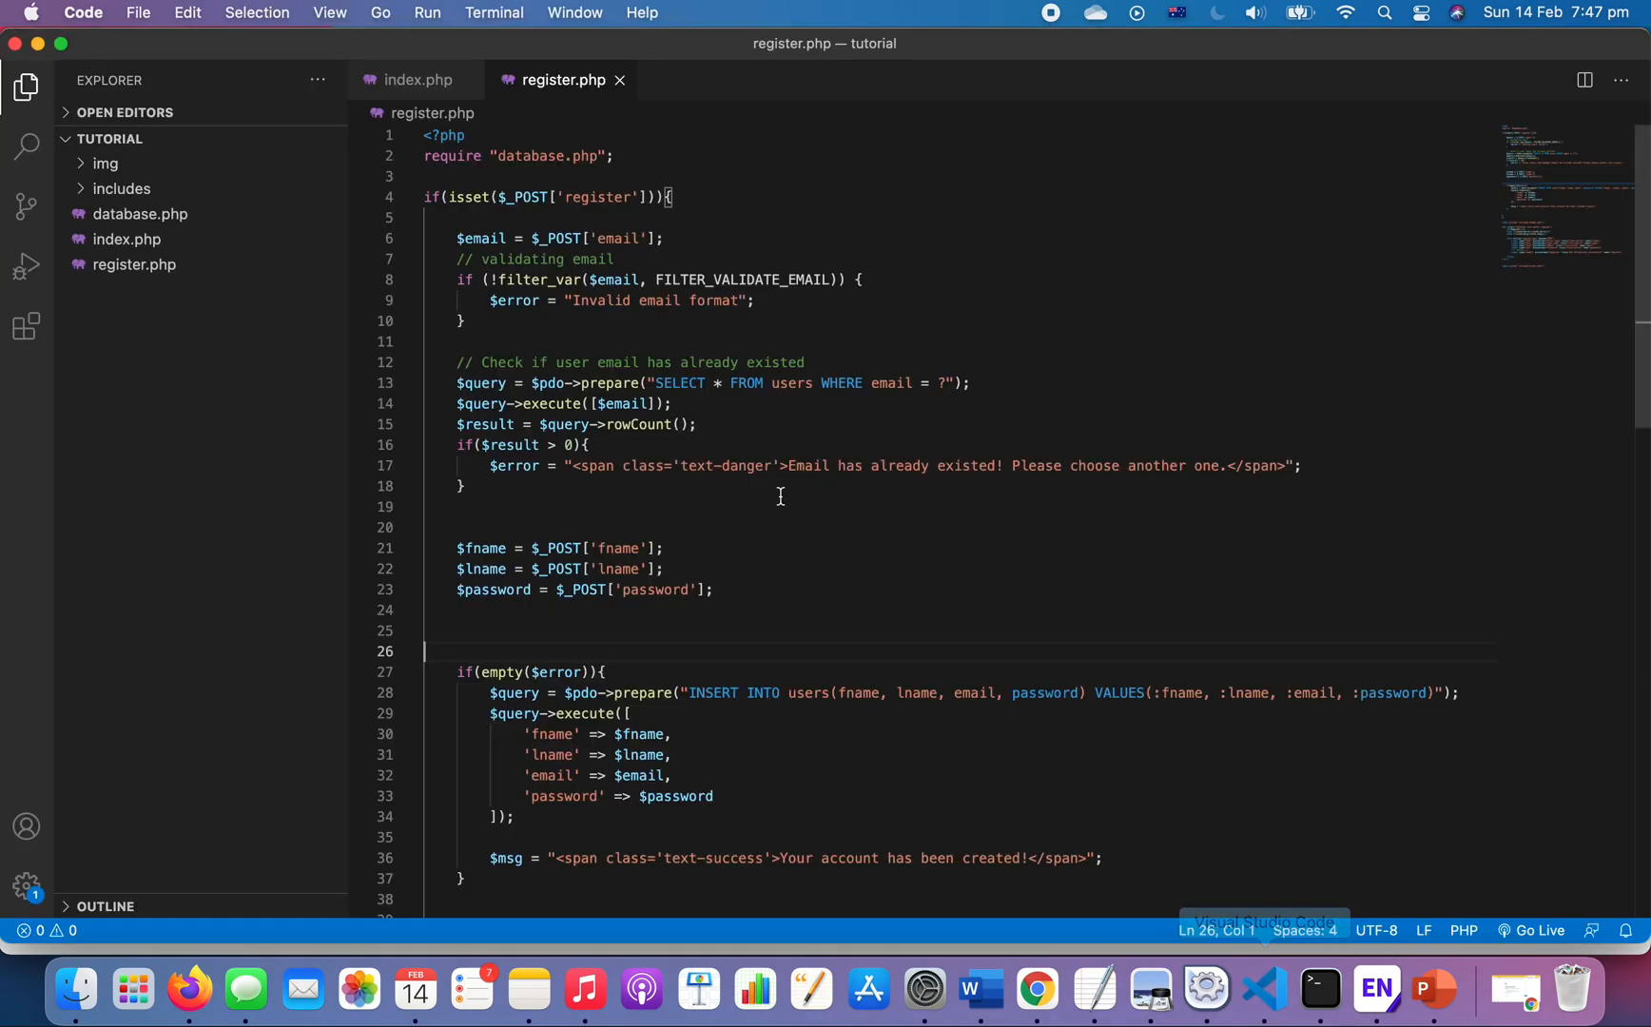
pyautogui.moveTo(272, 264)
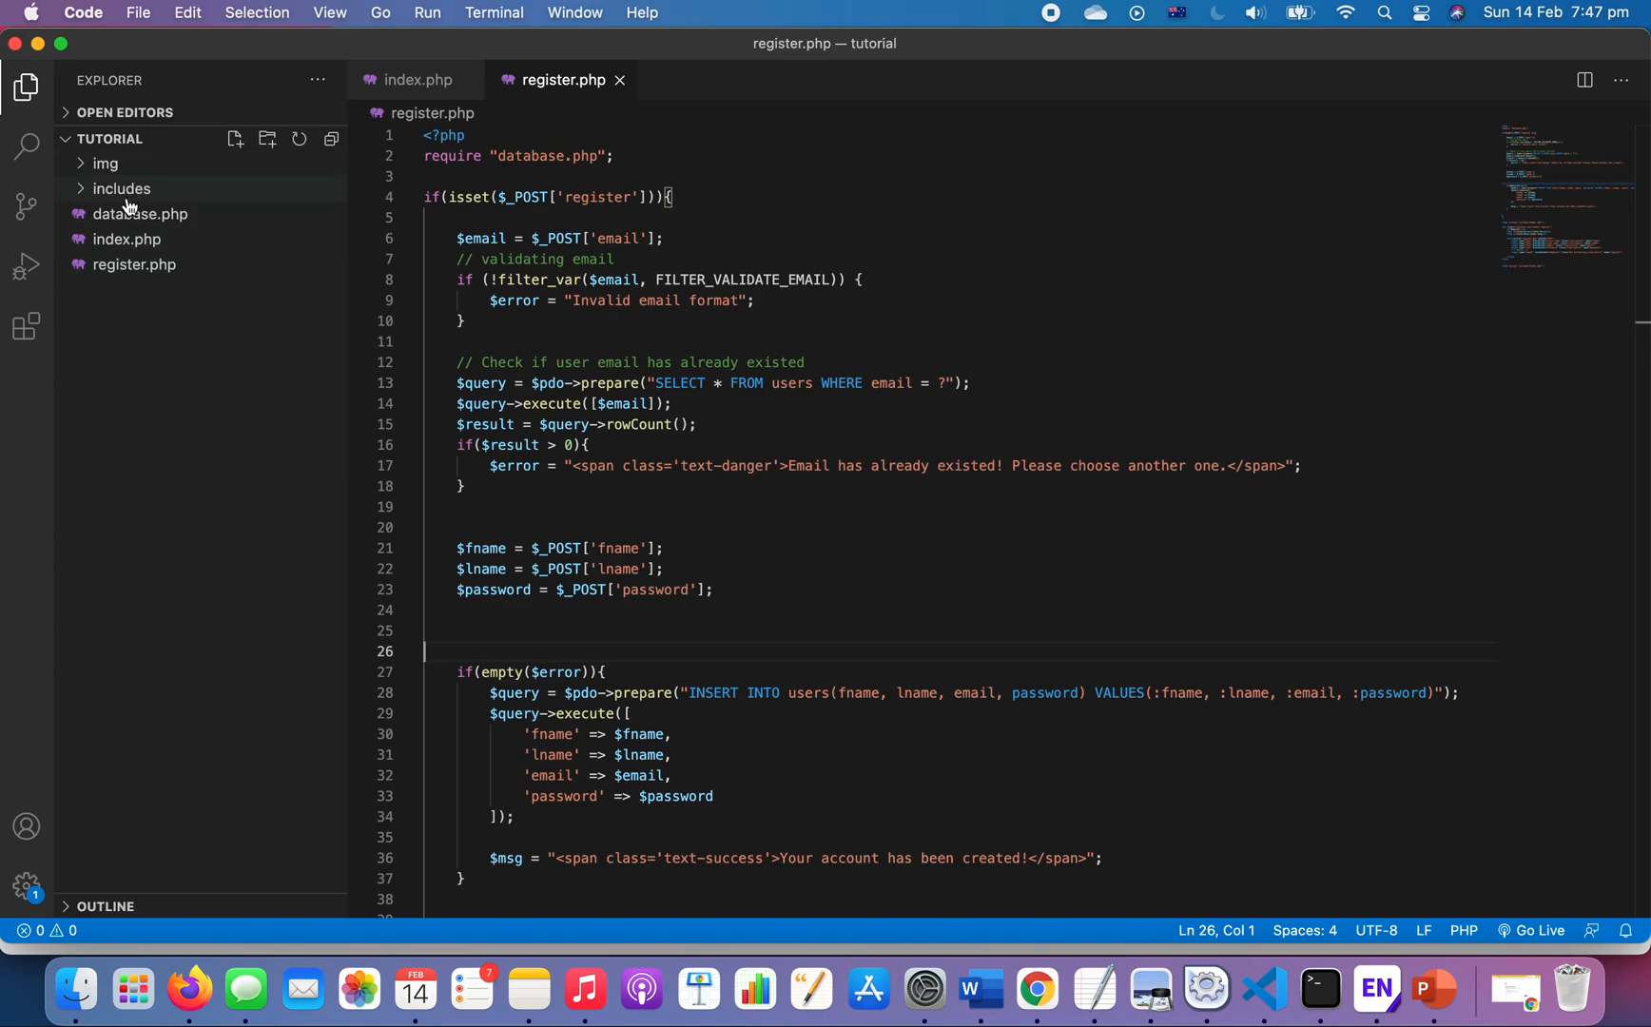
pyautogui.moveTo(170, 221)
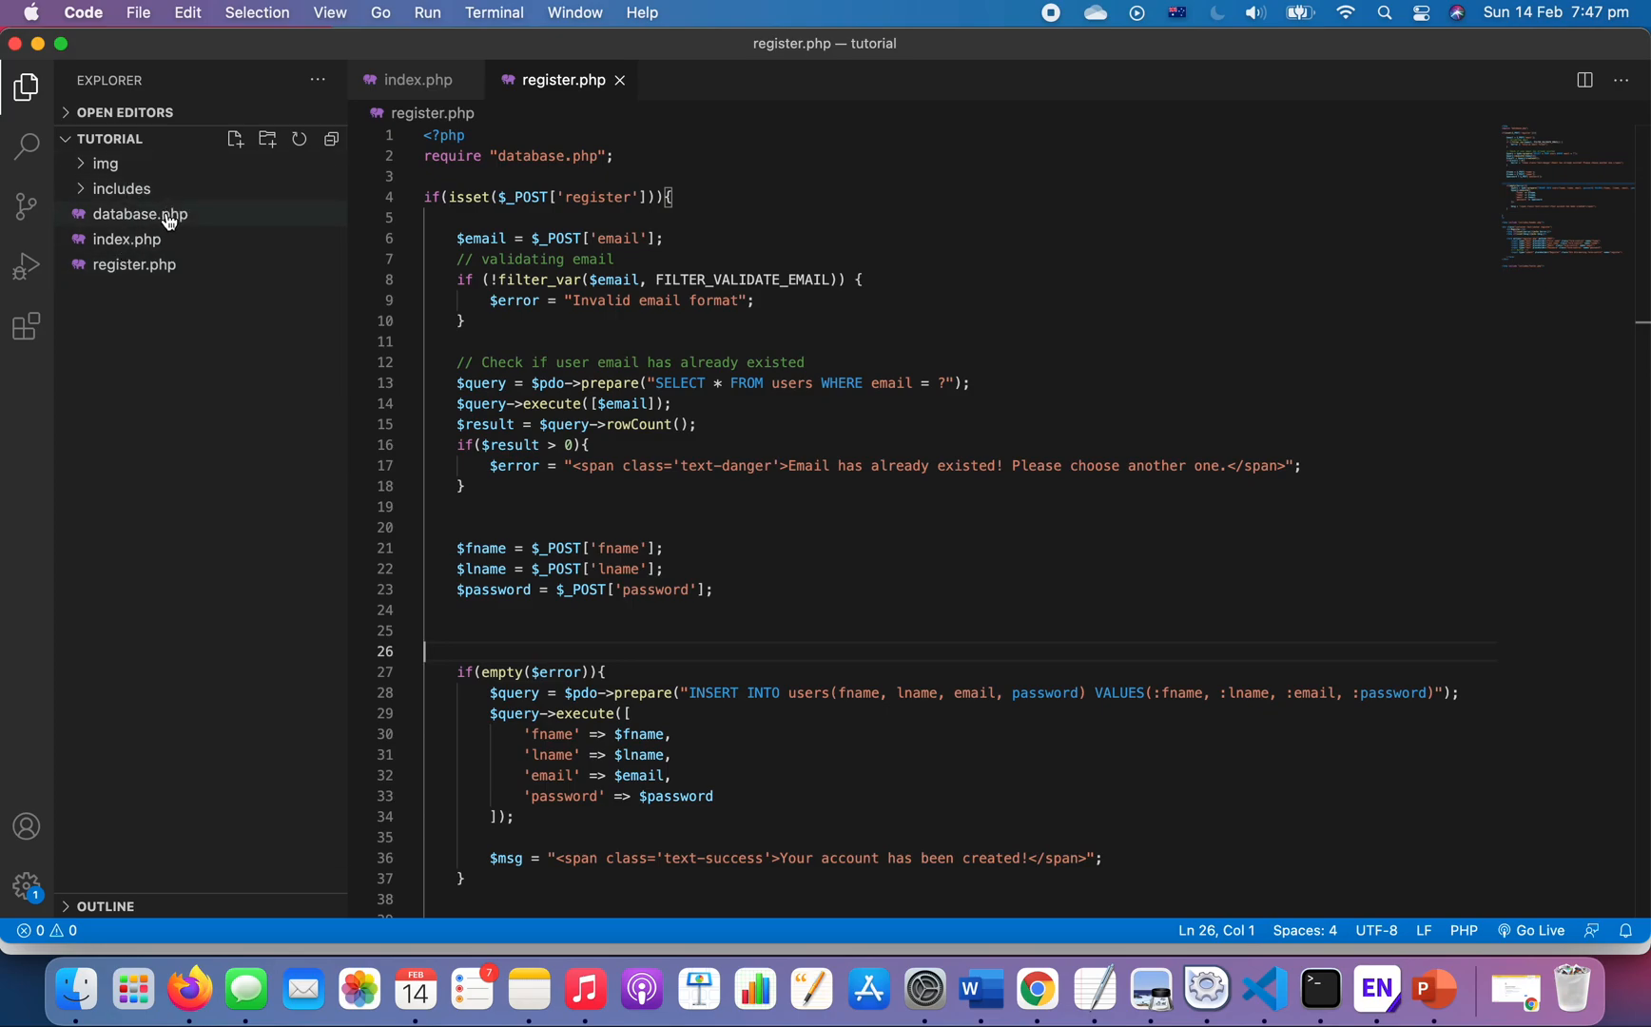
pyautogui.moveTo(188, 249)
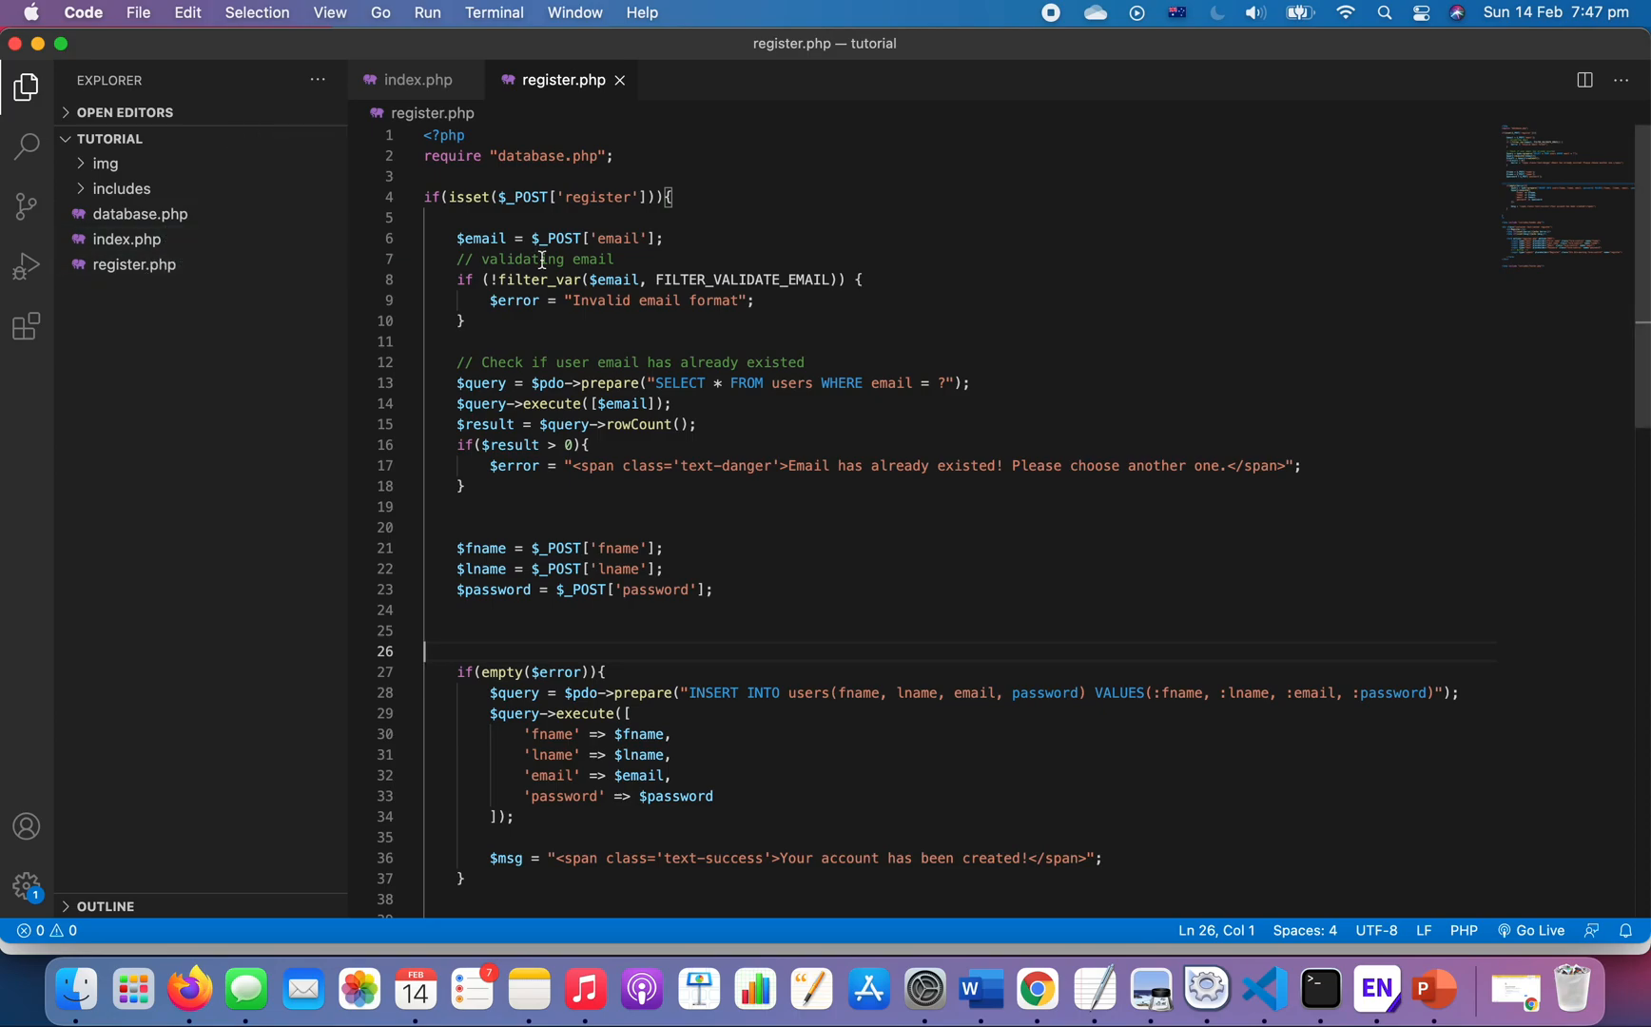
pyautogui.click(650, 237)
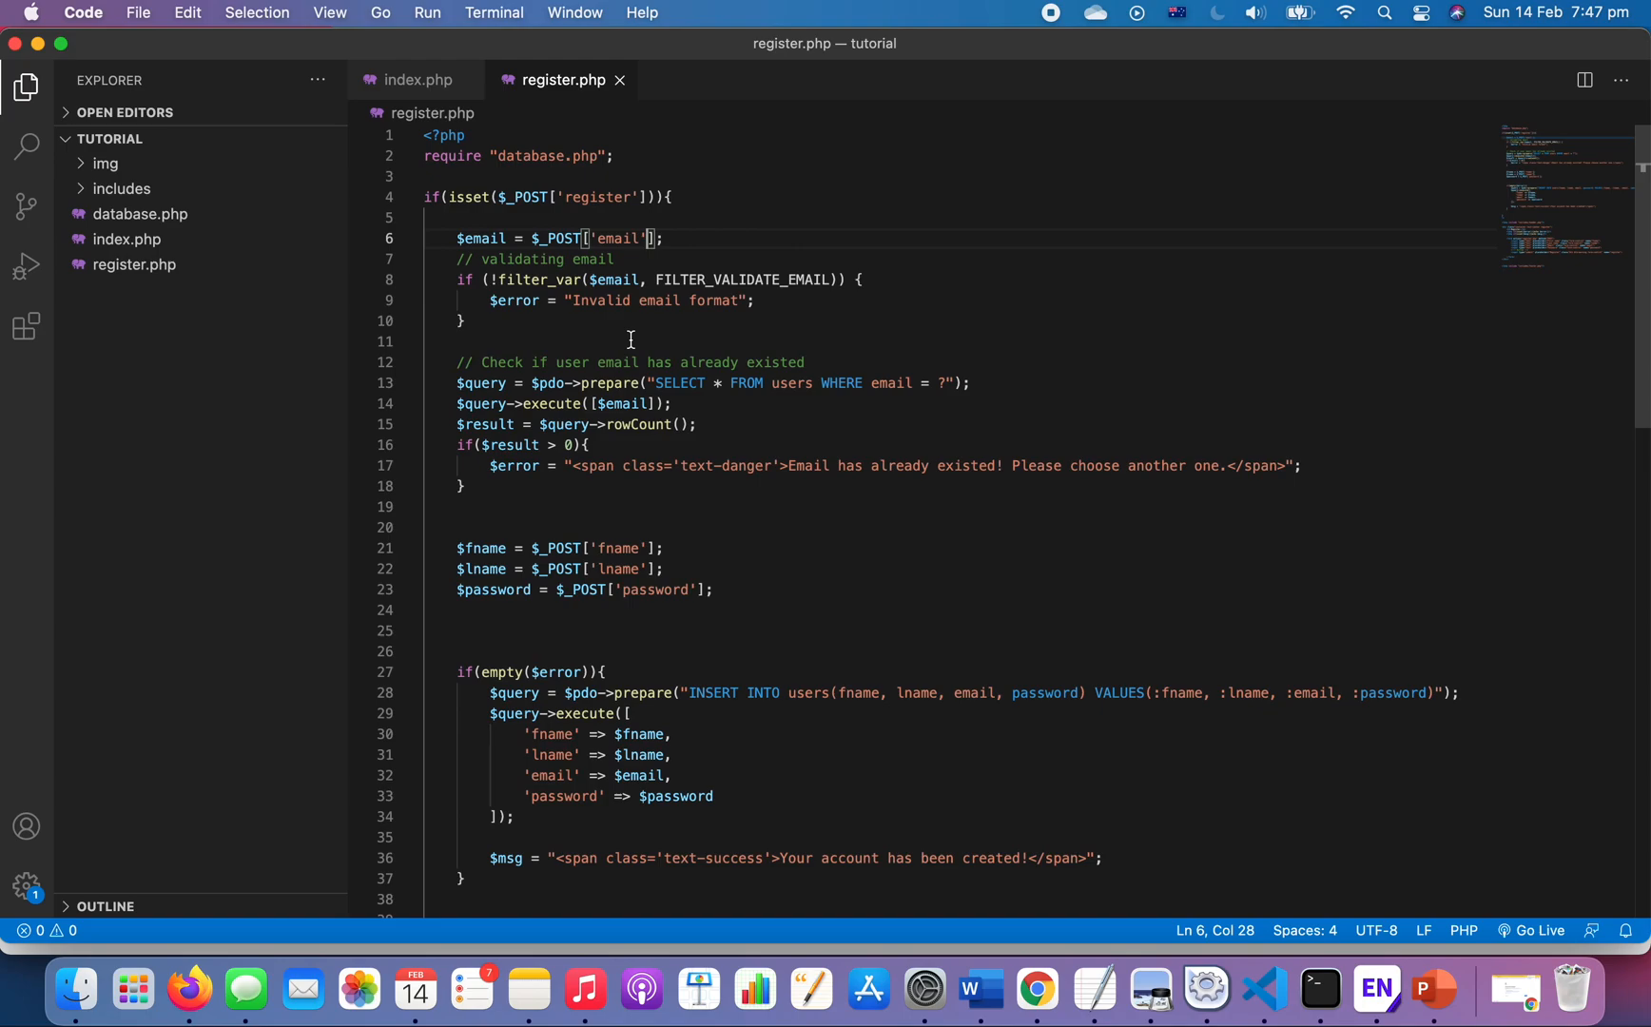
pyautogui.click(620, 156)
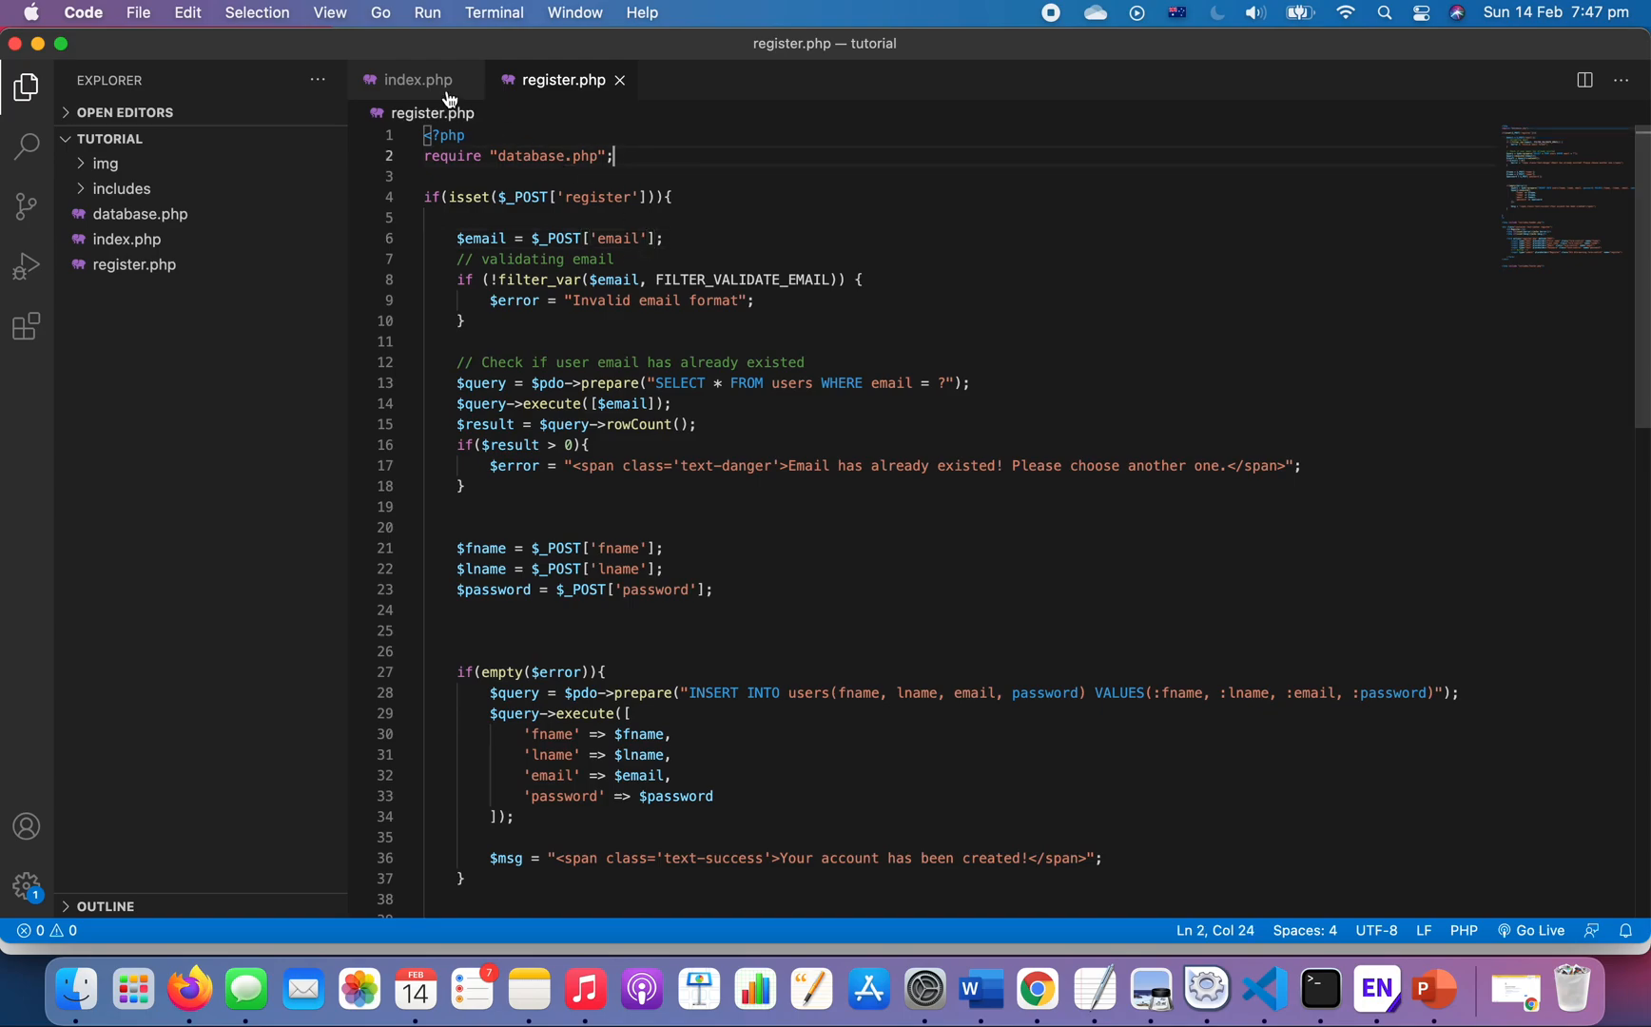
# - Open database.php from the Explorer to review the PDO connection settings
pyautogui.click(140, 213)
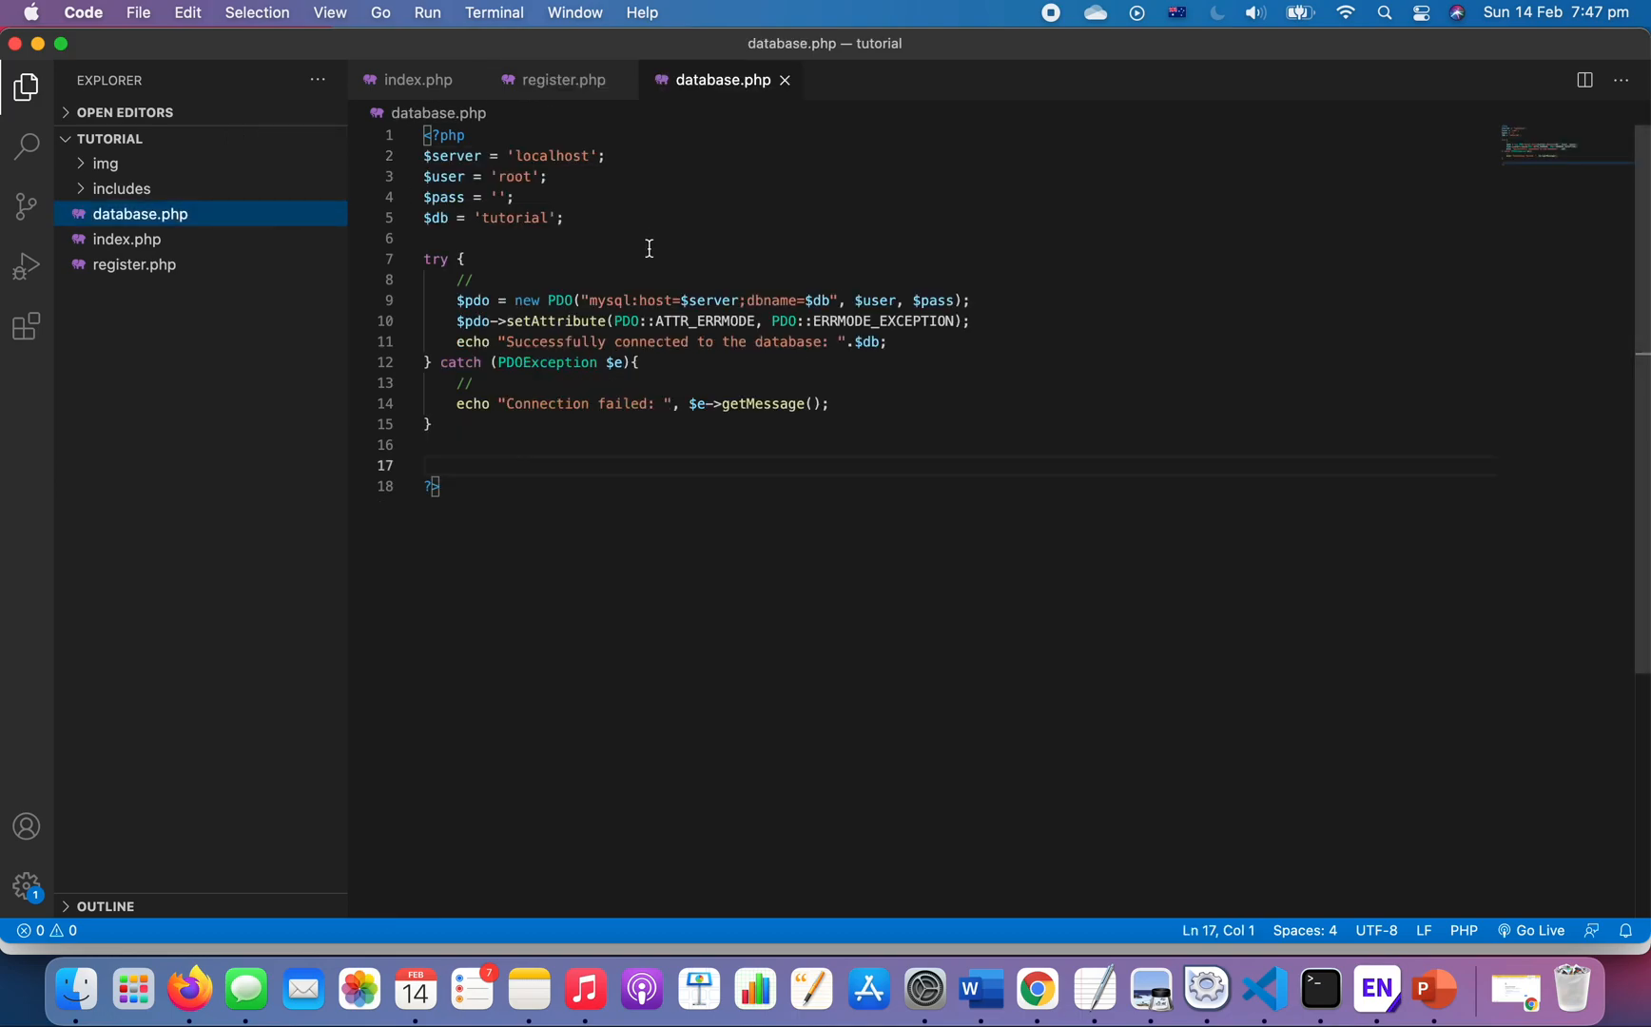
pyautogui.moveTo(662, 321)
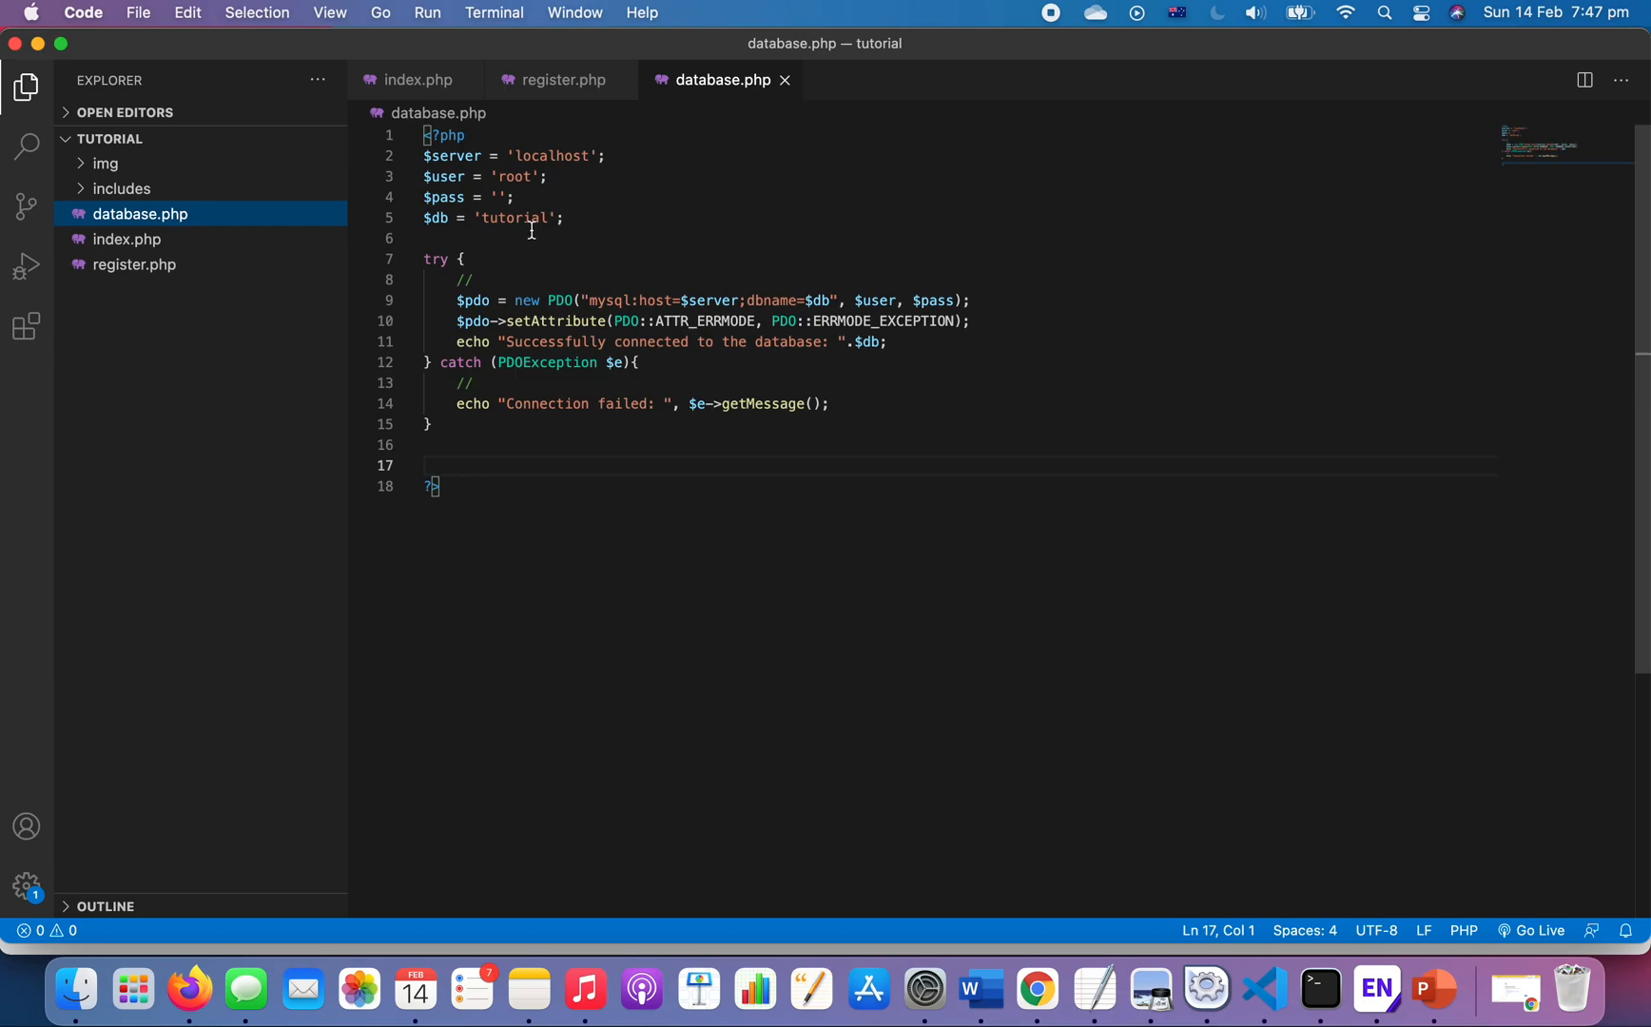
pyautogui.moveTo(527, 221)
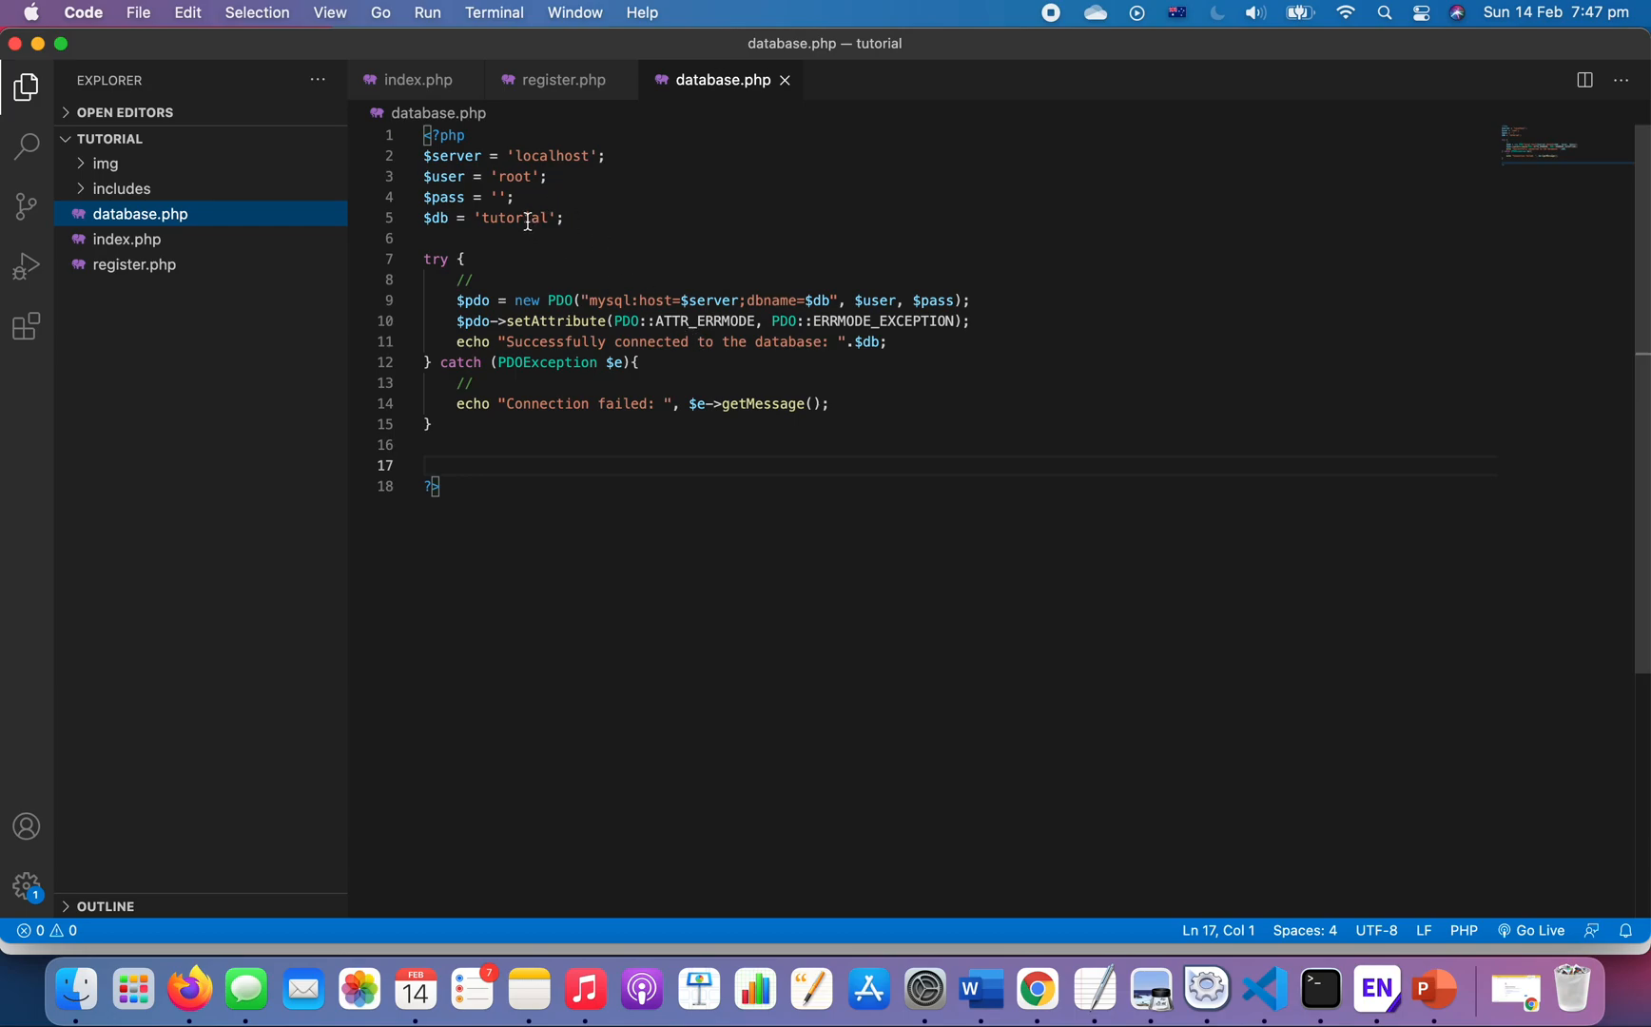
pyautogui.moveTo(200, 280)
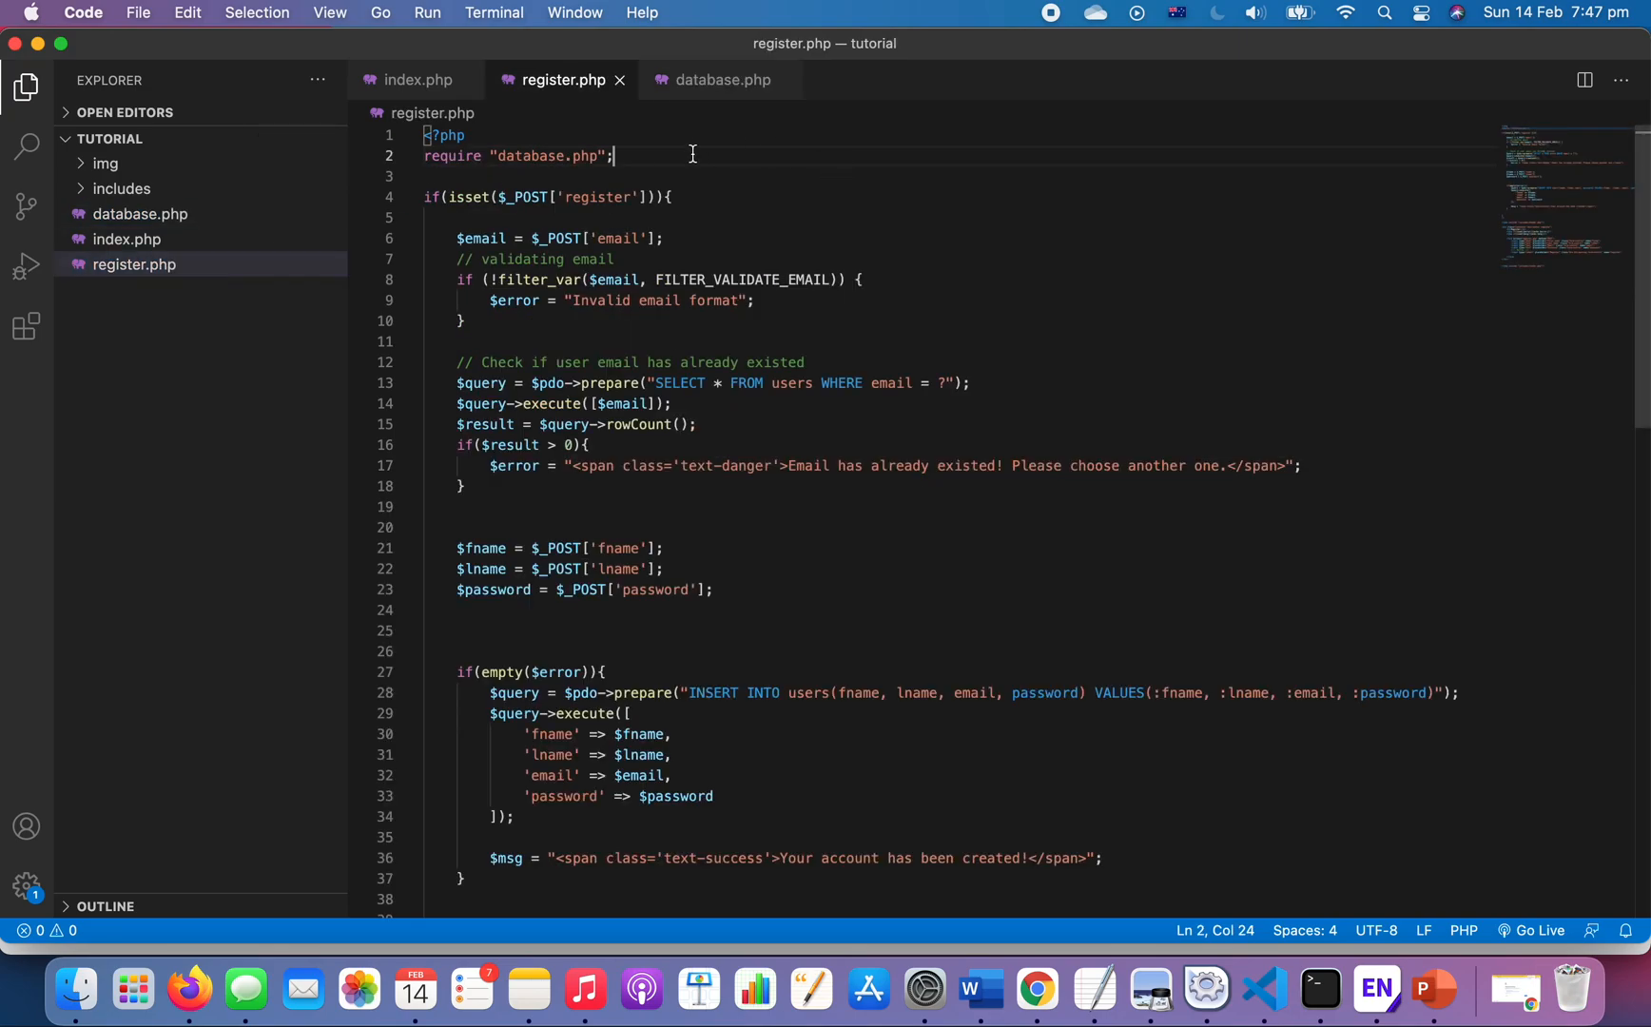
pyautogui.moveTo(768, 209)
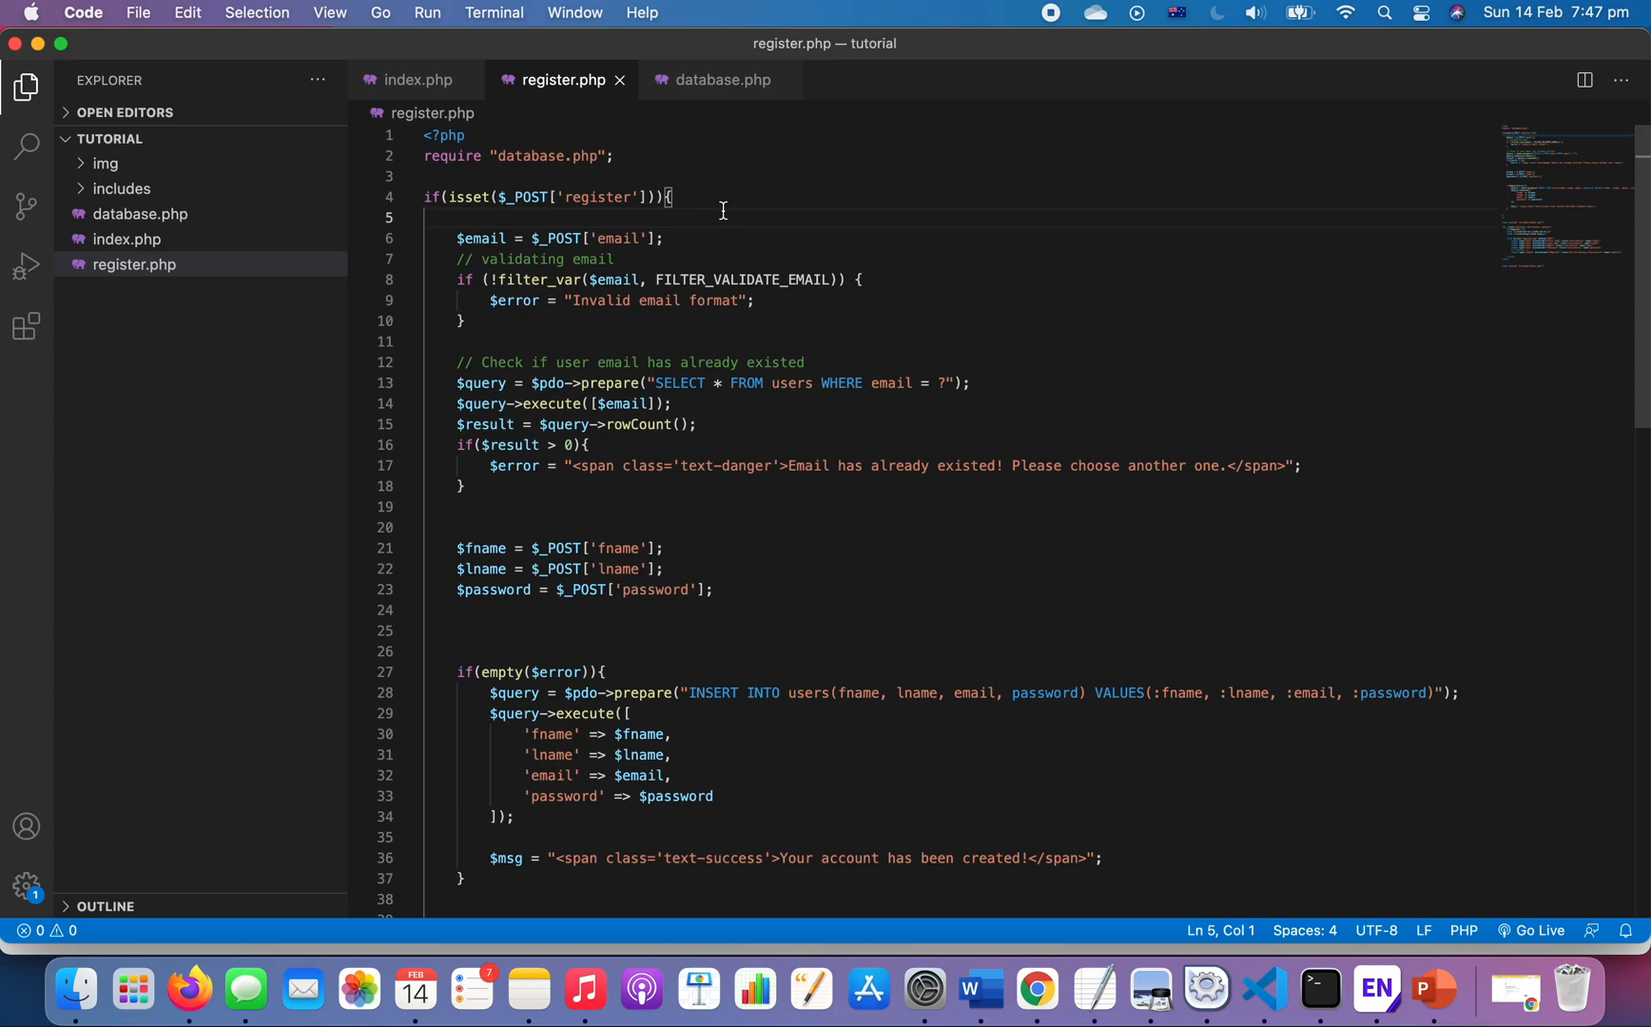
pyautogui.click(668, 237)
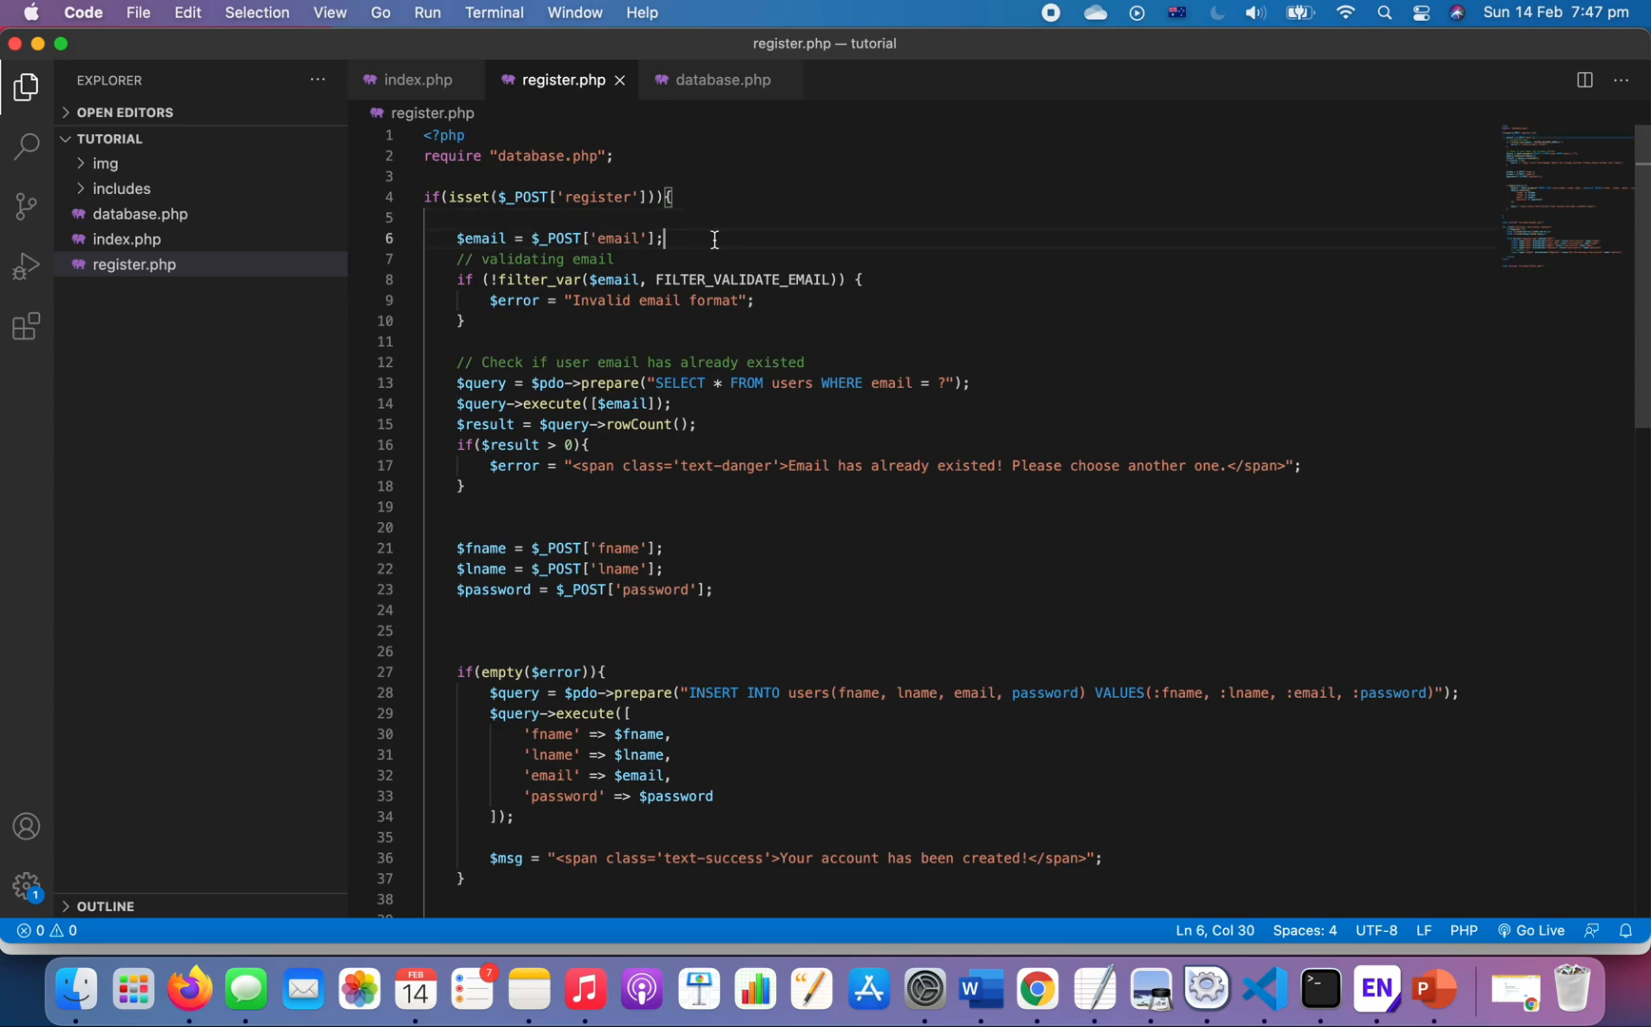
pyautogui.moveTo(757, 256)
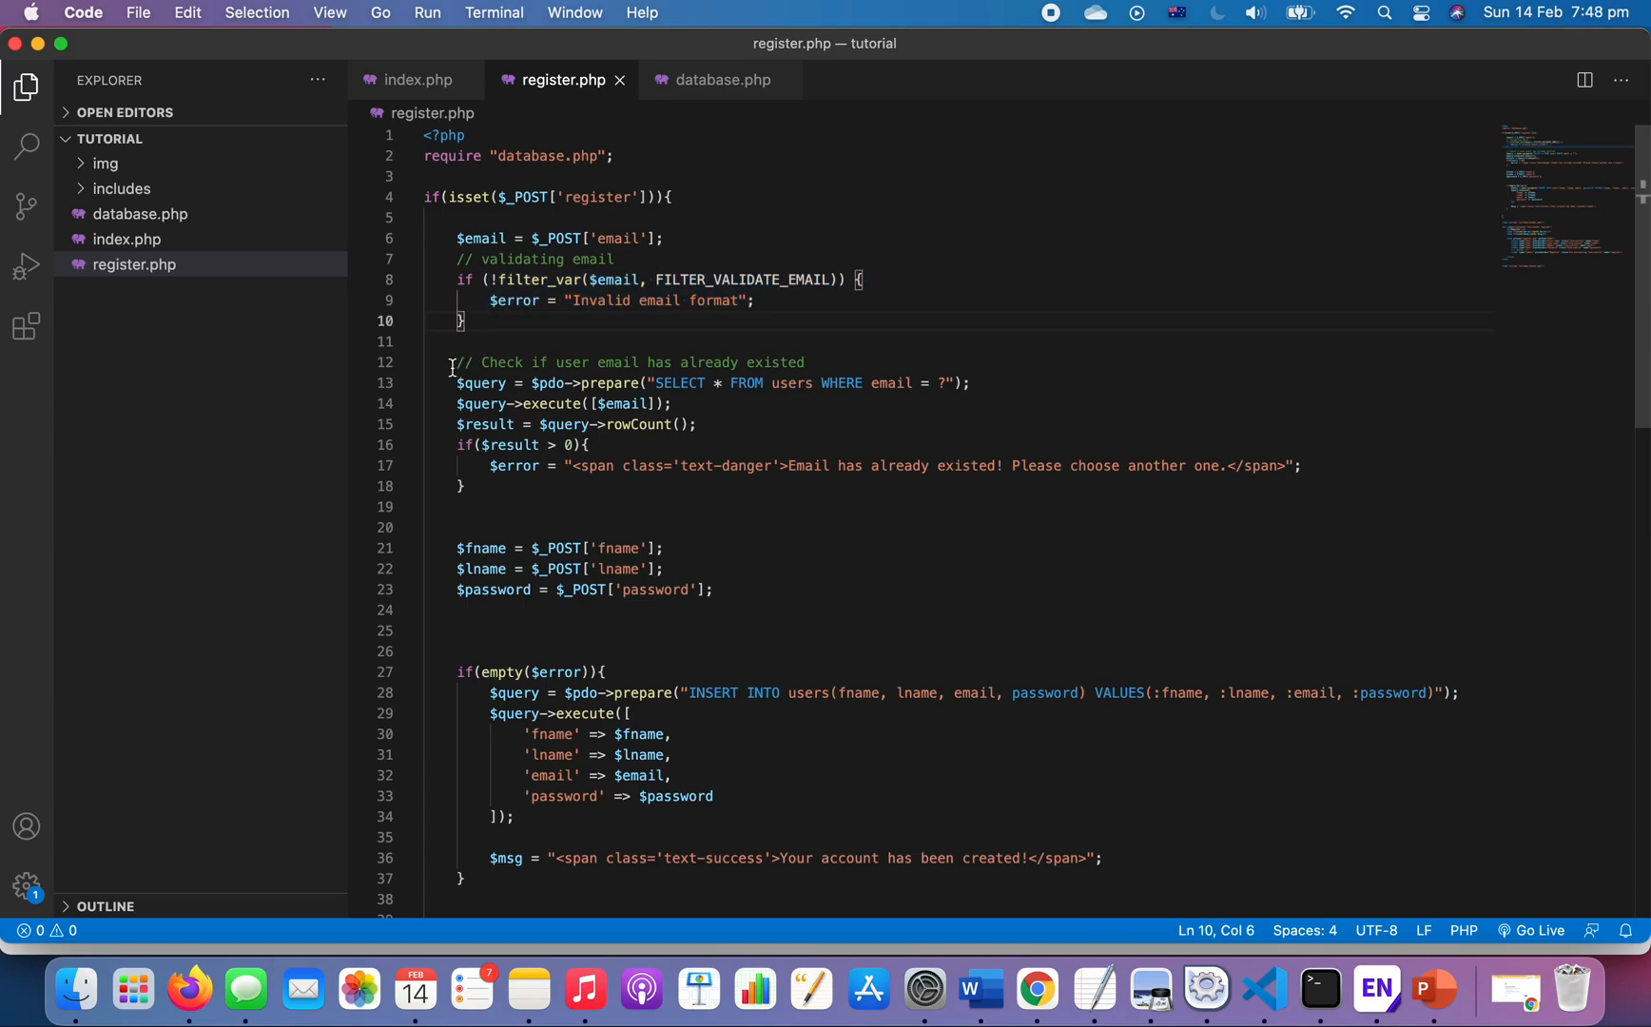
pyautogui.moveTo(451, 363); pyautogui.dragTo(573, 506)
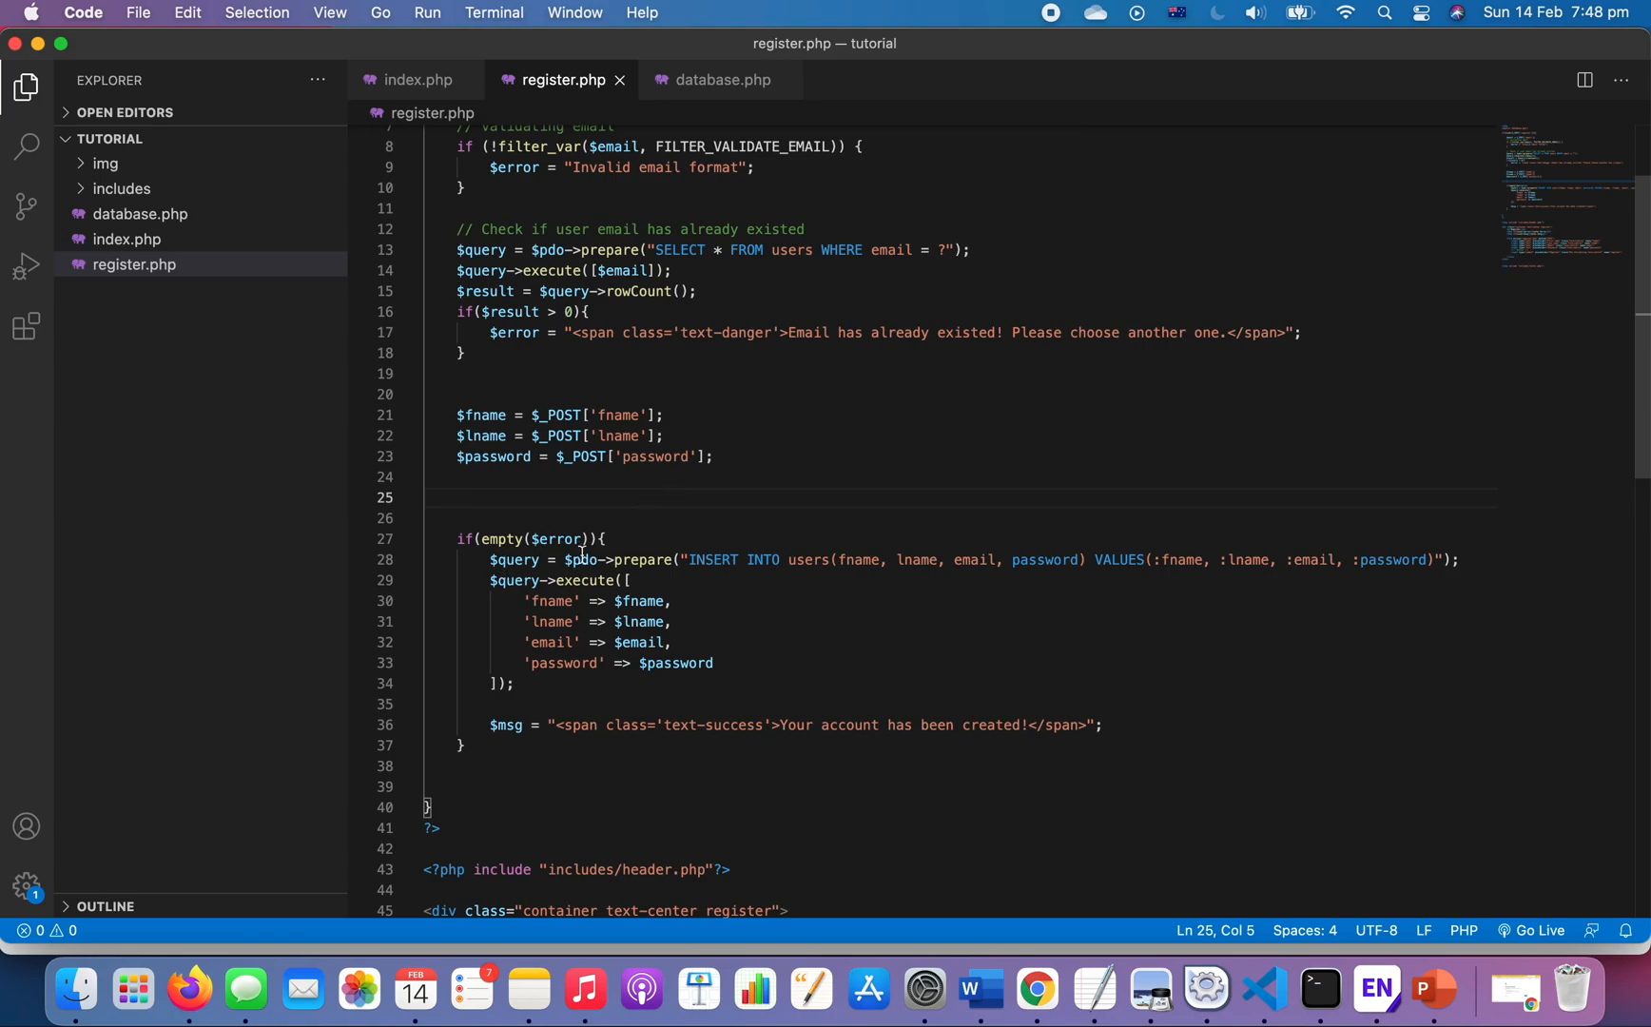
pyautogui.moveTo(665, 580)
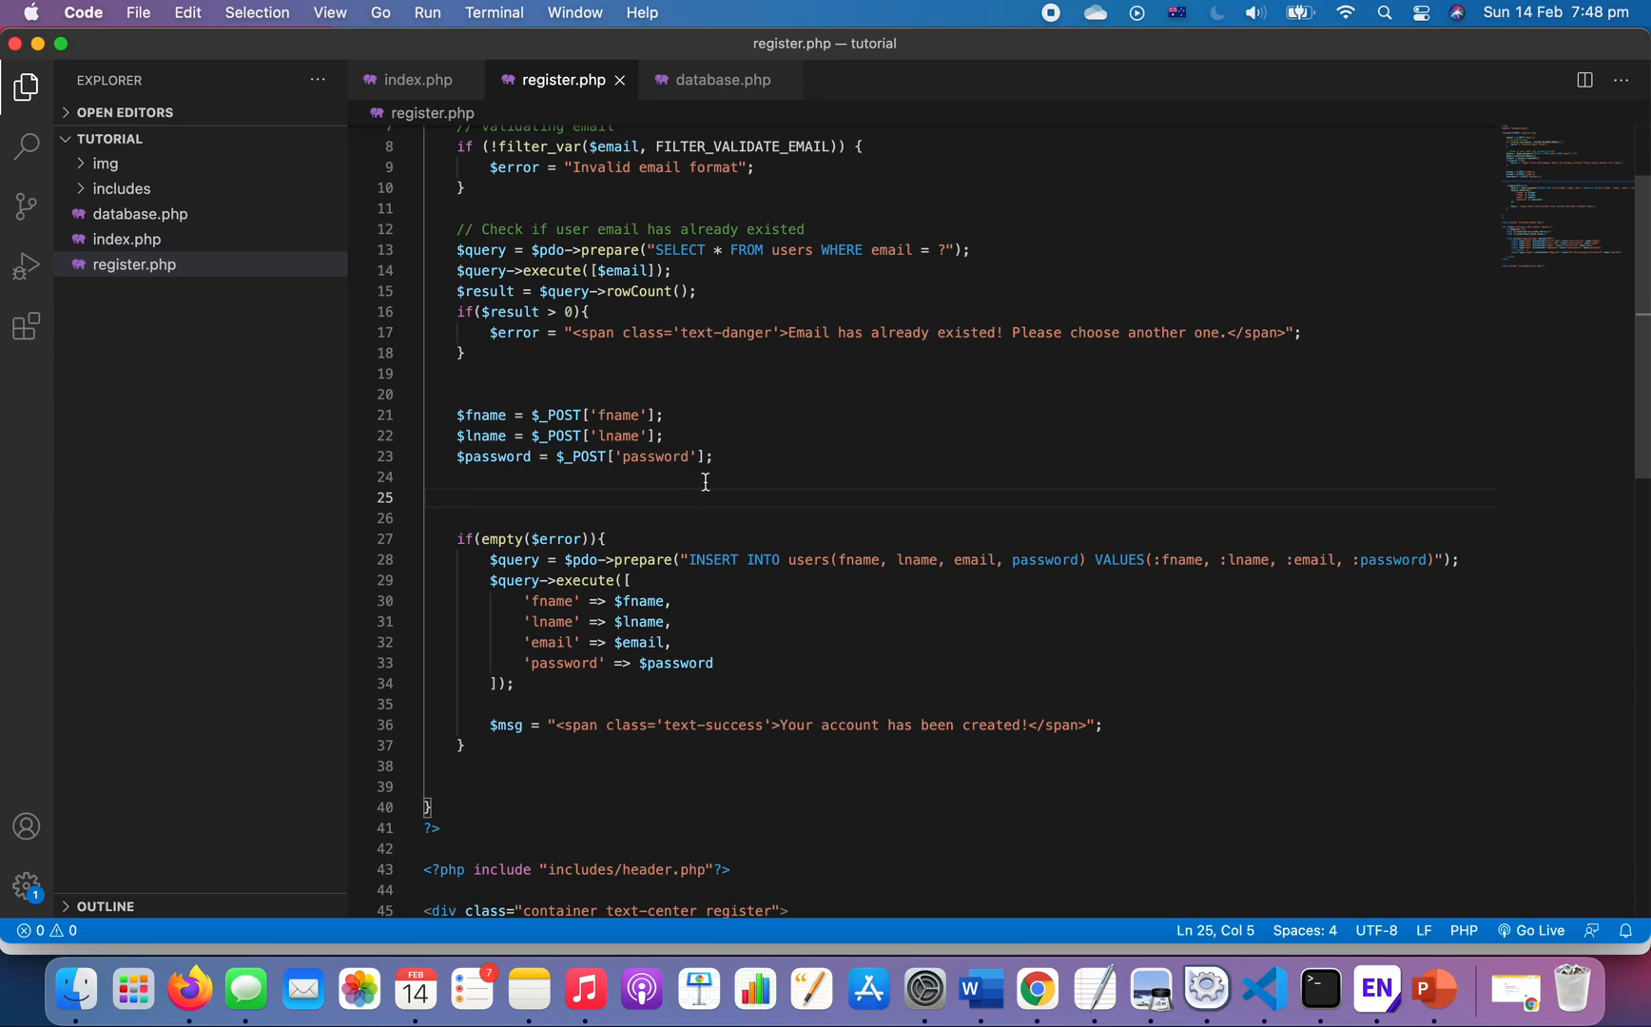
pyautogui.moveTo(613, 474)
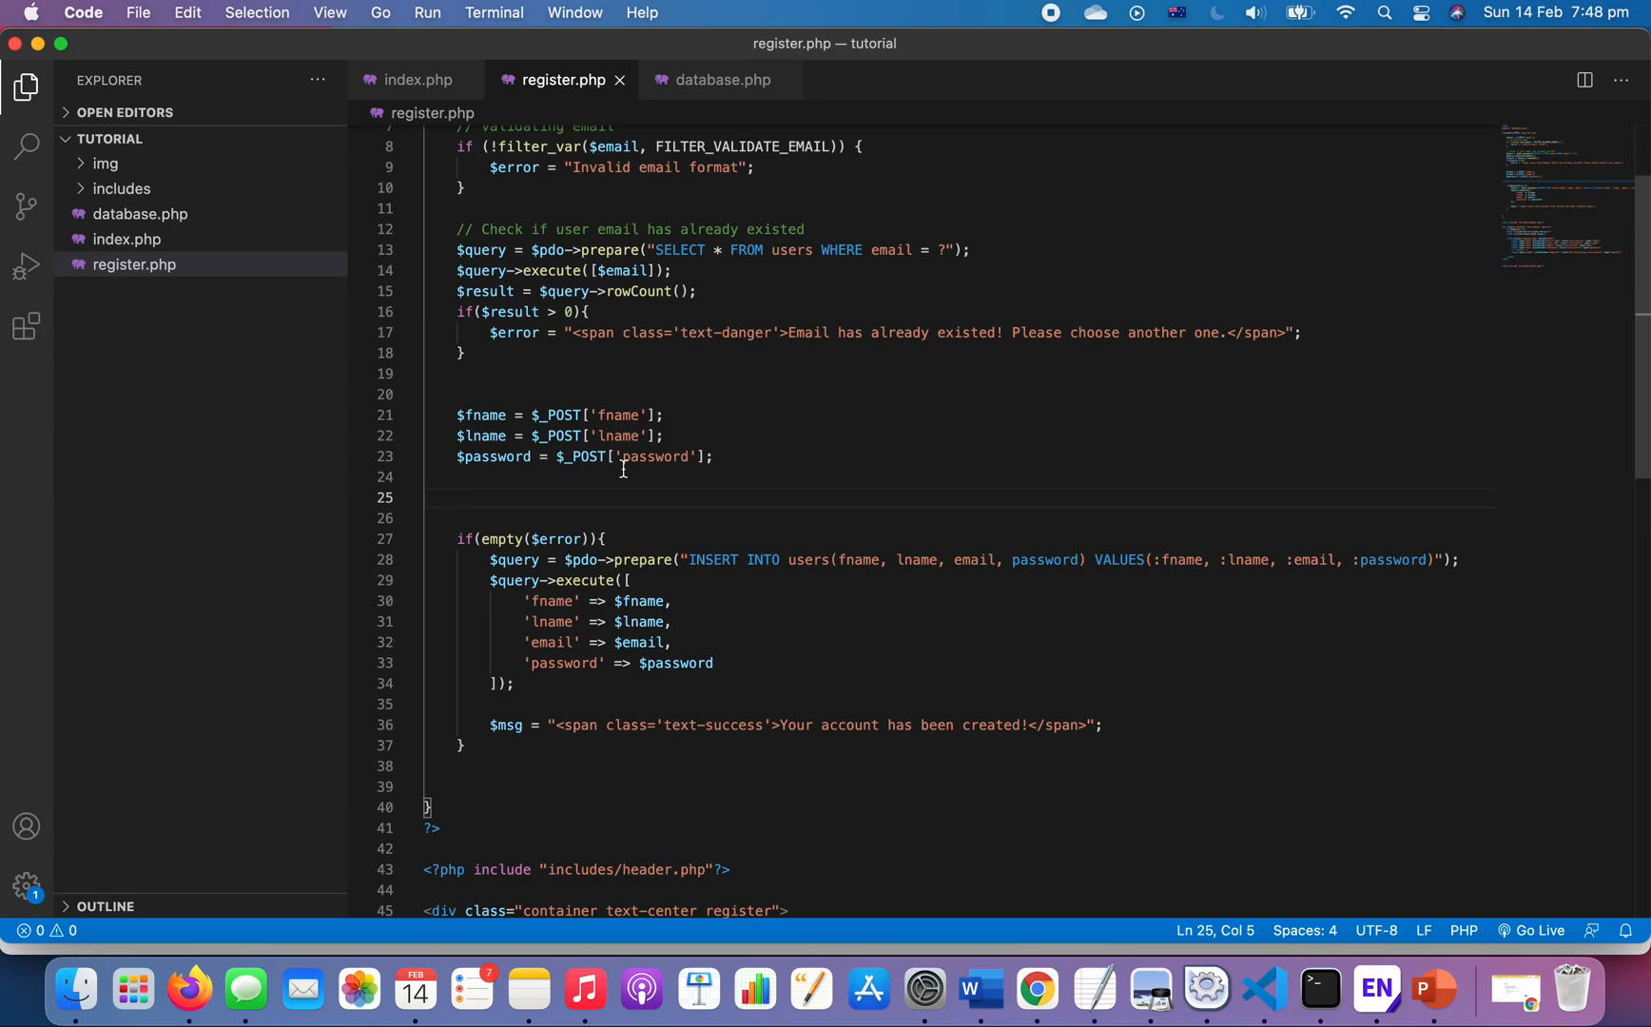
pyautogui.moveTo(734, 472)
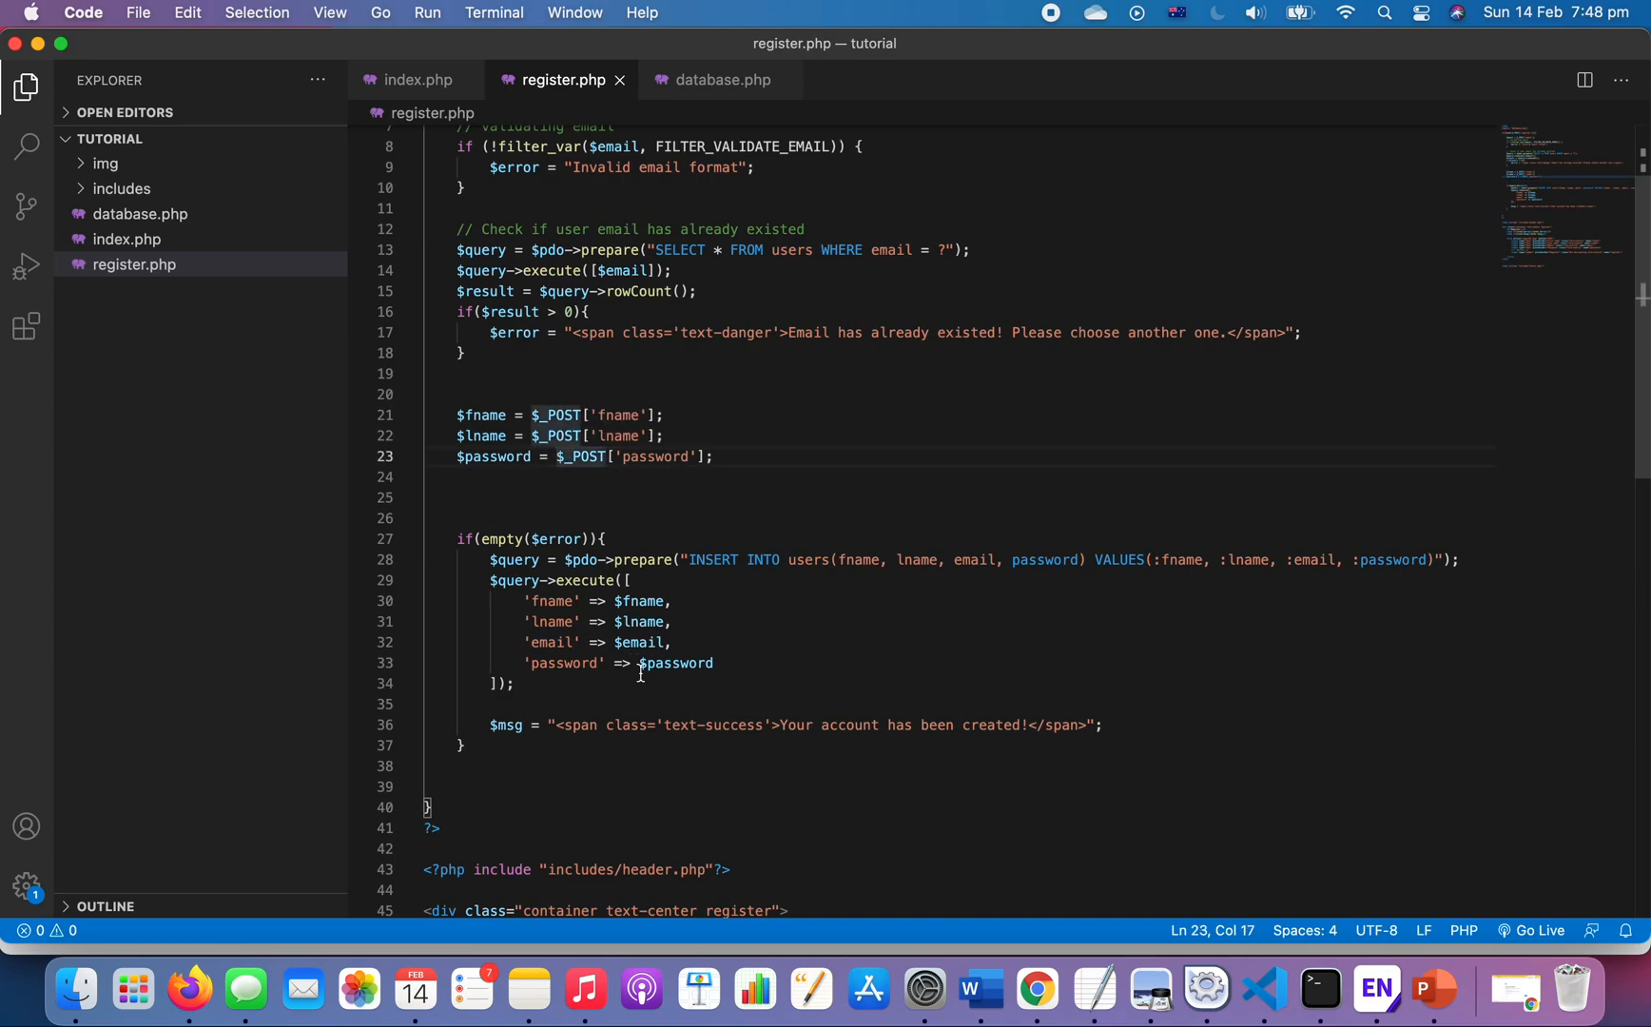
# - Wrap $_POST['password'] in password_hash(..., PASSWORD_DEFAULT) on line 23 and trace $password to the insert
pyautogui.write('pas')
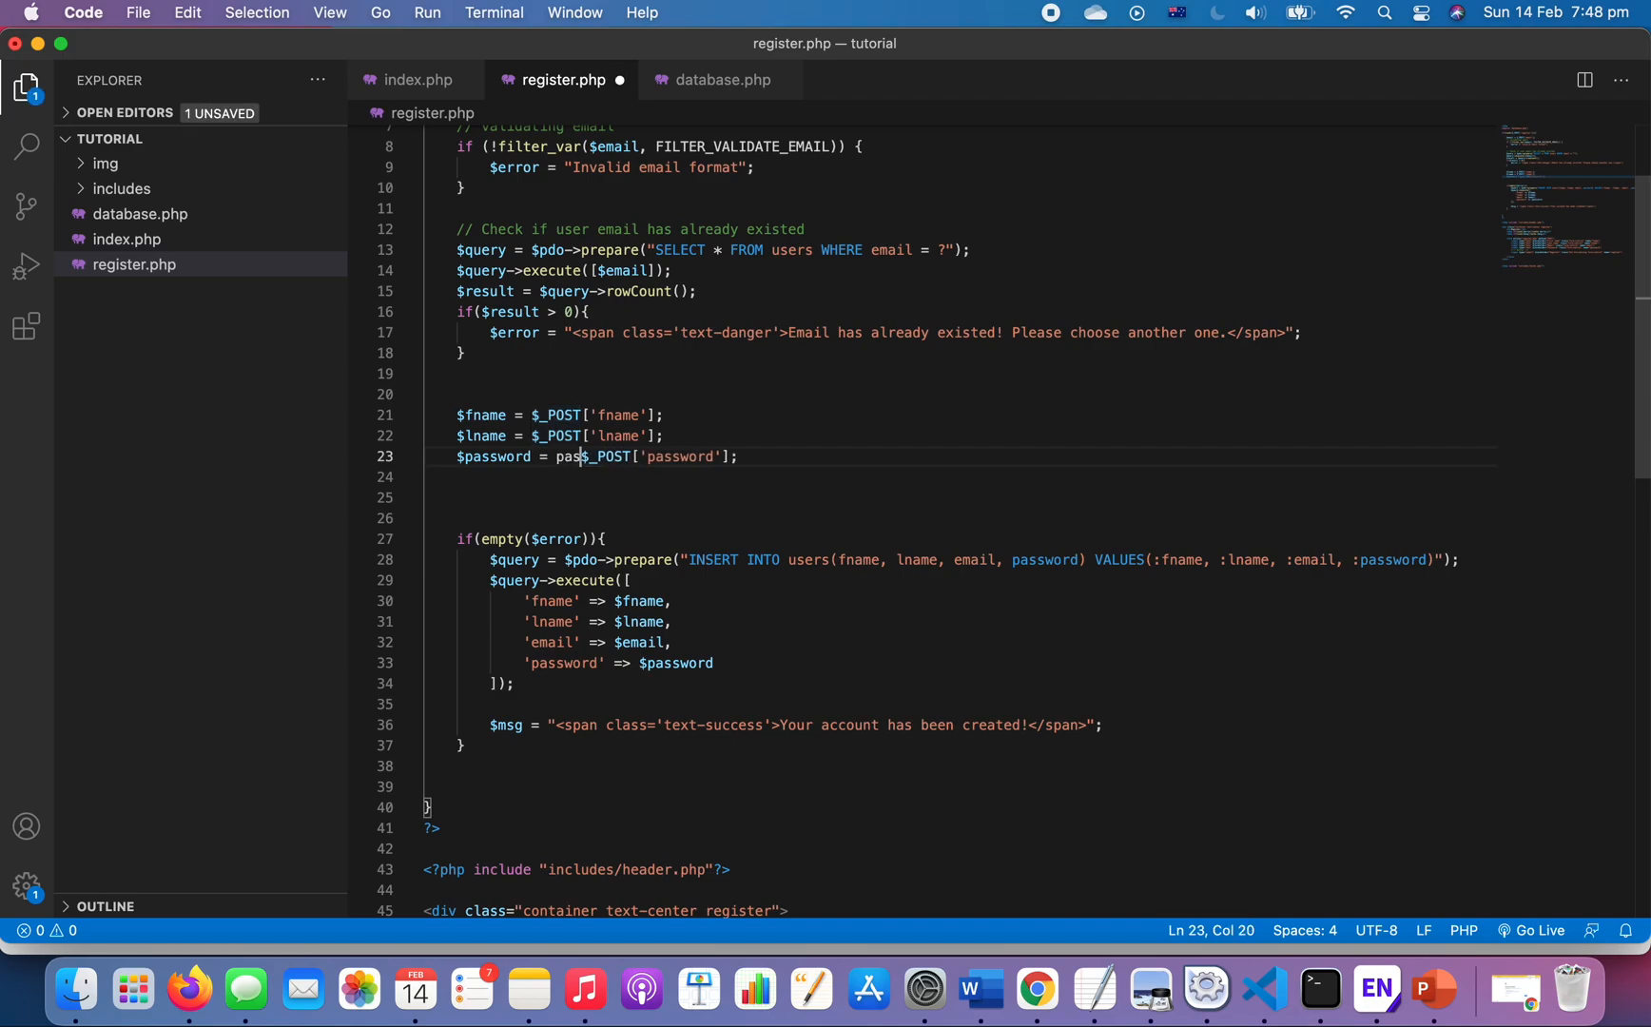
pyautogui.write('sword')
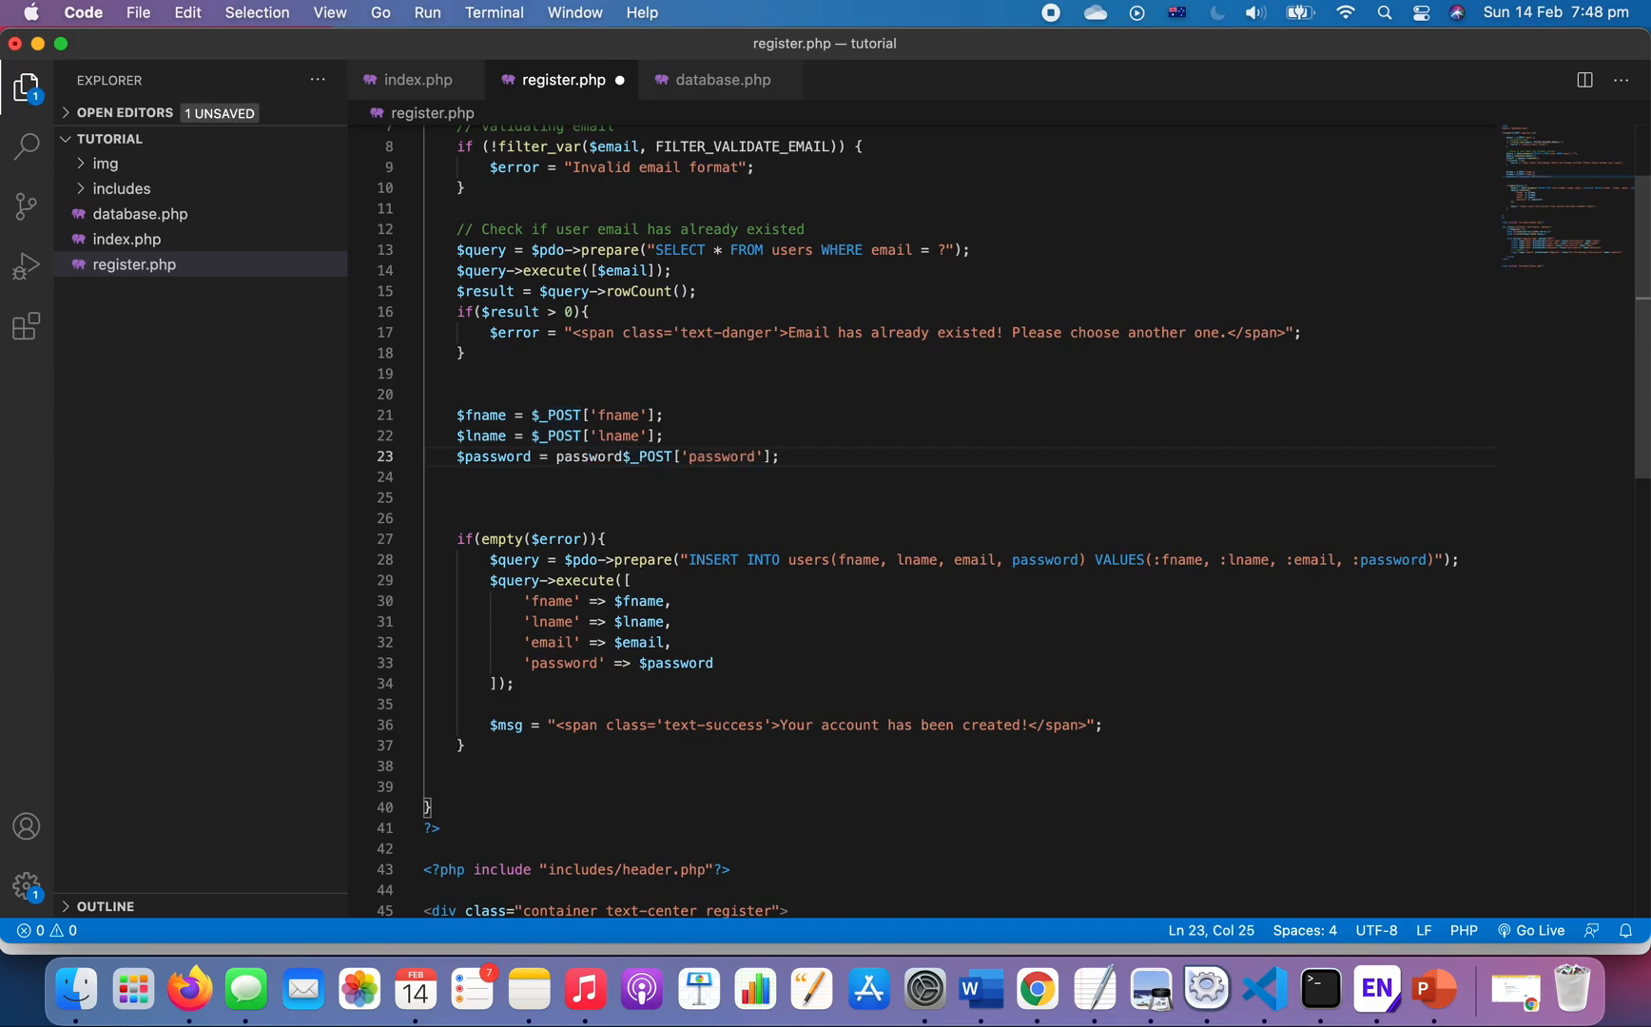
pyautogui.write('_hash(')
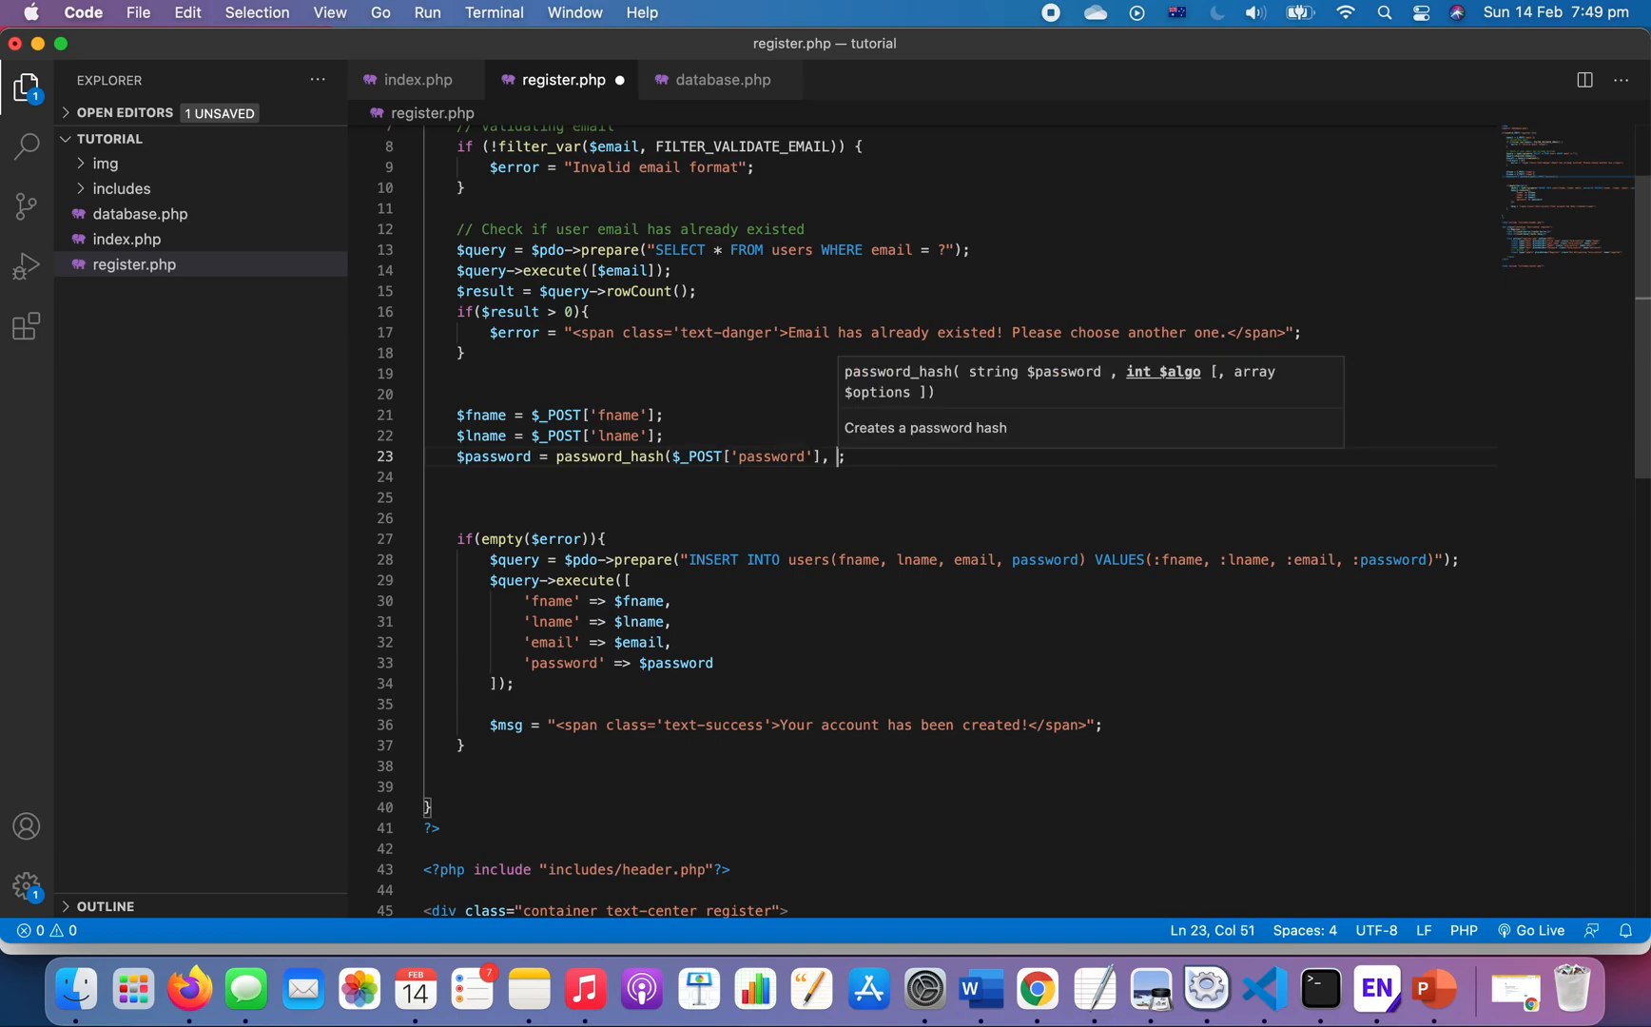
pyautogui.write('PASSWORD_DEFAULT')
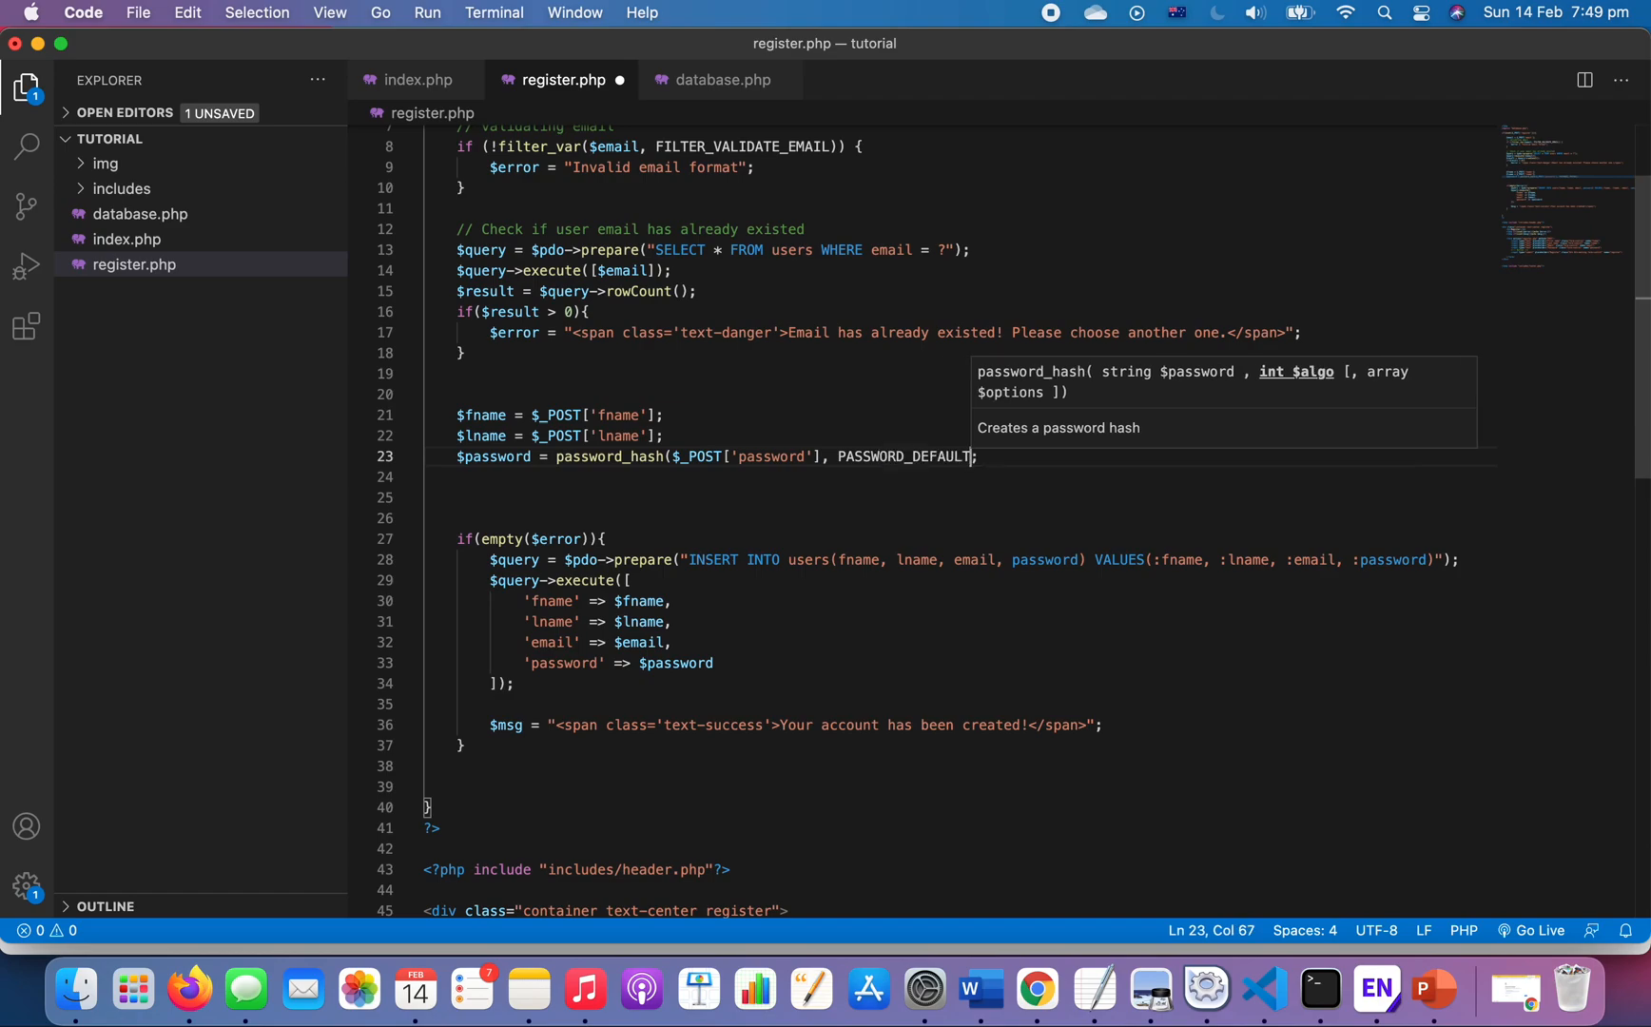
pyautogui.write(')')
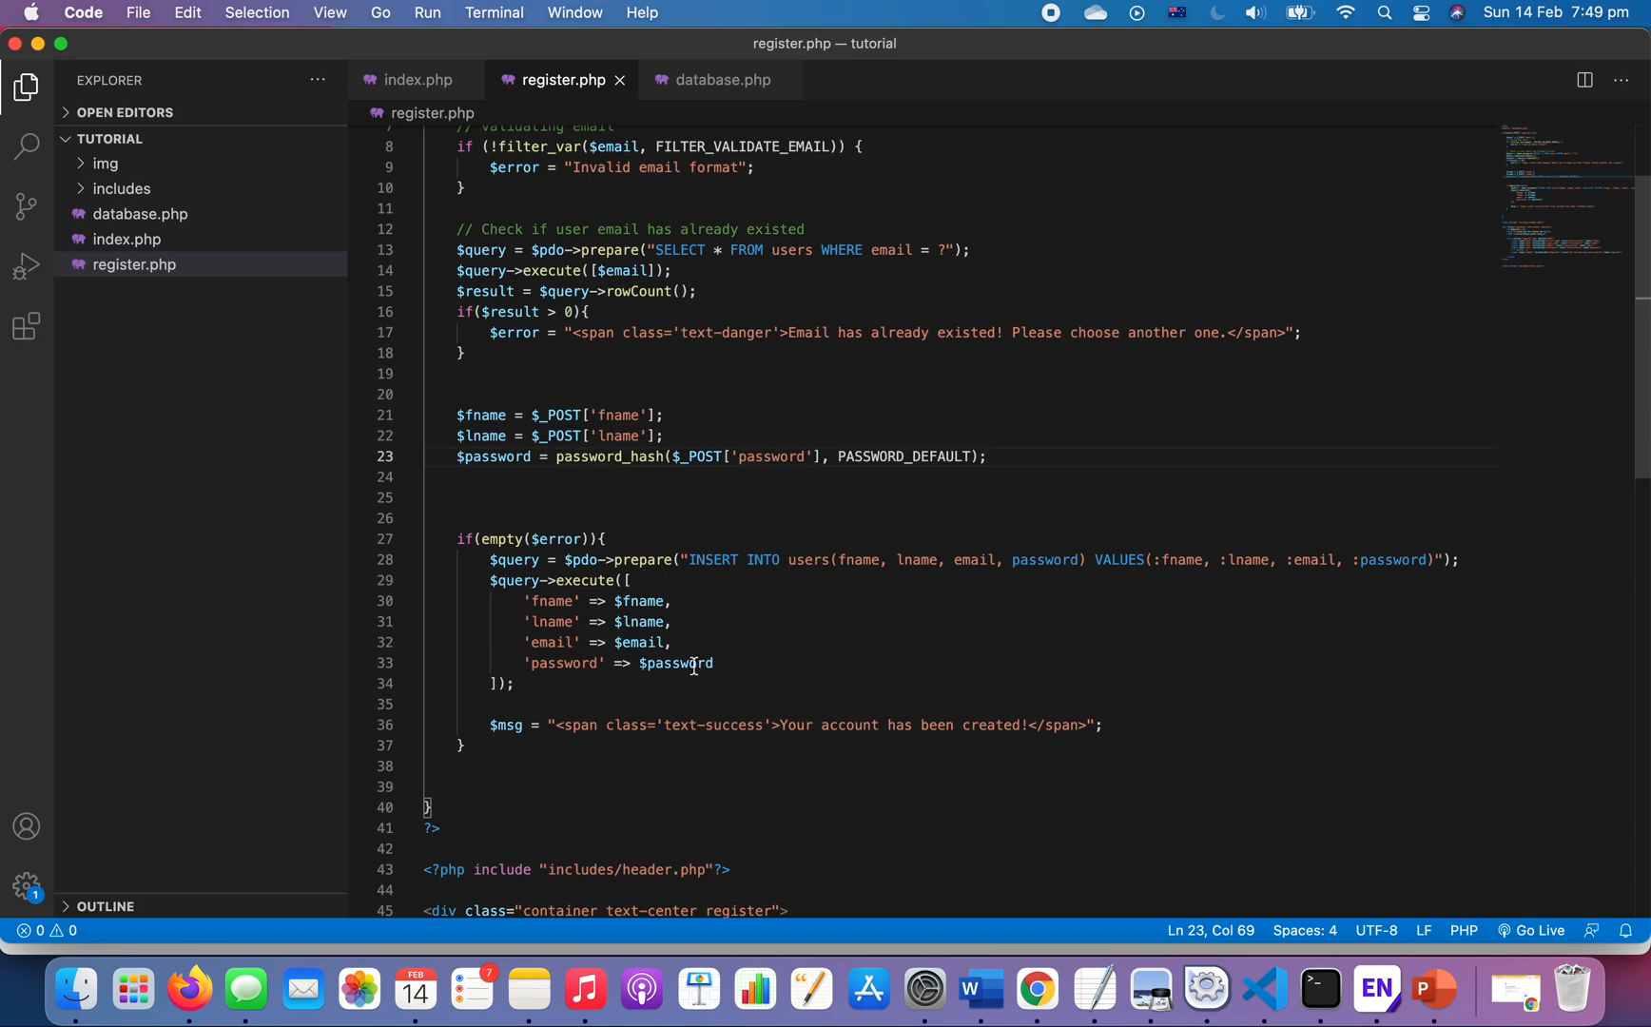
pyautogui.doubleClick(677, 664)
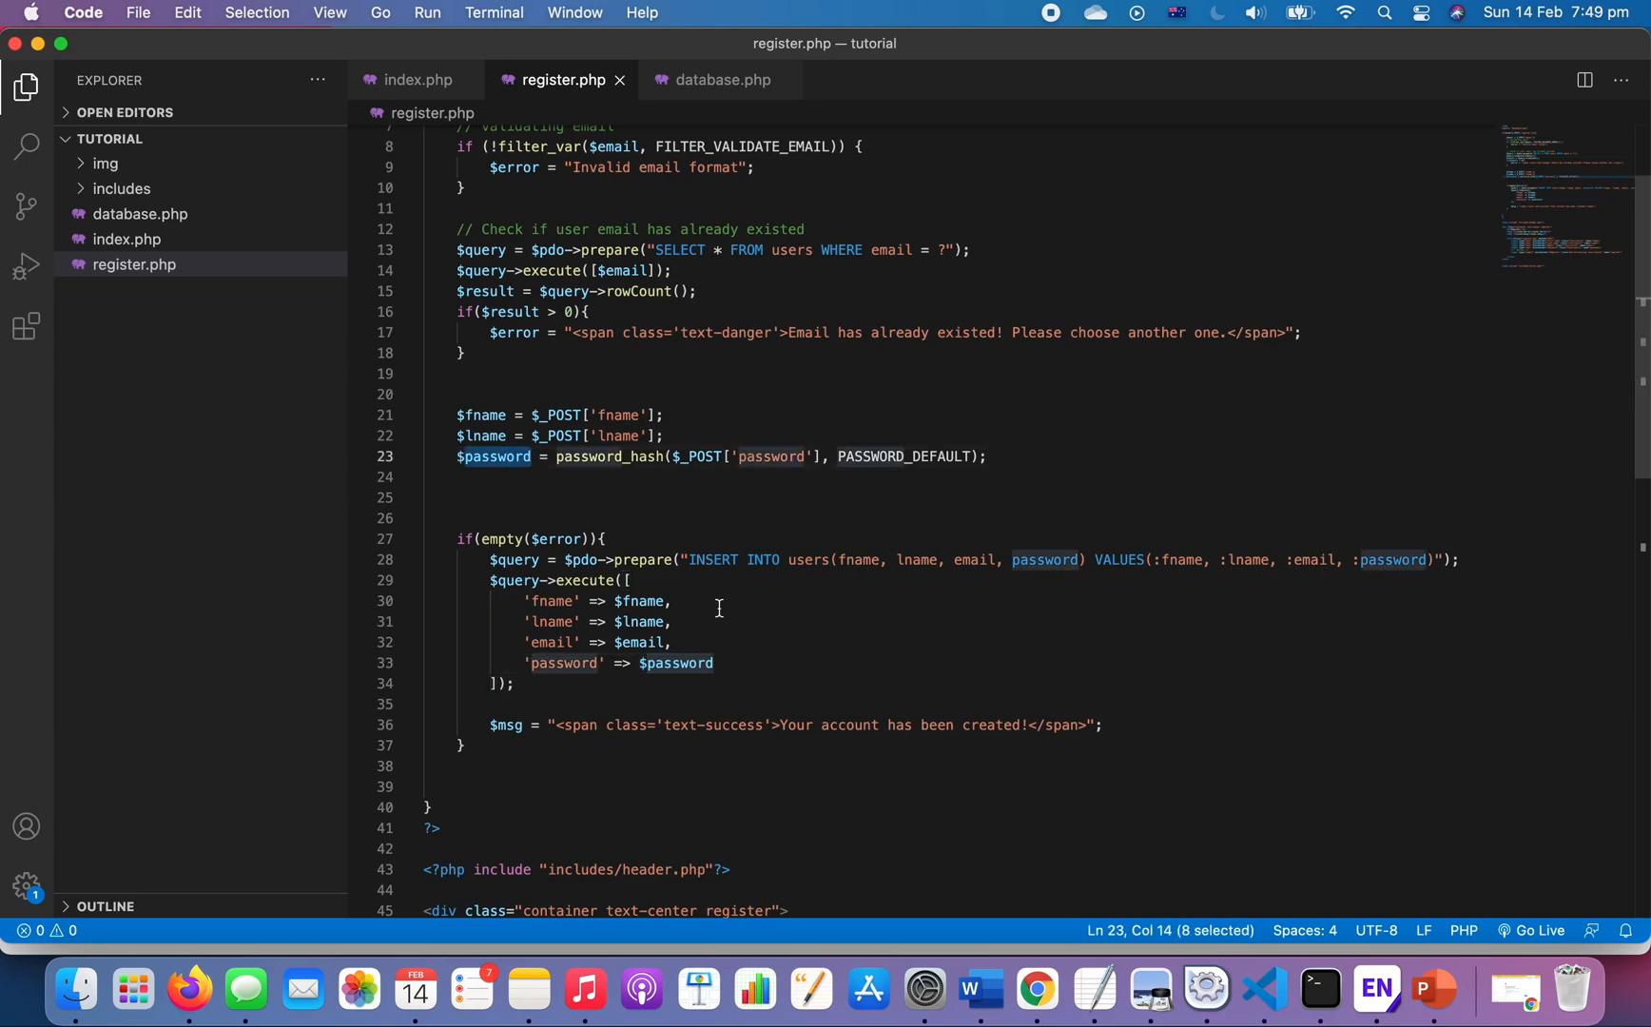
pyautogui.click(752, 664)
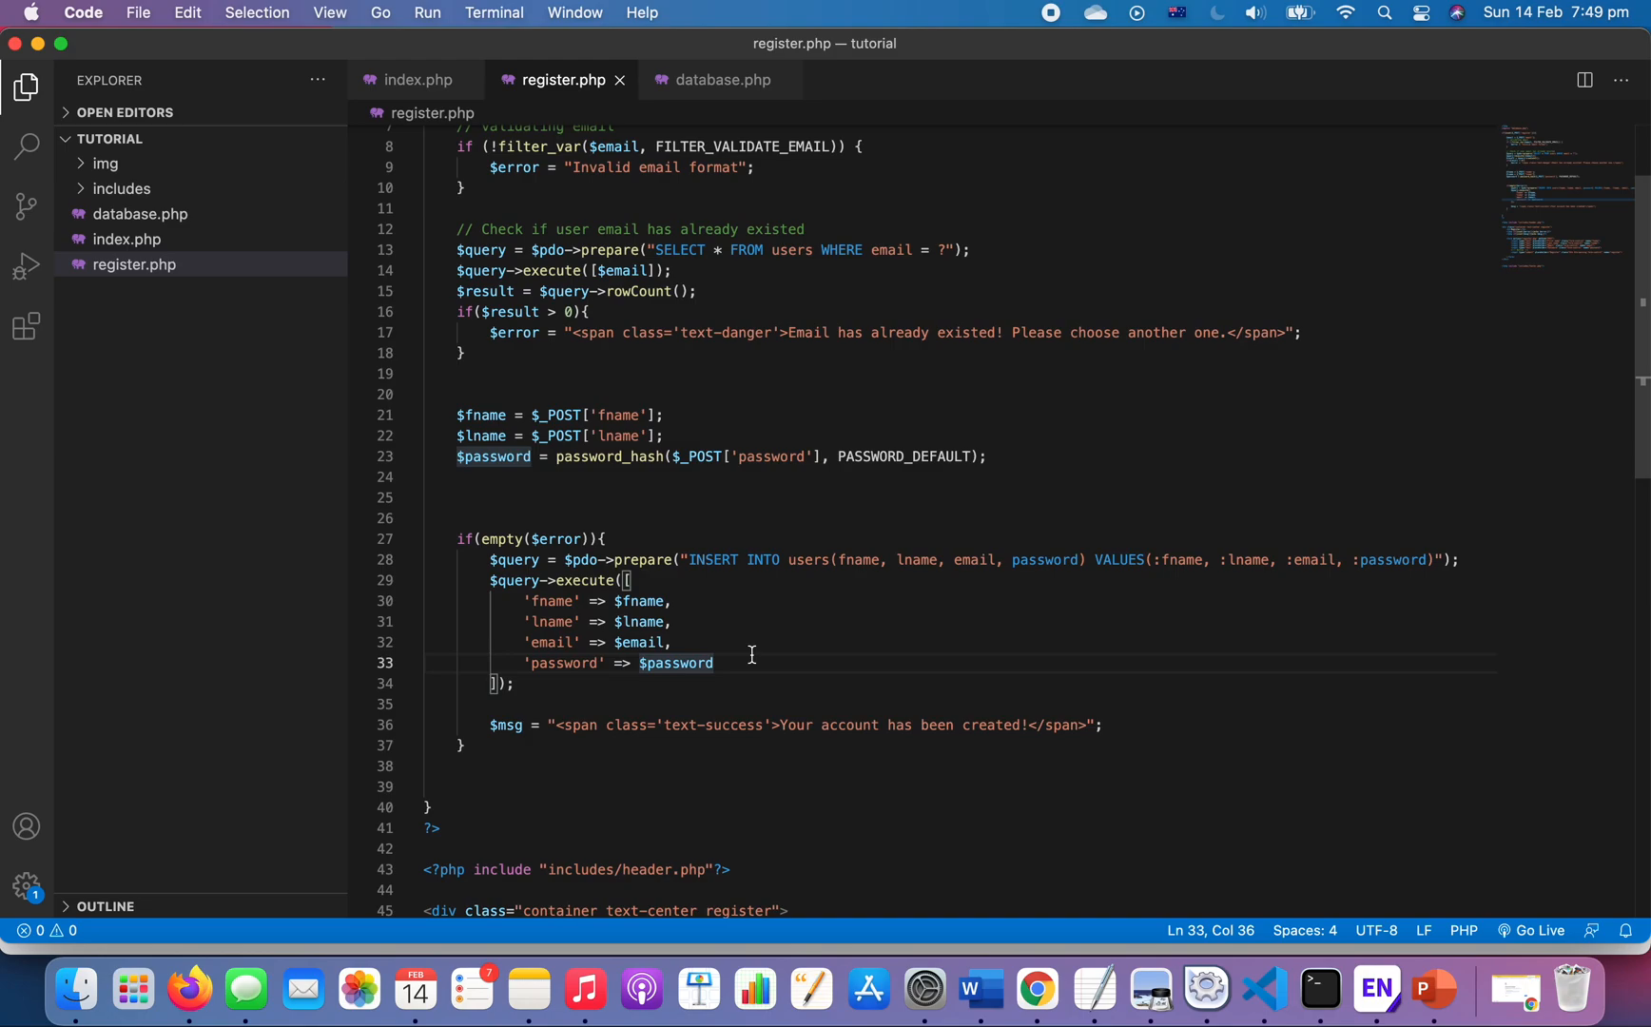
pyautogui.moveTo(1033, 985)
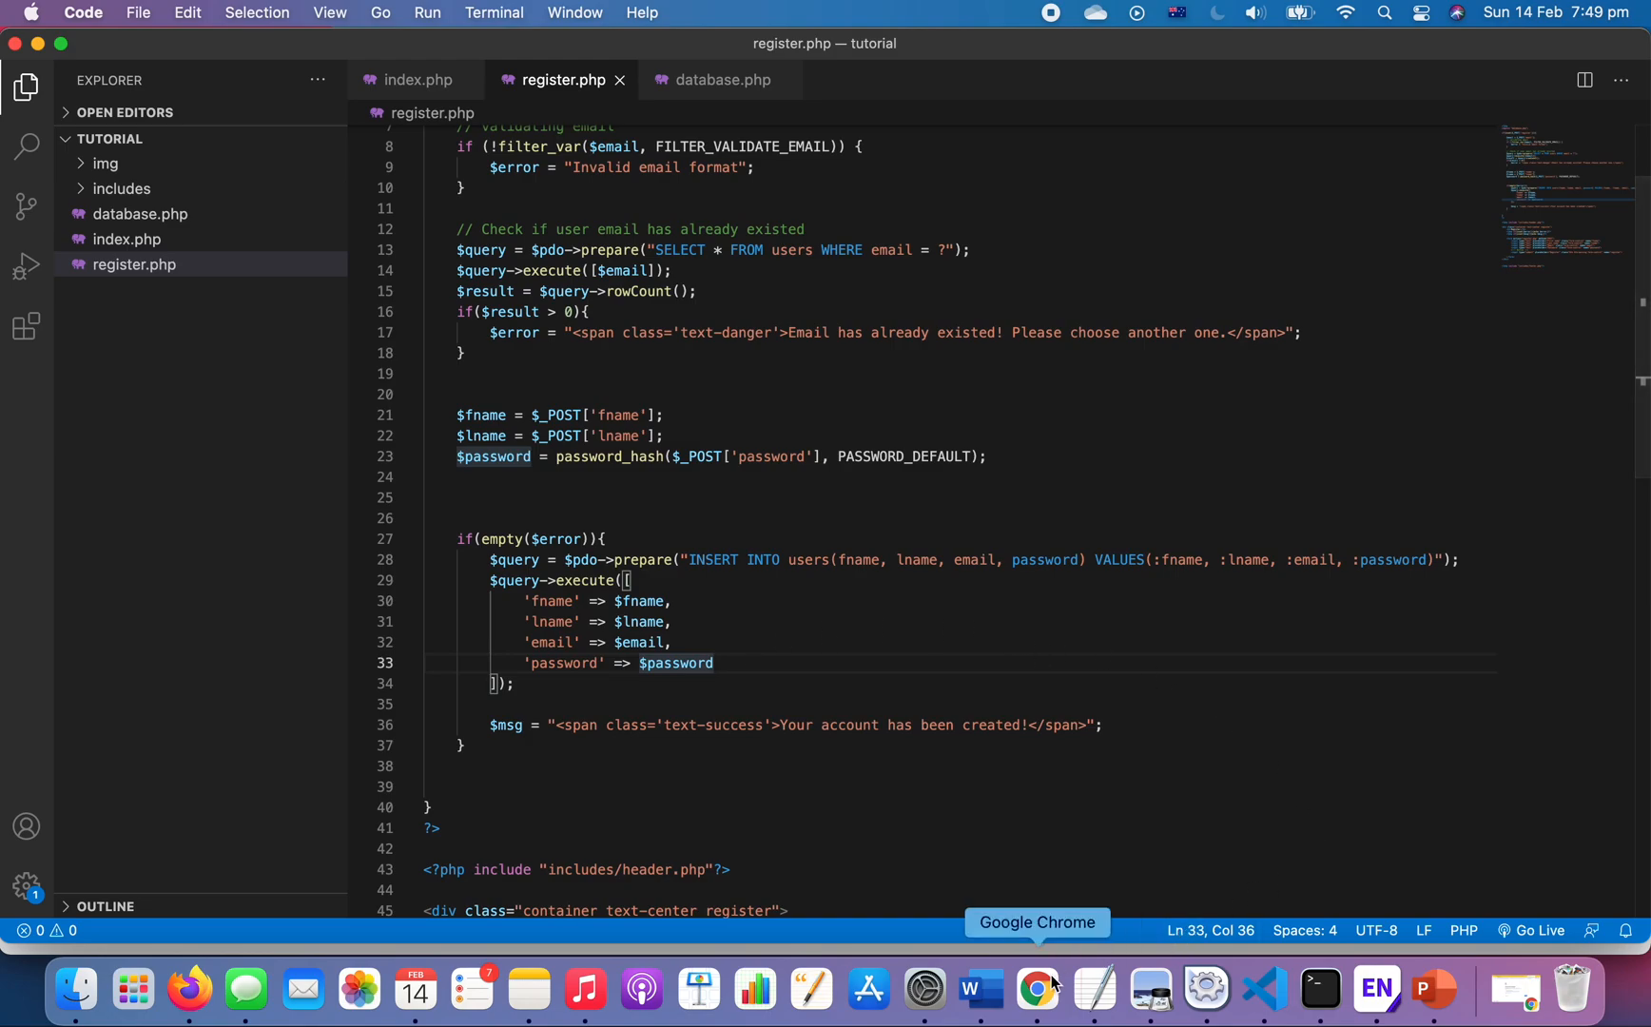
pyautogui.click(1036, 989)
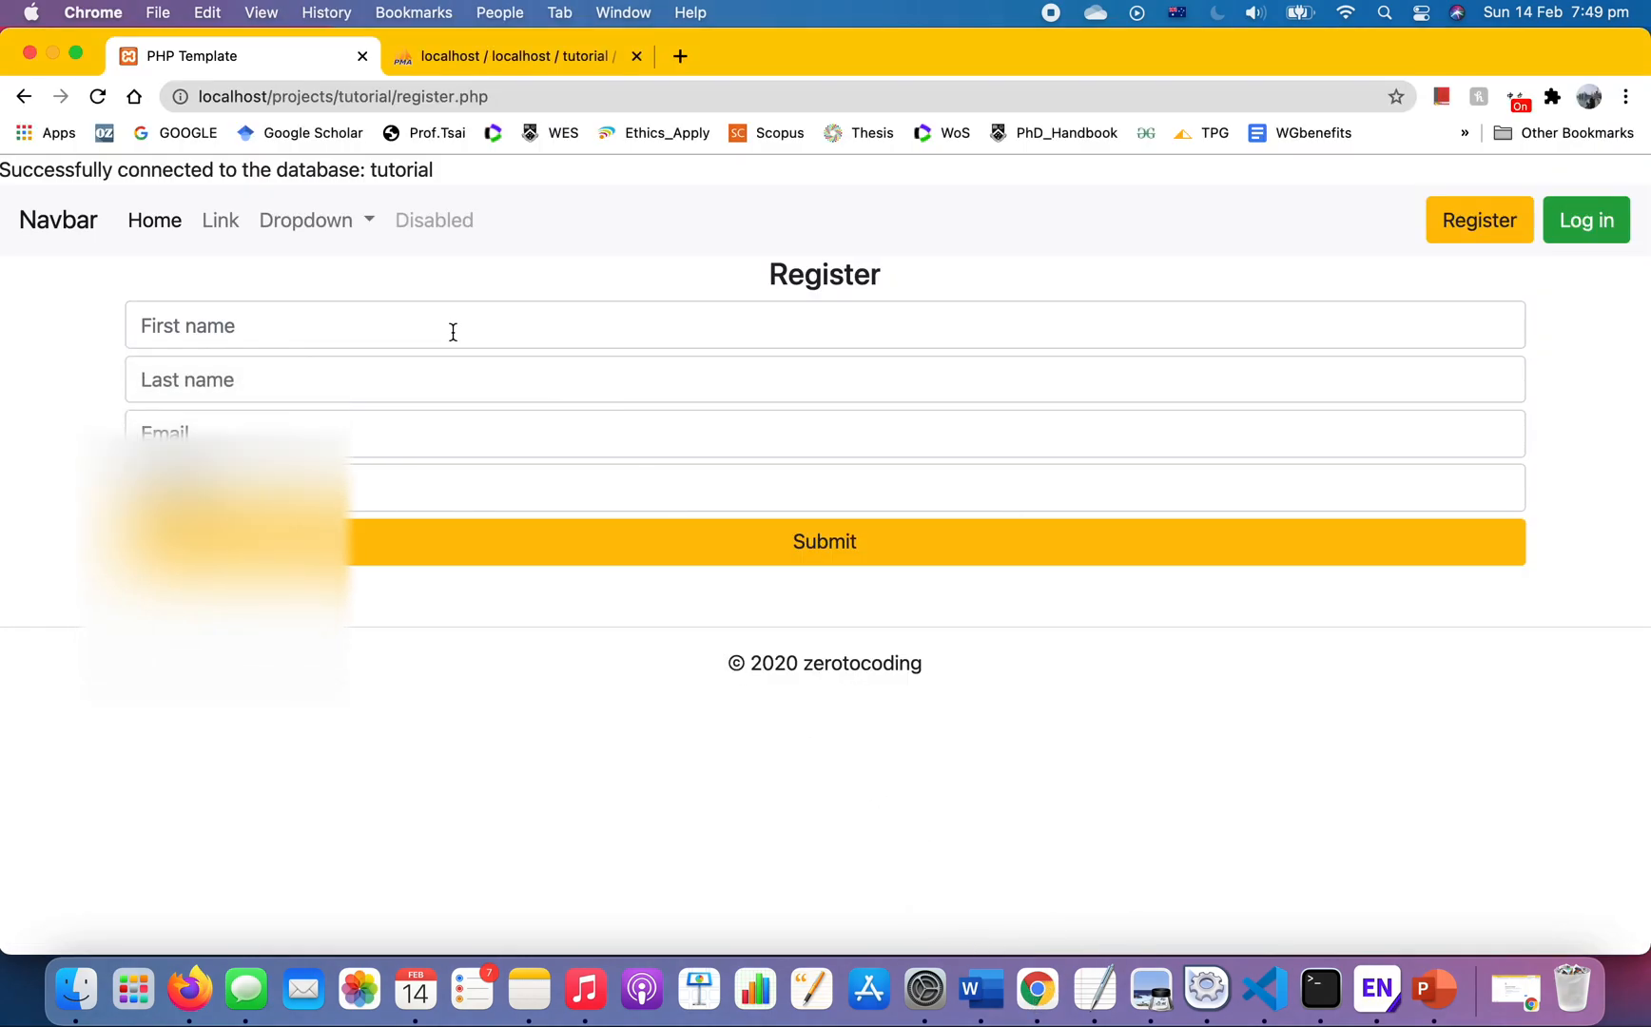
pyautogui.write('Z')
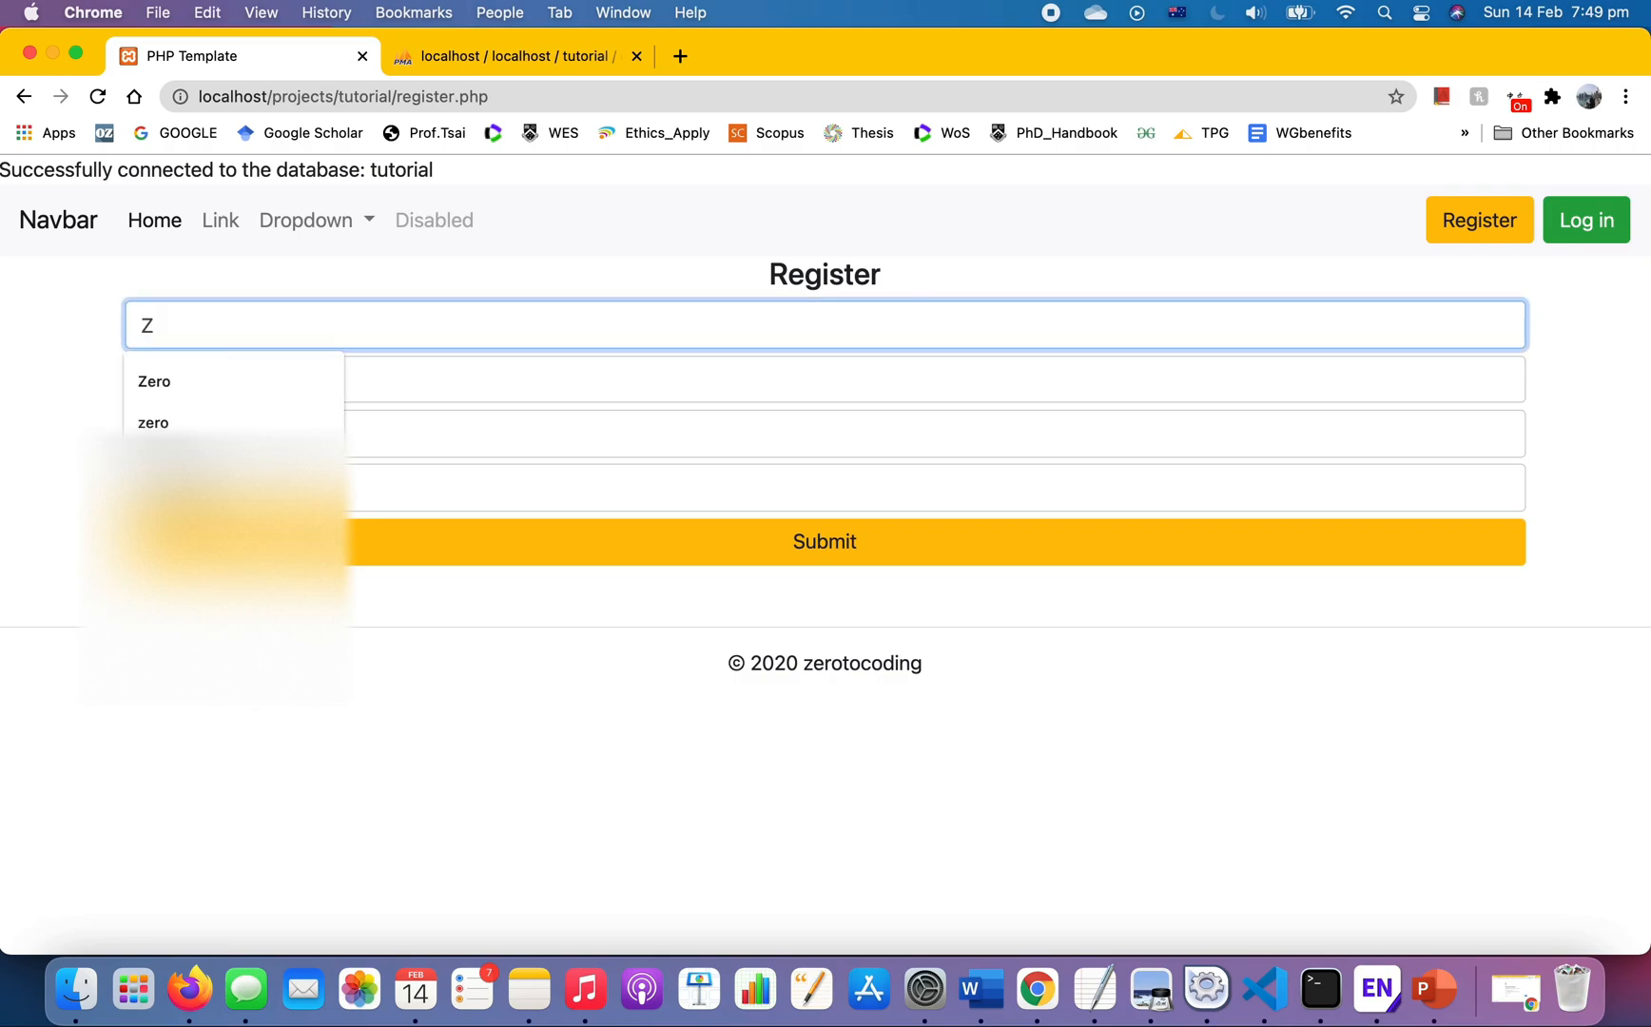
pyautogui.click(155, 382)
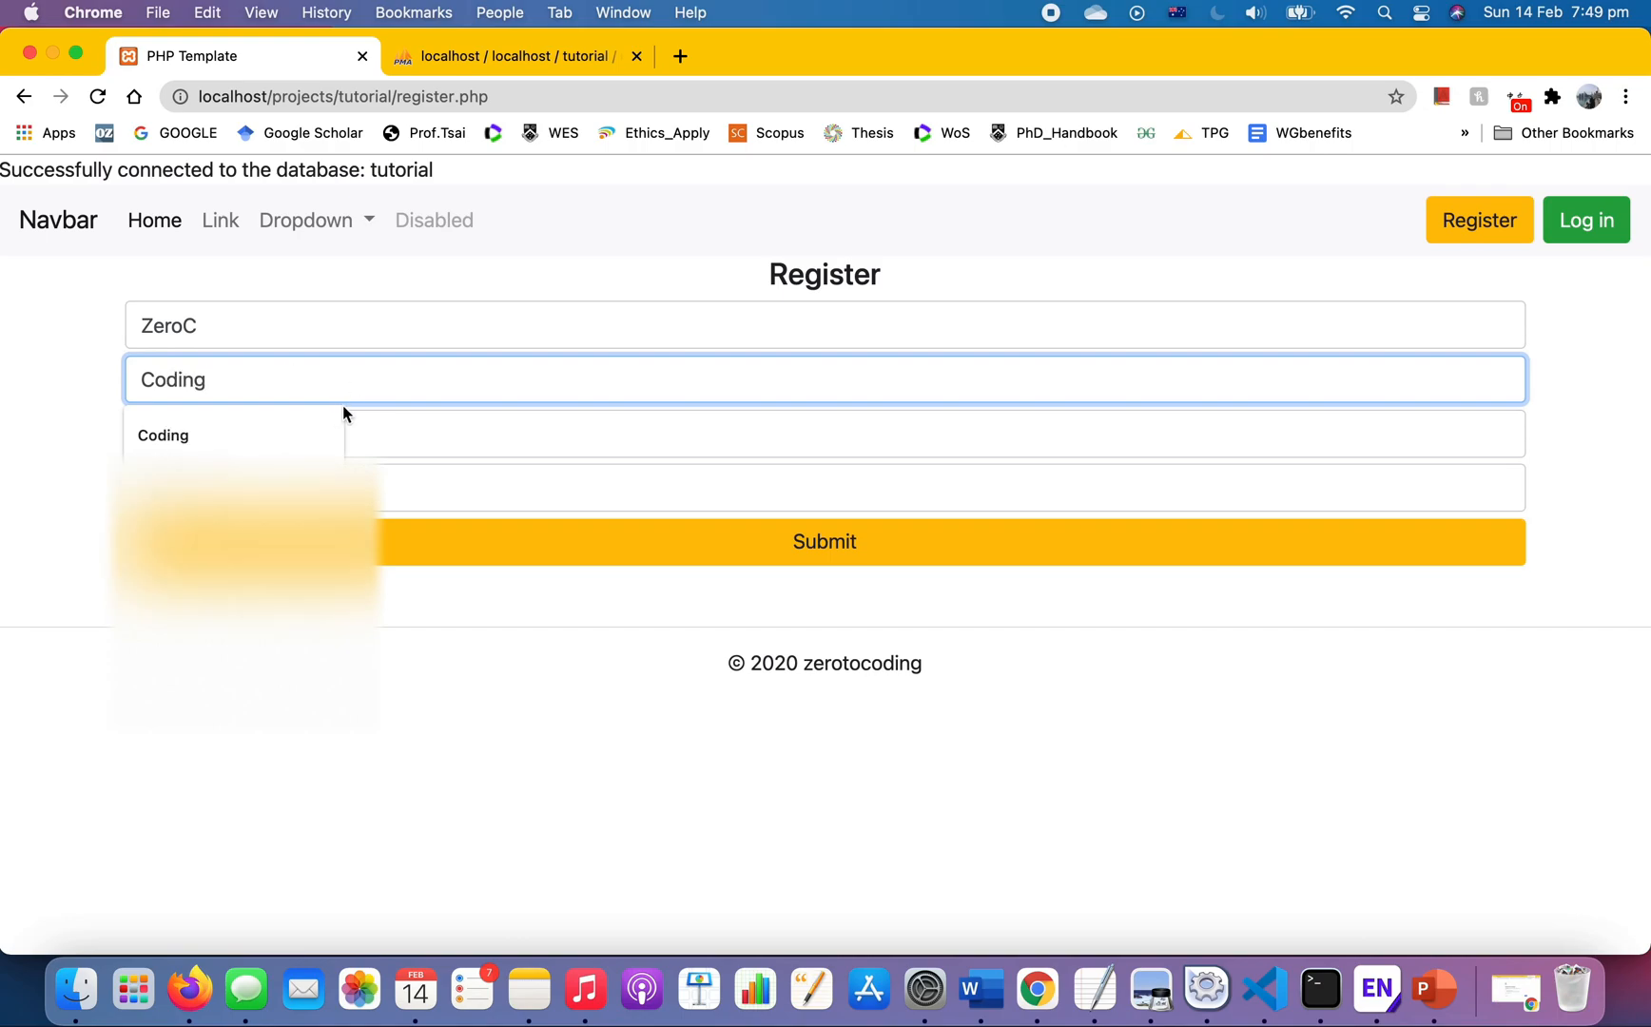
pyautogui.write('1')
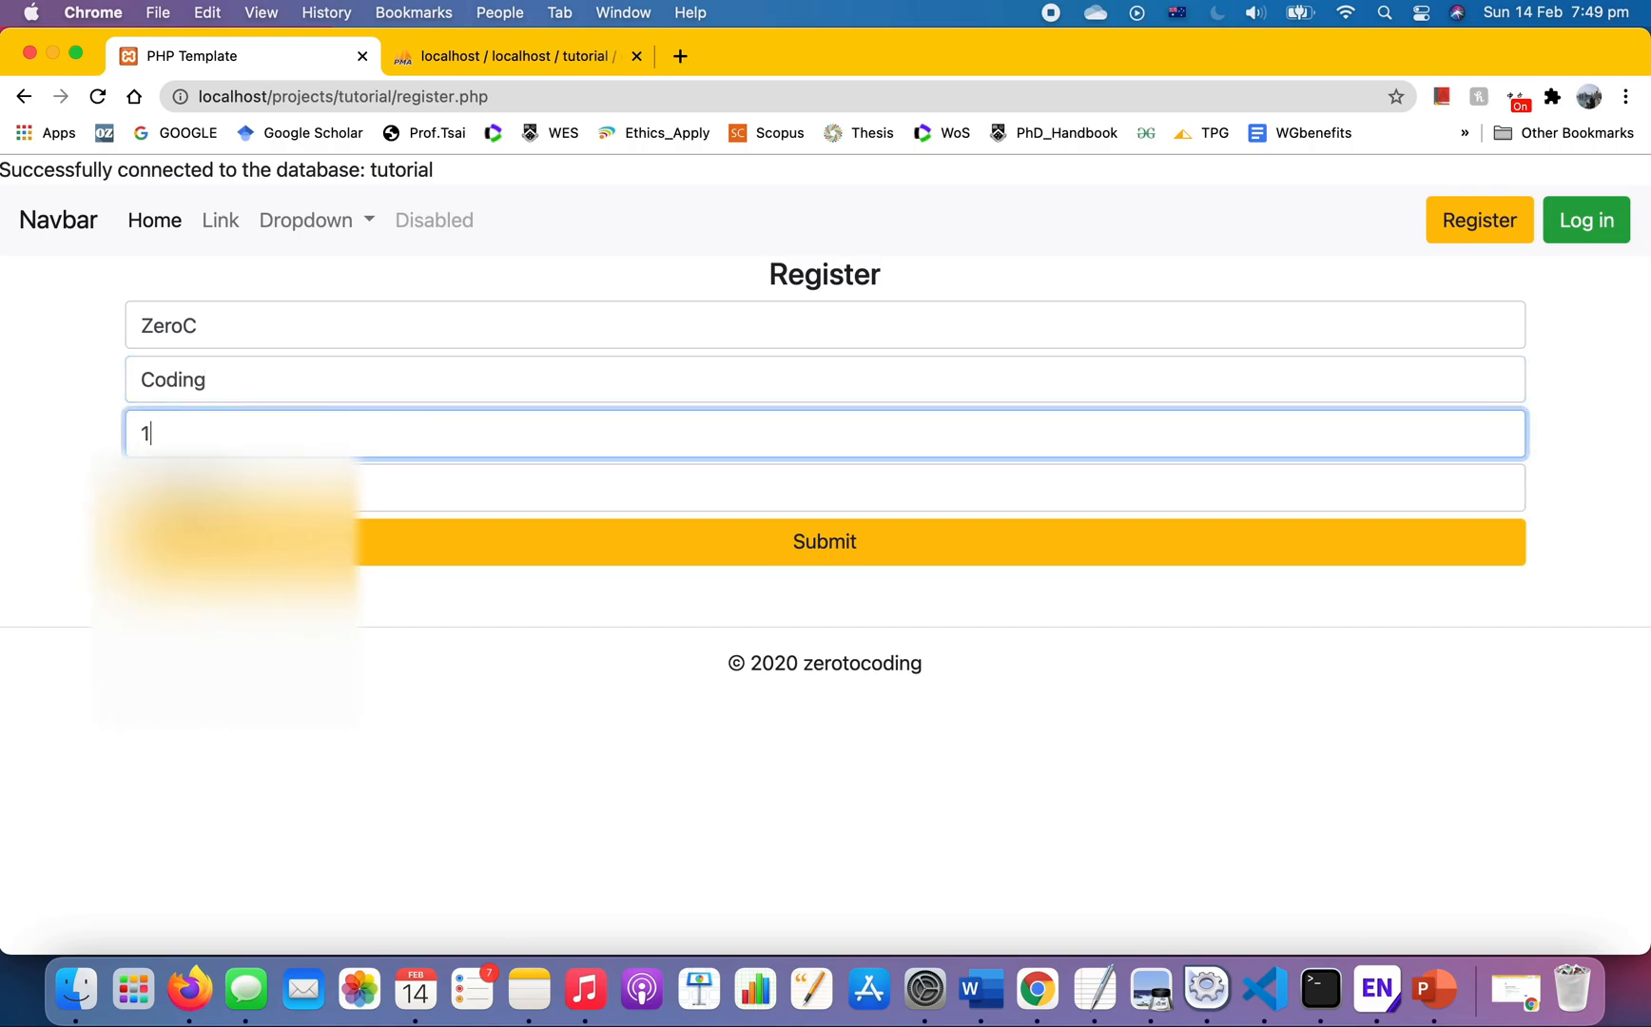
pyautogui.write('23')
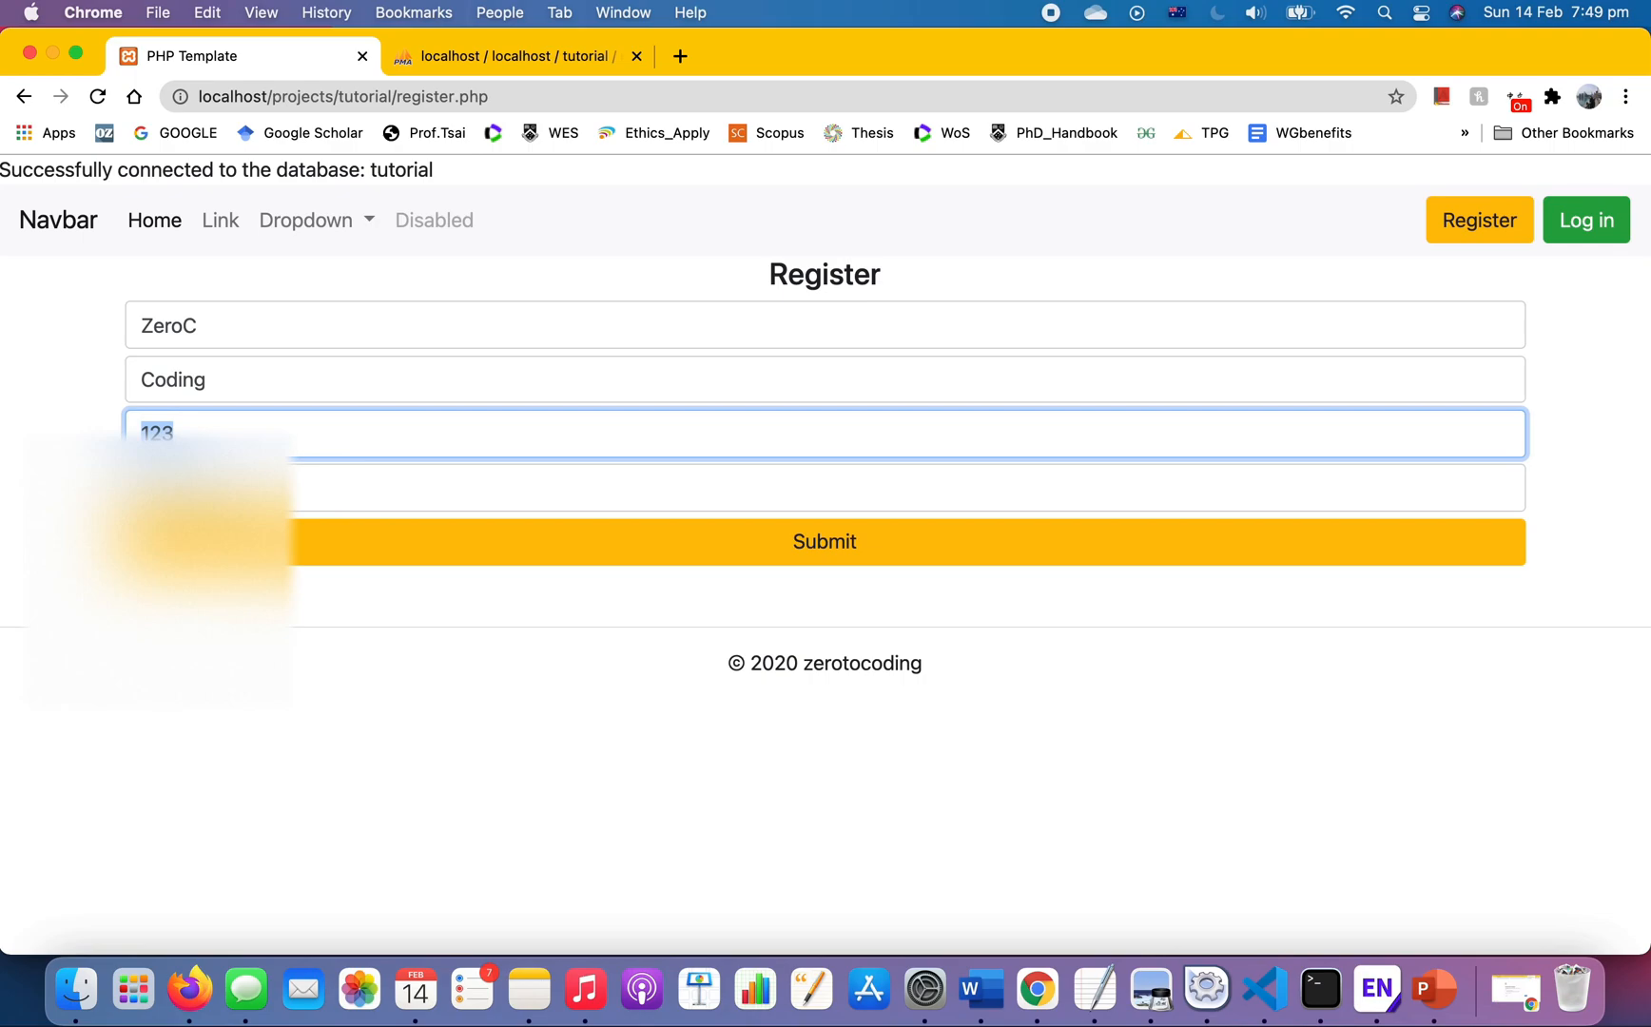
pyautogui.write('example@gmail.com')
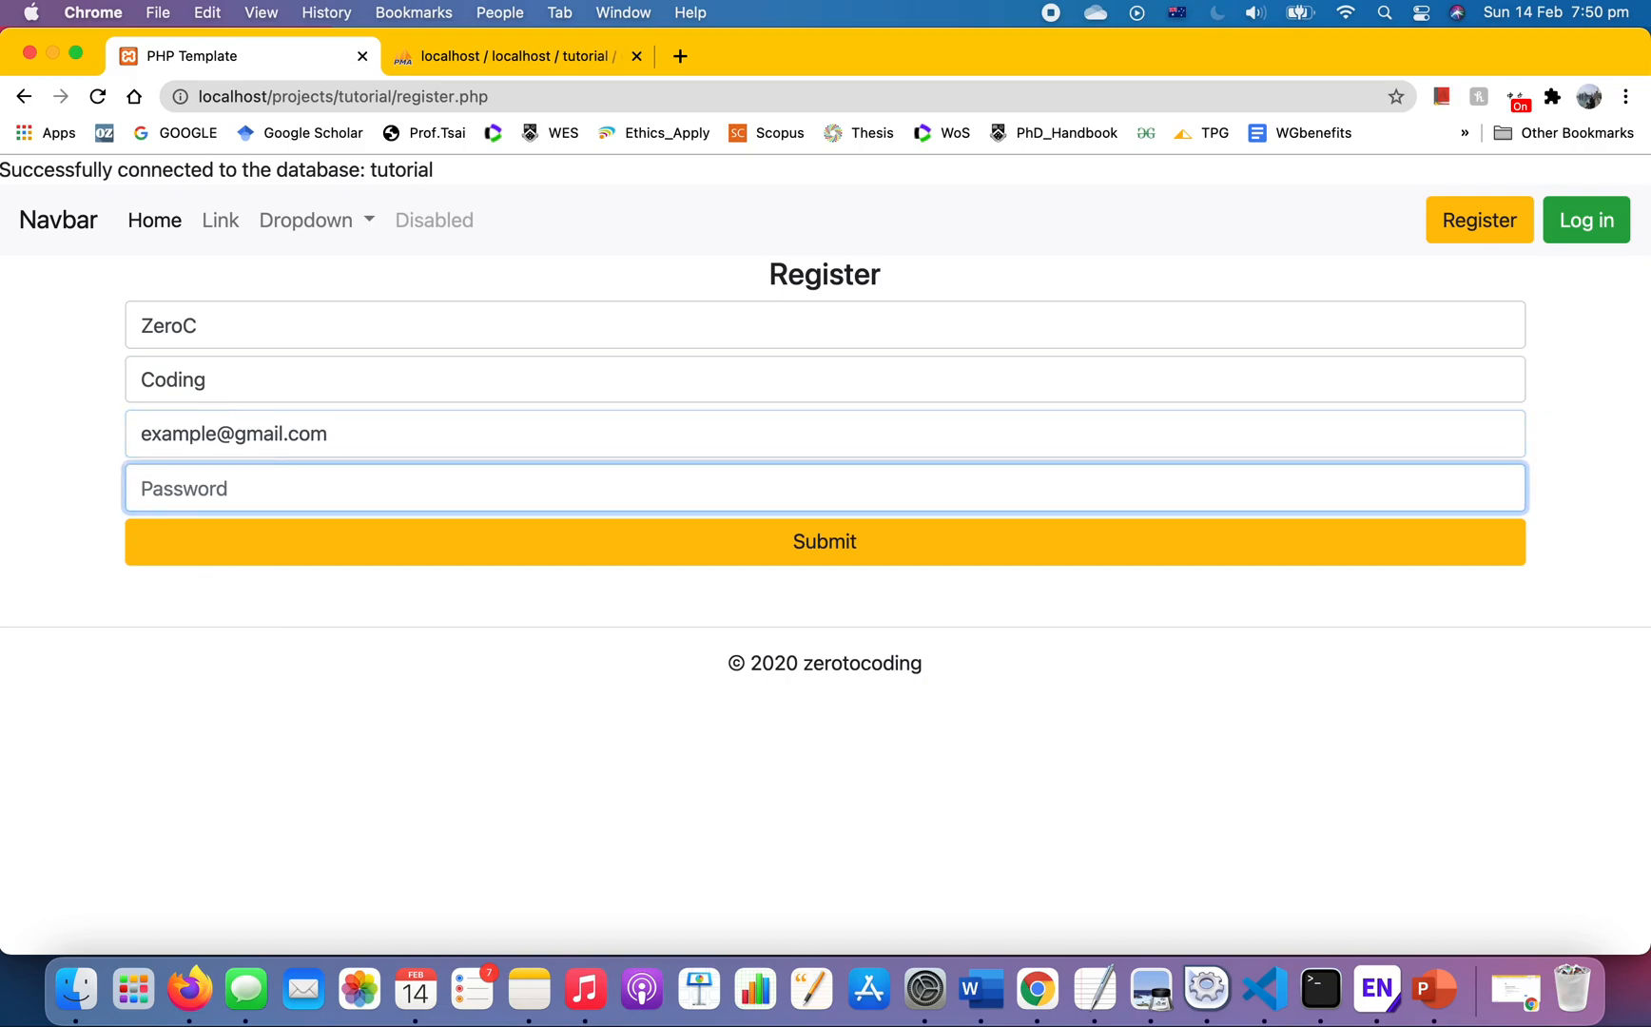
# - Enter password 123 and submit the test registration
pyautogui.write('123')
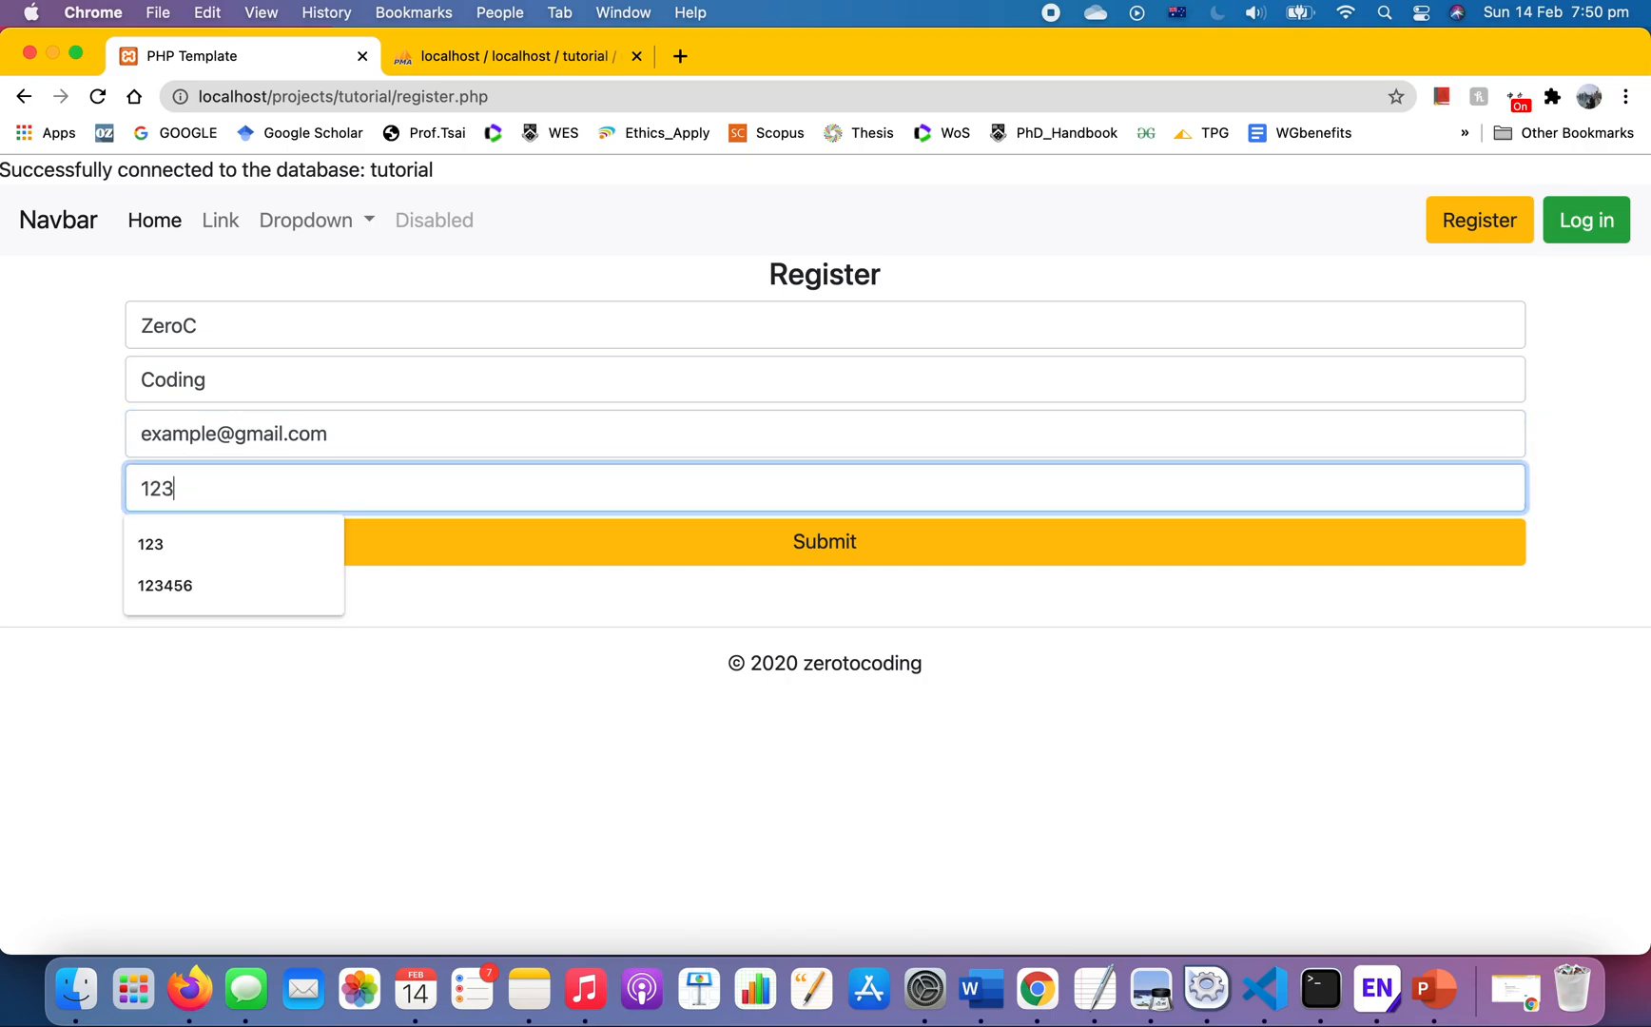
pyautogui.click(486, 616)
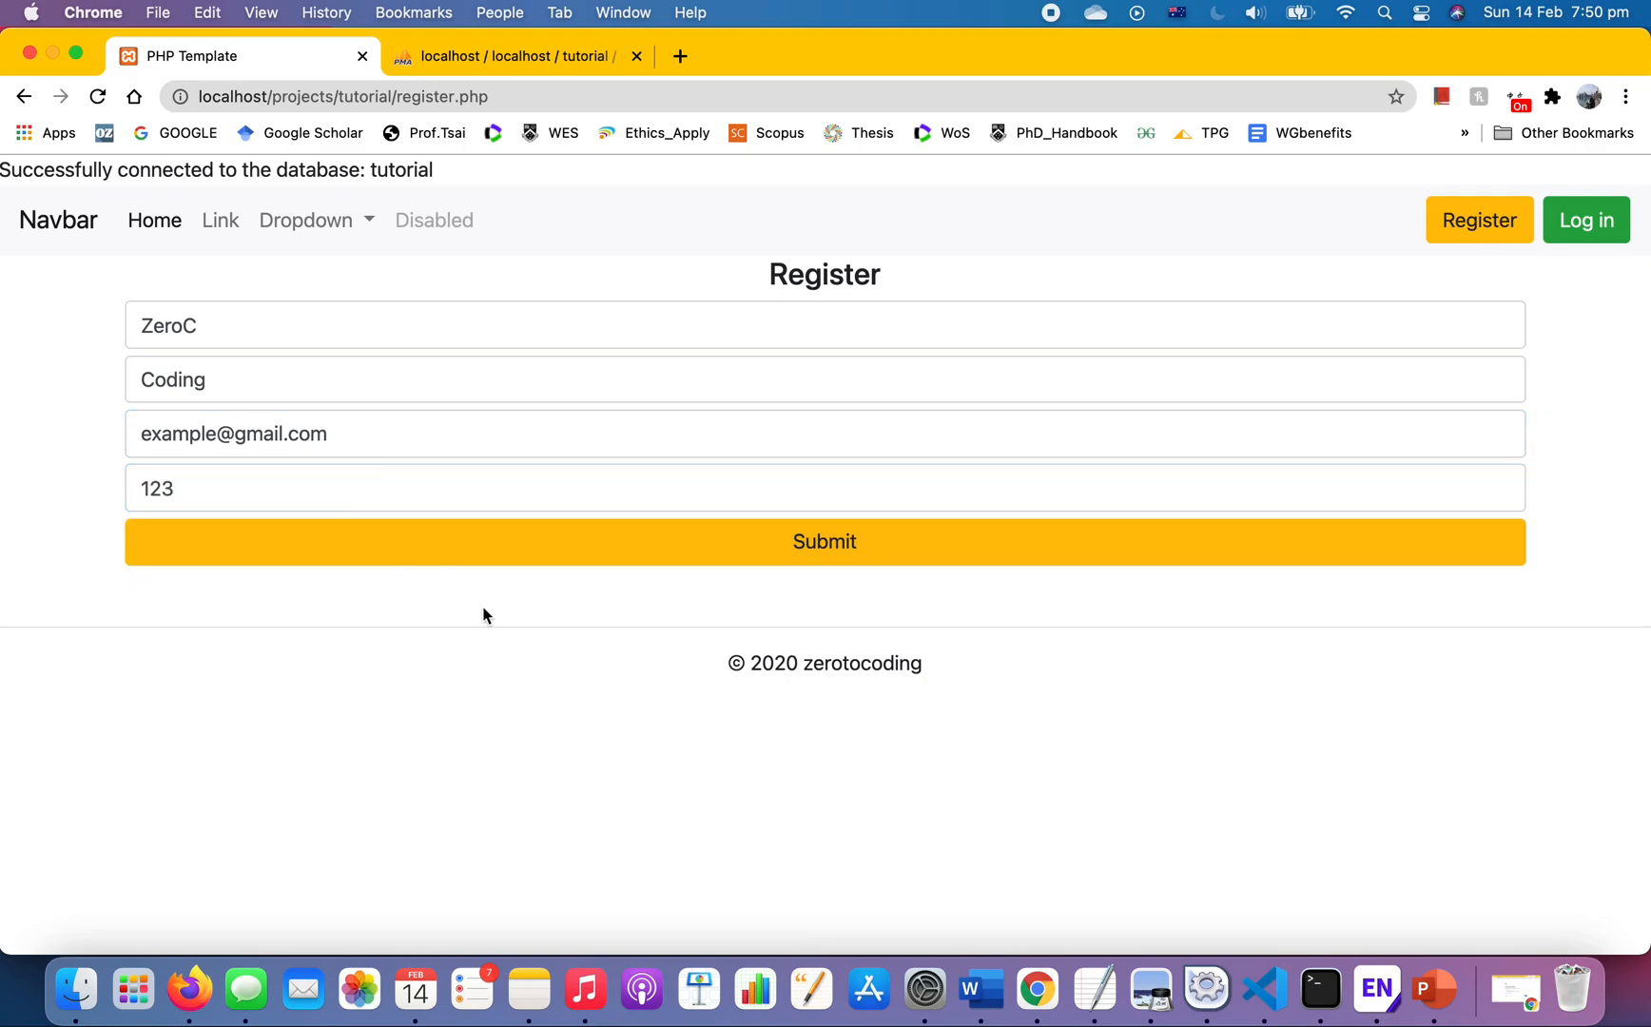
pyautogui.click(456, 325)
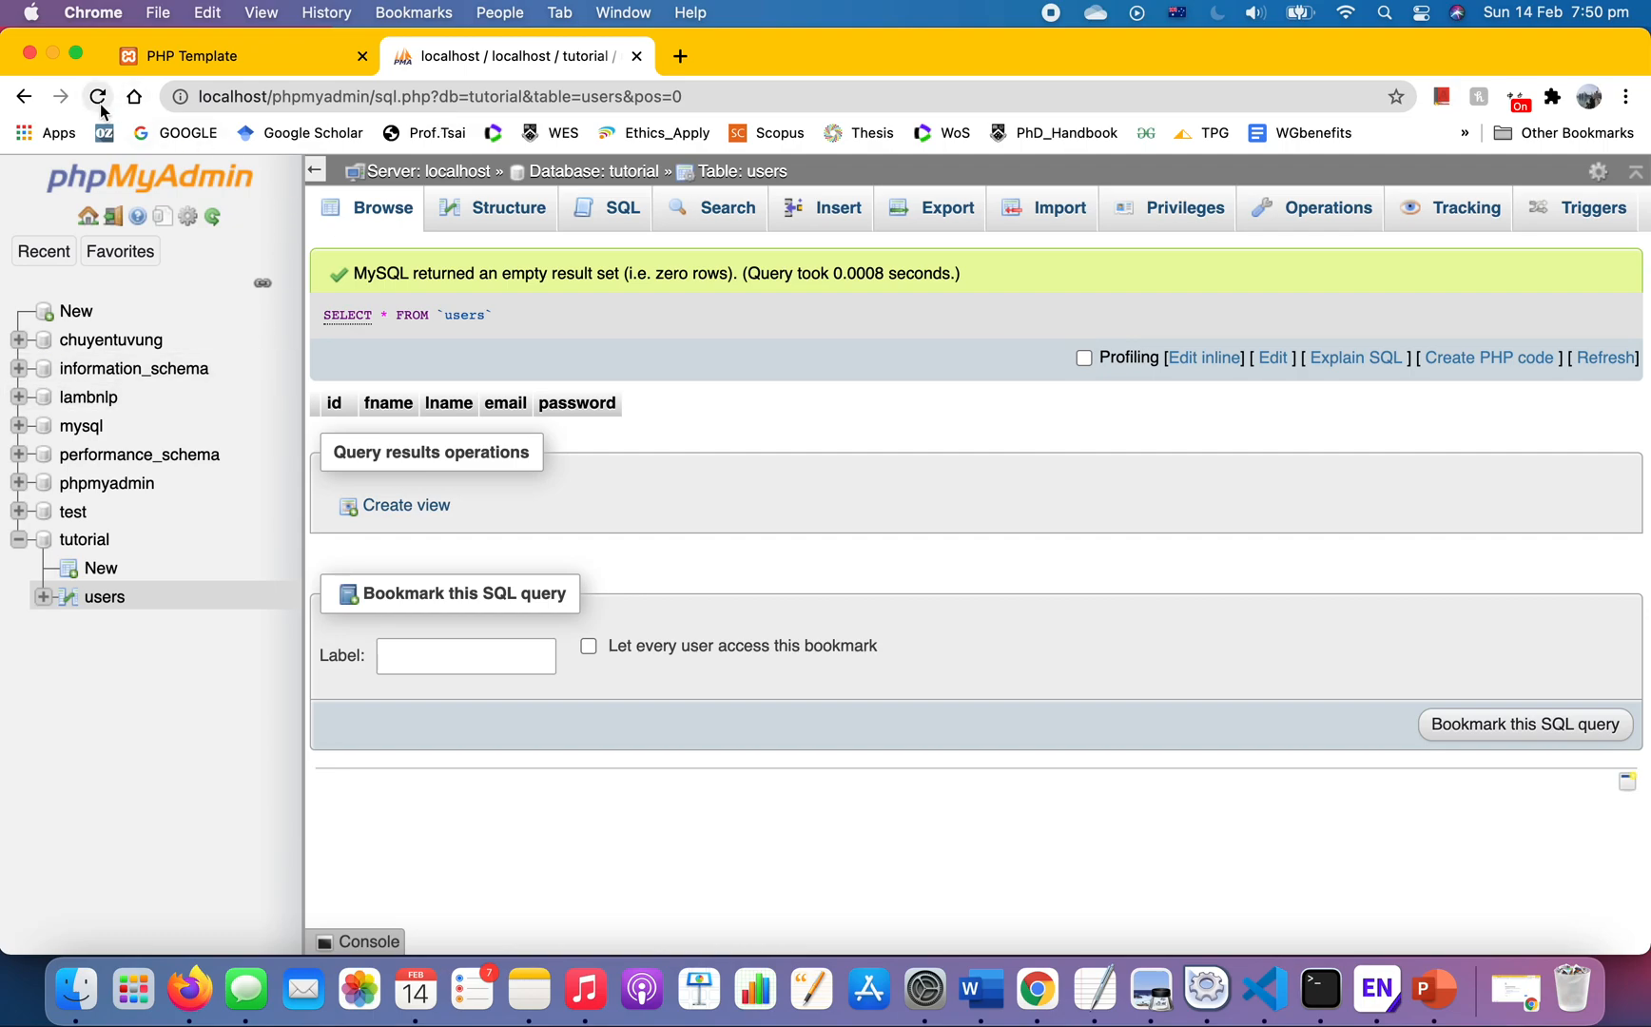
# - Reload the phpMyAdmin users table to show the Zero Coding row with a bcrypt-hashed password
pyautogui.click(96, 97)
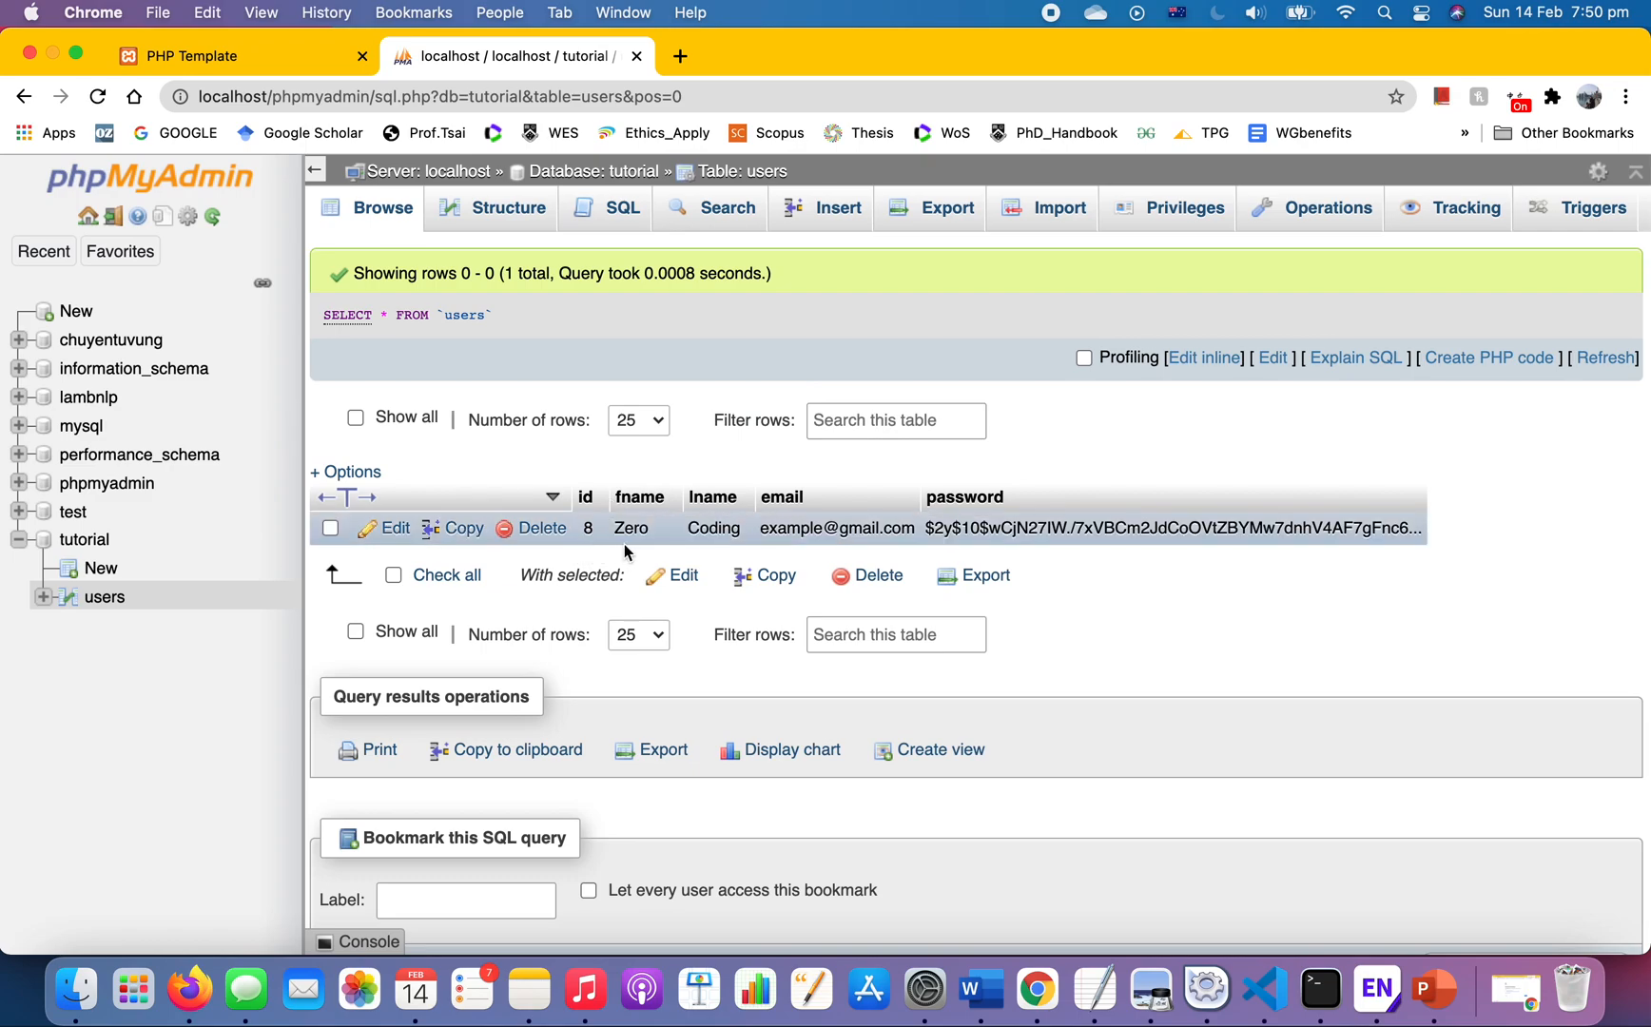
pyautogui.moveTo(955, 534)
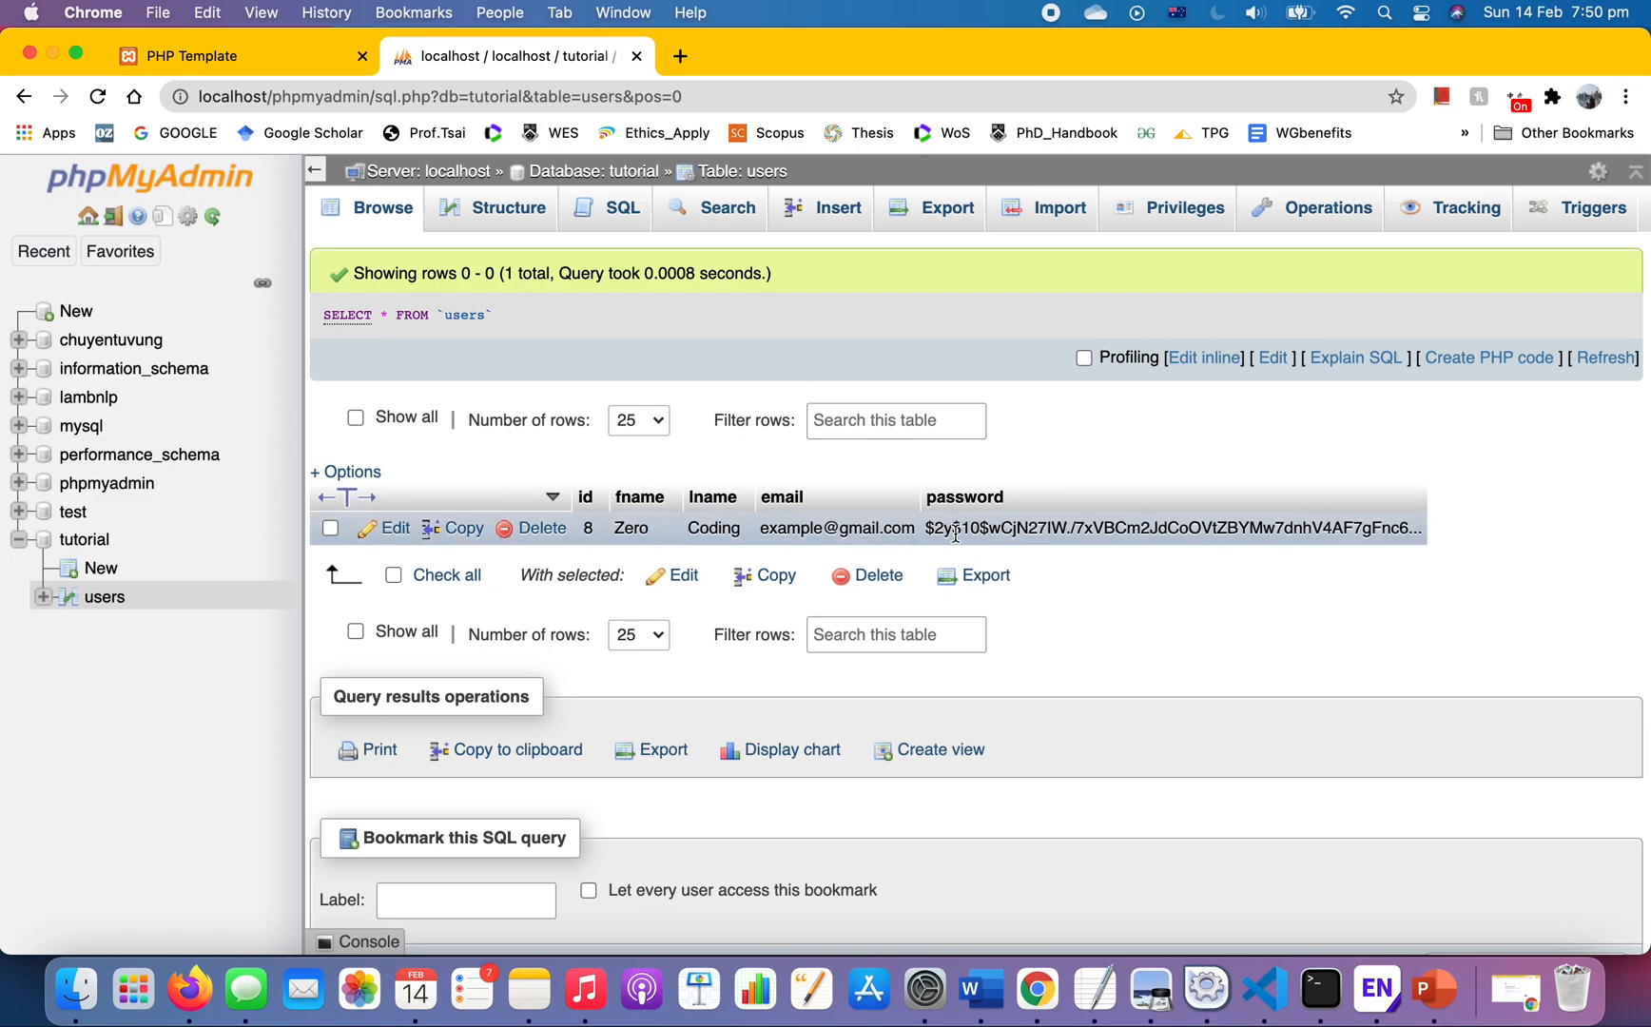
pyautogui.moveTo(955, 529)
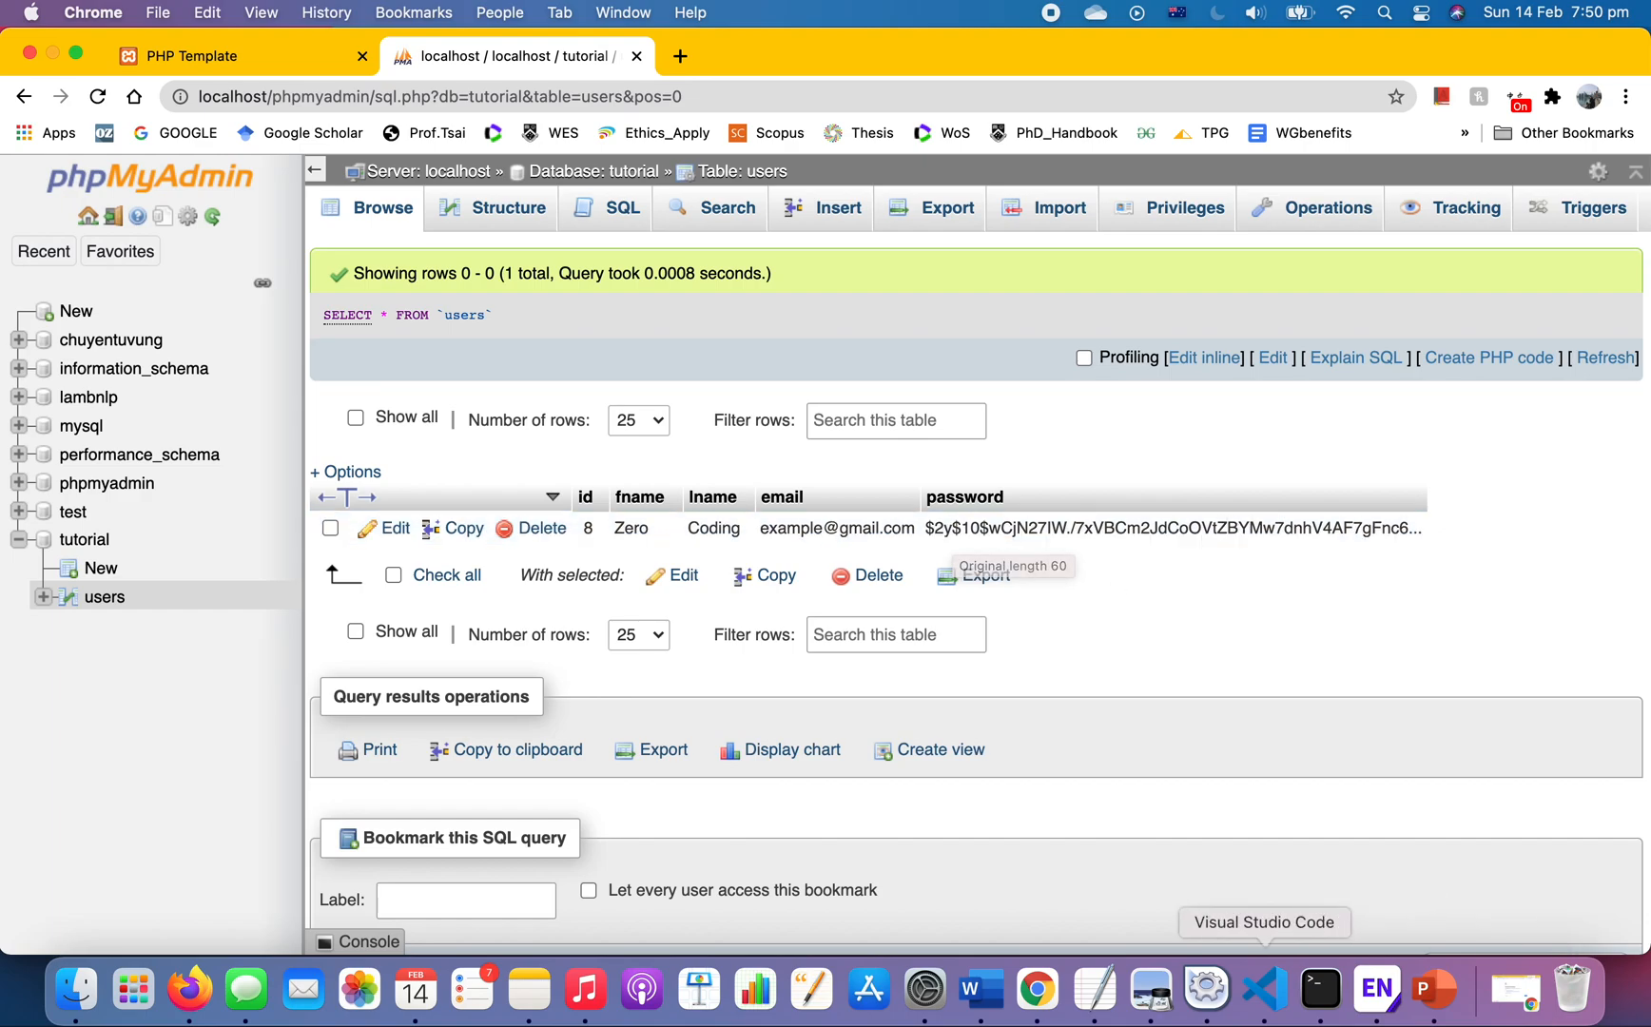
pyautogui.click(1263, 989)
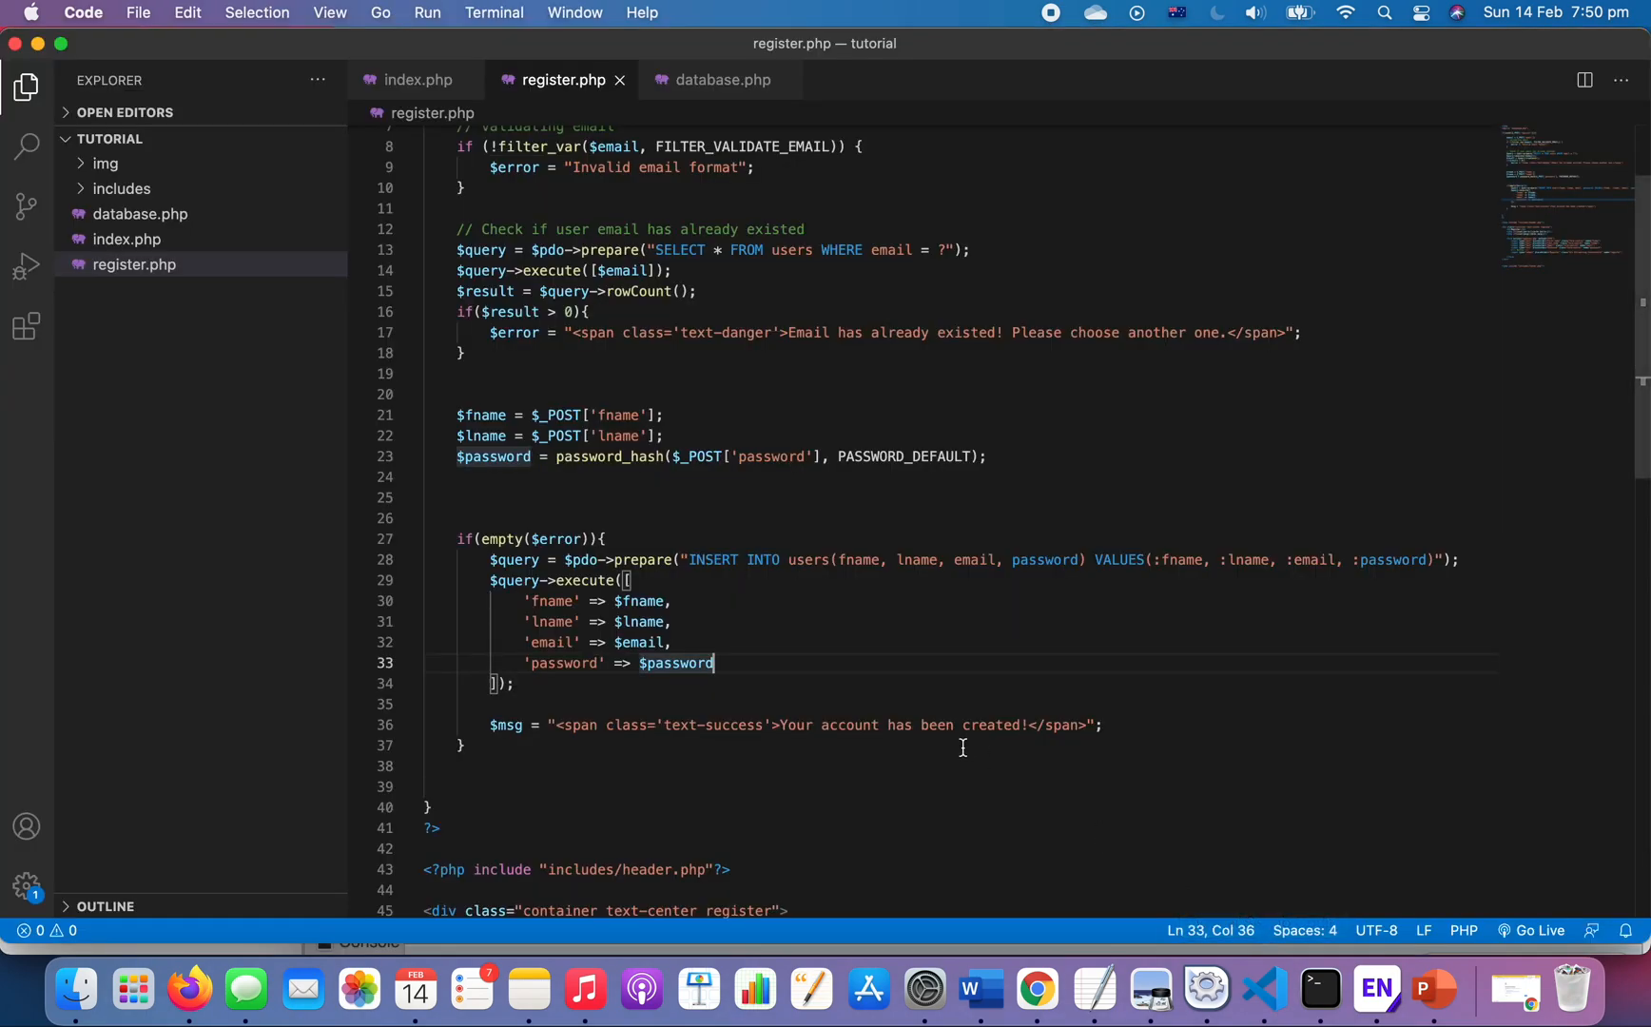